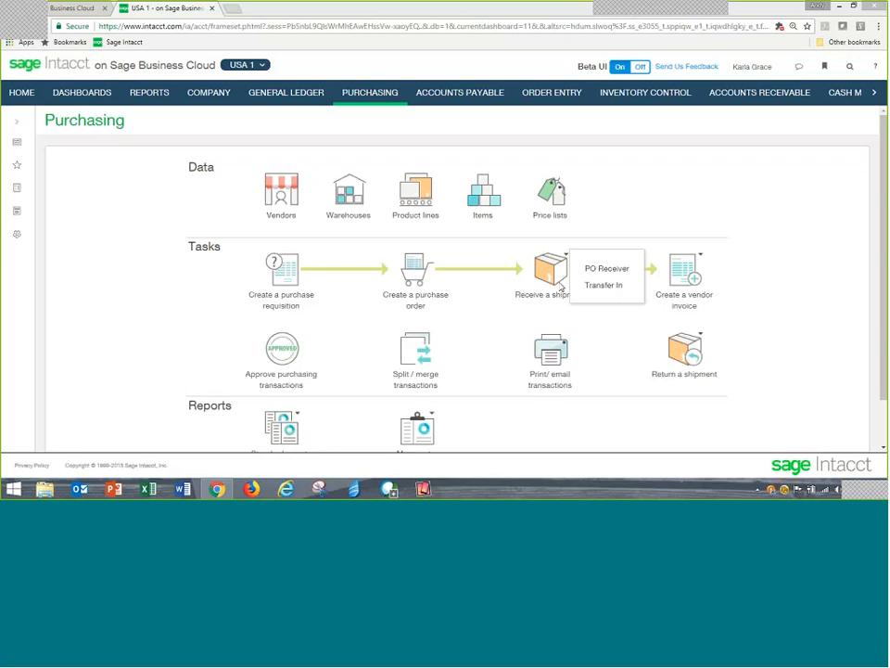
pyautogui.moveTo(682, 269)
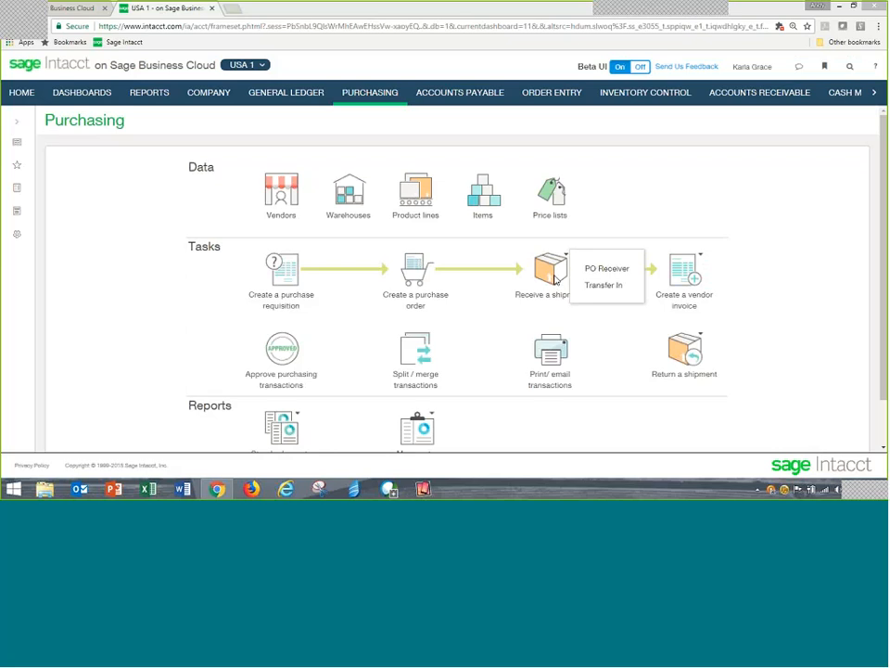
pyautogui.moveTo(214, 191)
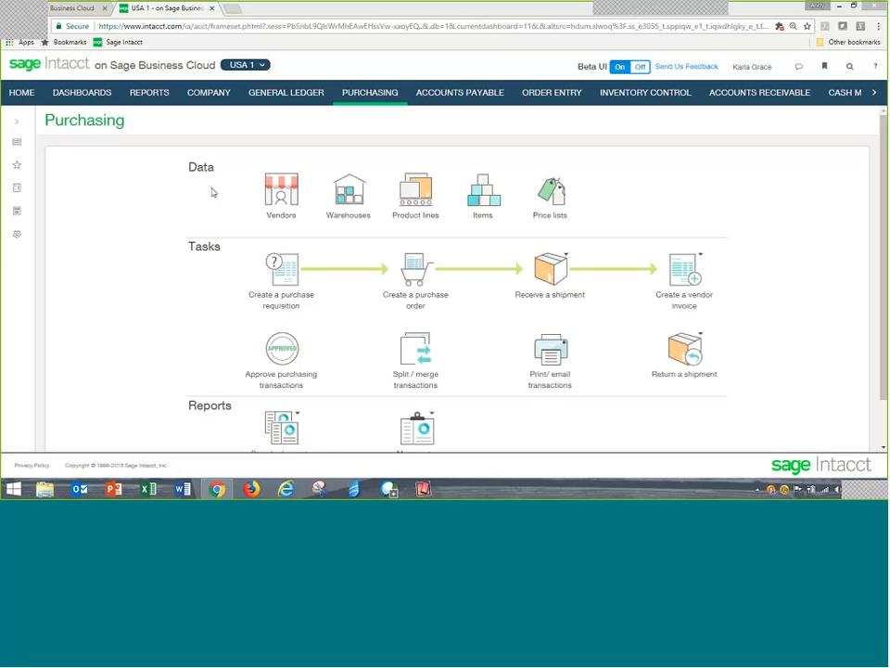
pyautogui.moveTo(295, 234)
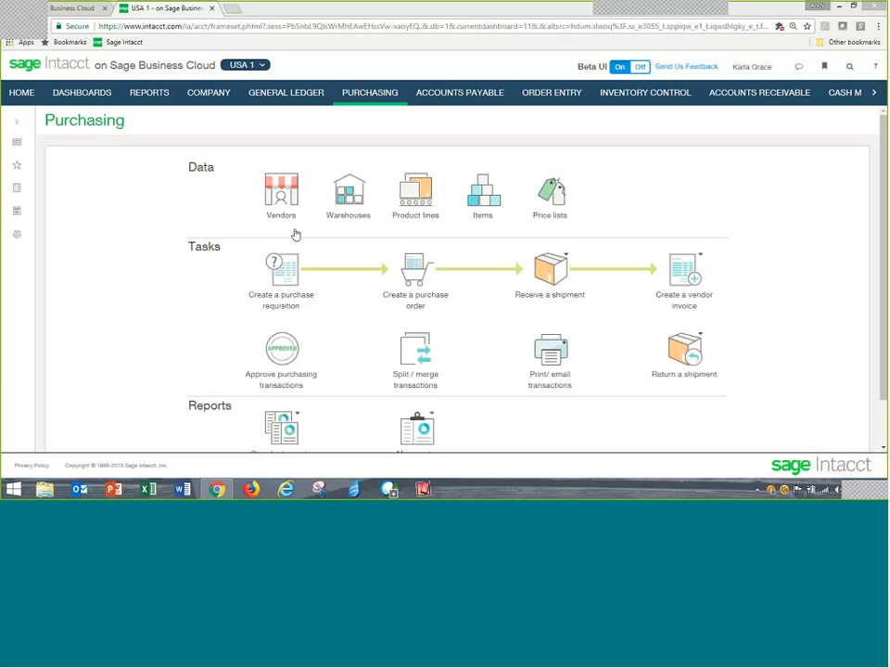
pyautogui.moveTo(282, 195)
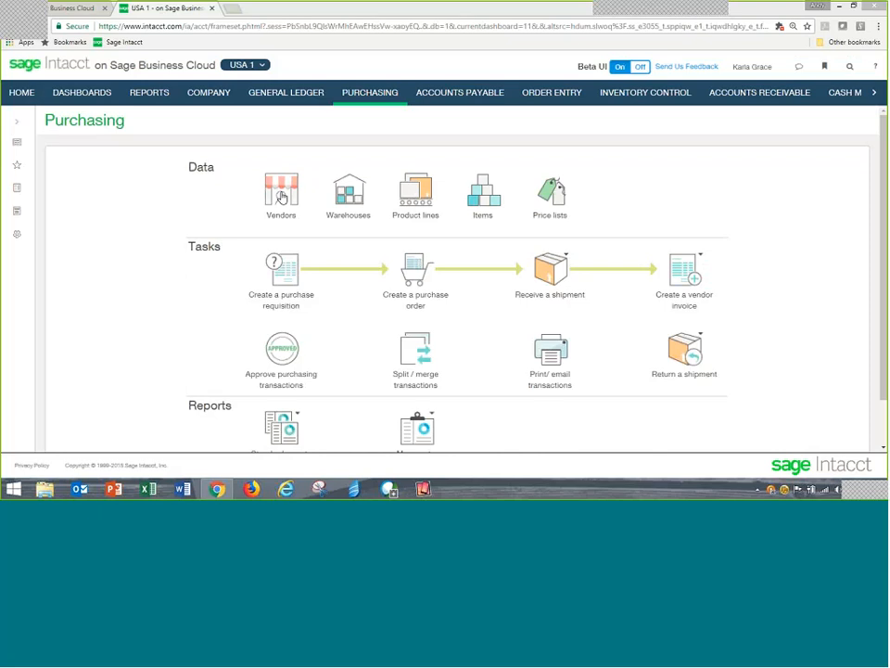
pyautogui.moveTo(479, 189)
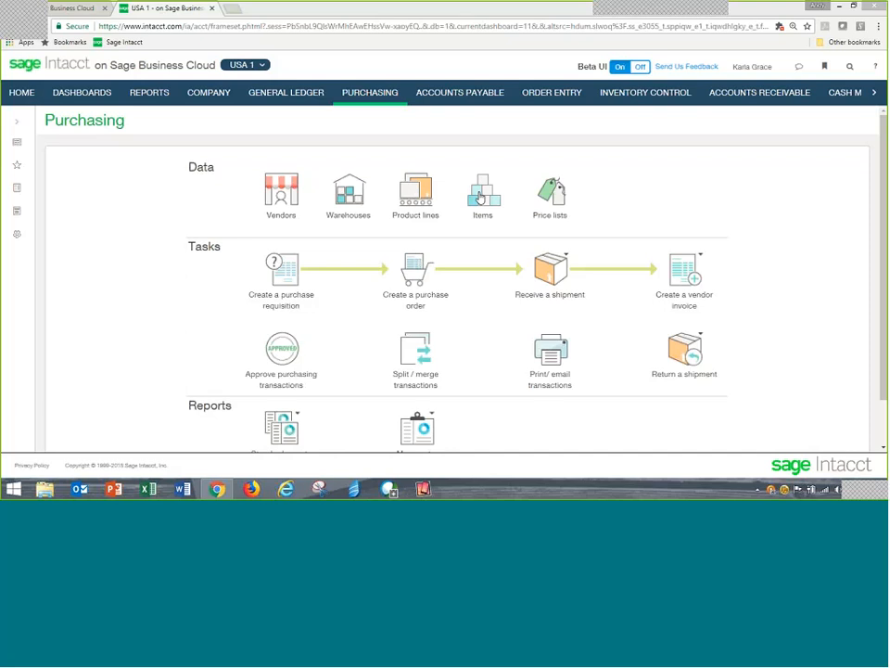
pyautogui.moveTo(267, 362)
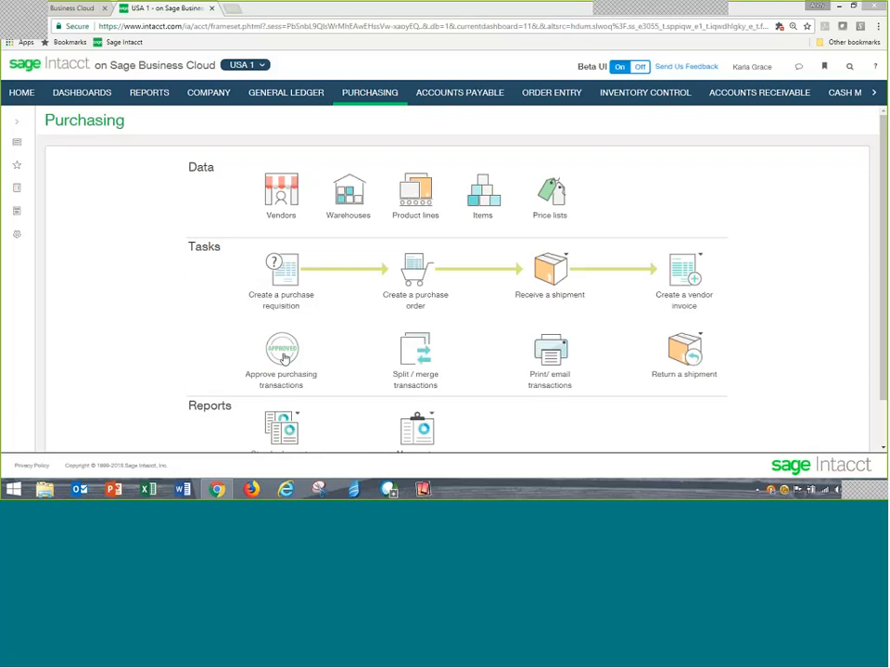
pyautogui.moveTo(293, 275)
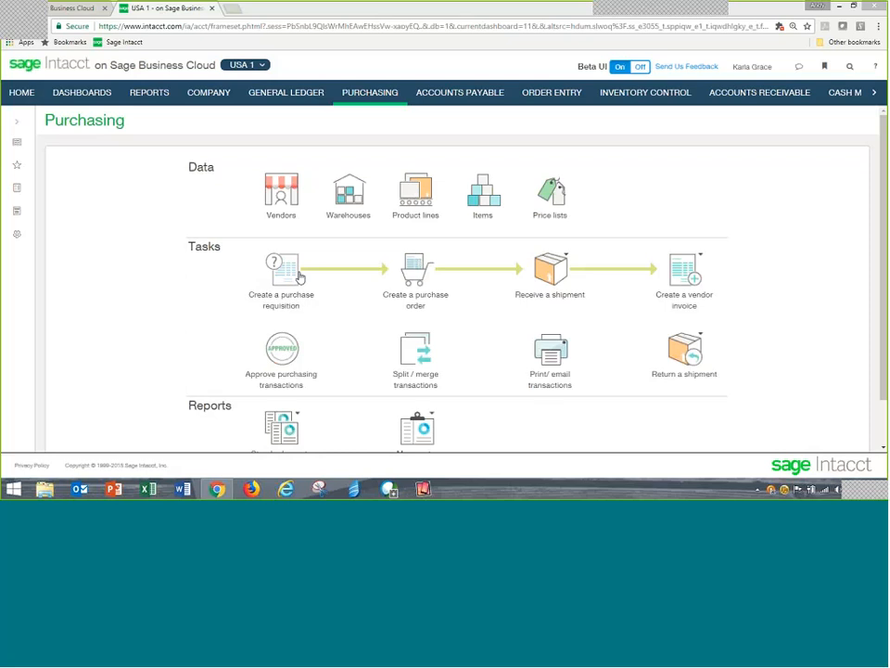
pyautogui.moveTo(549, 269)
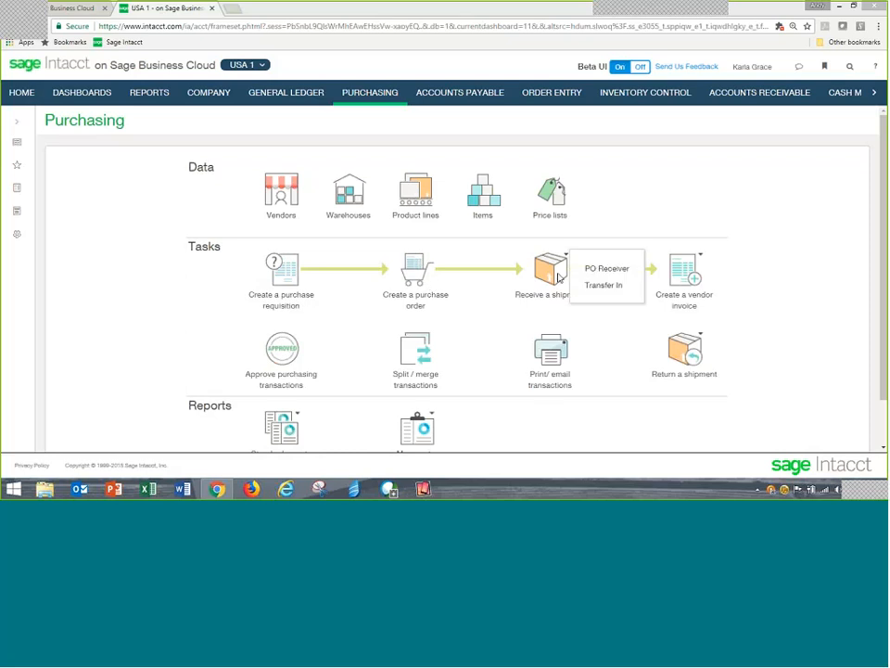
pyautogui.moveTo(375, 334)
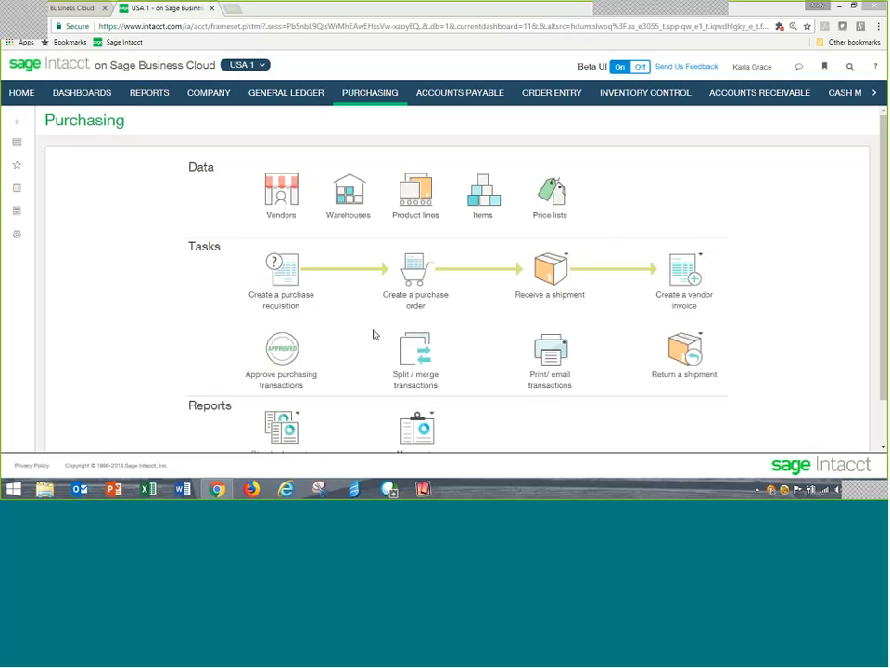
pyautogui.moveTo(301, 349)
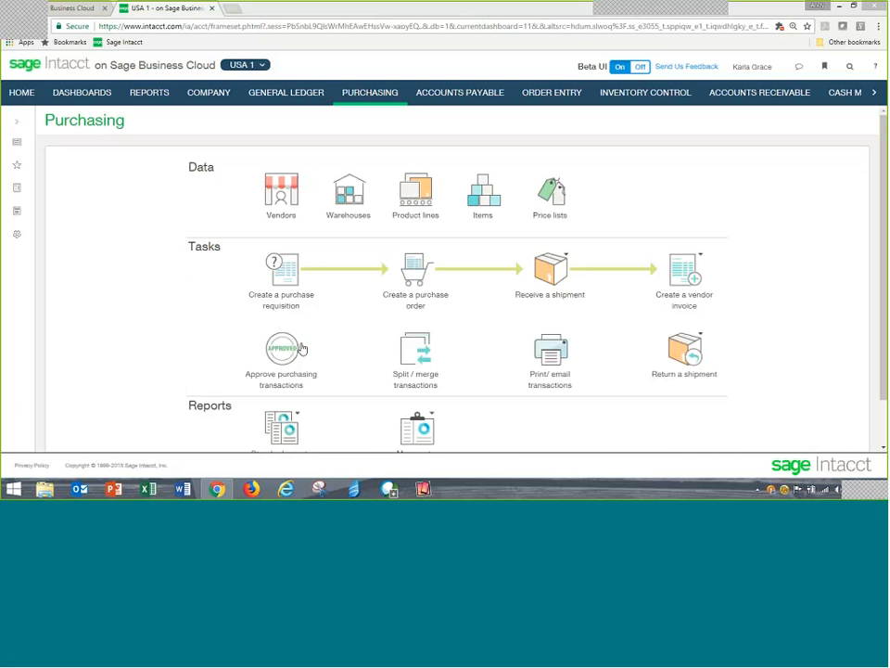
pyautogui.moveTo(423, 296)
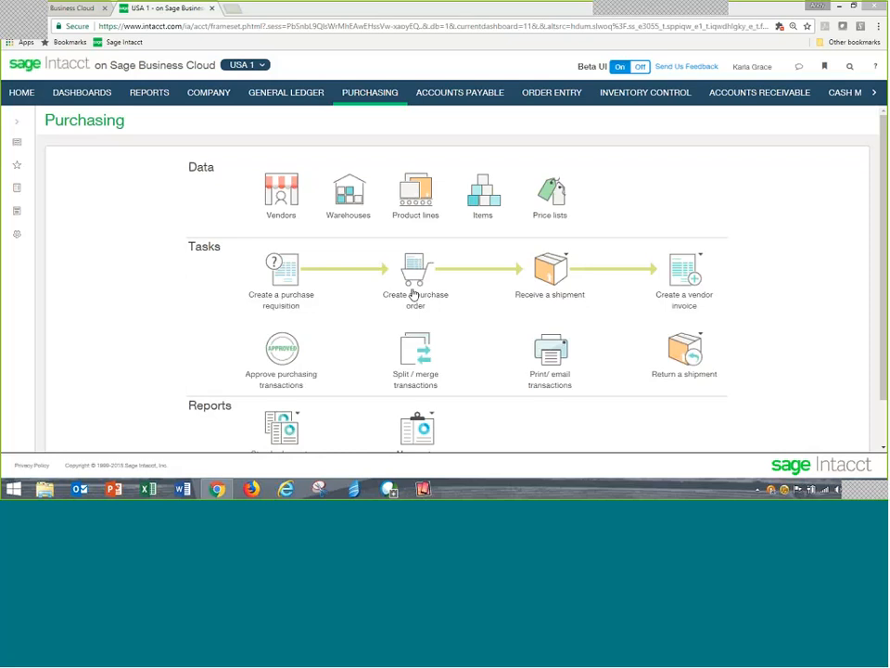
pyautogui.moveTo(293, 286)
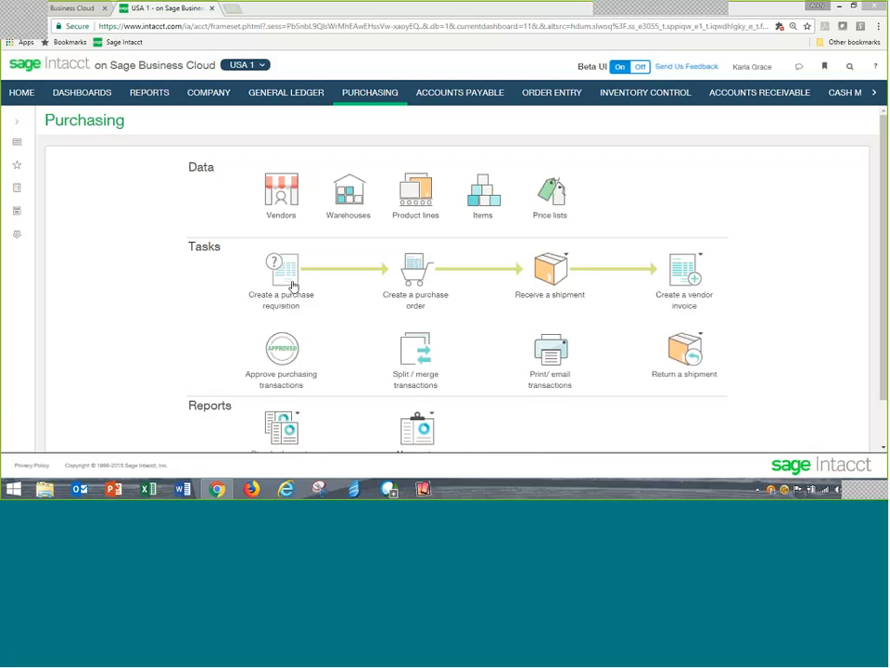
pyautogui.moveTo(293, 286)
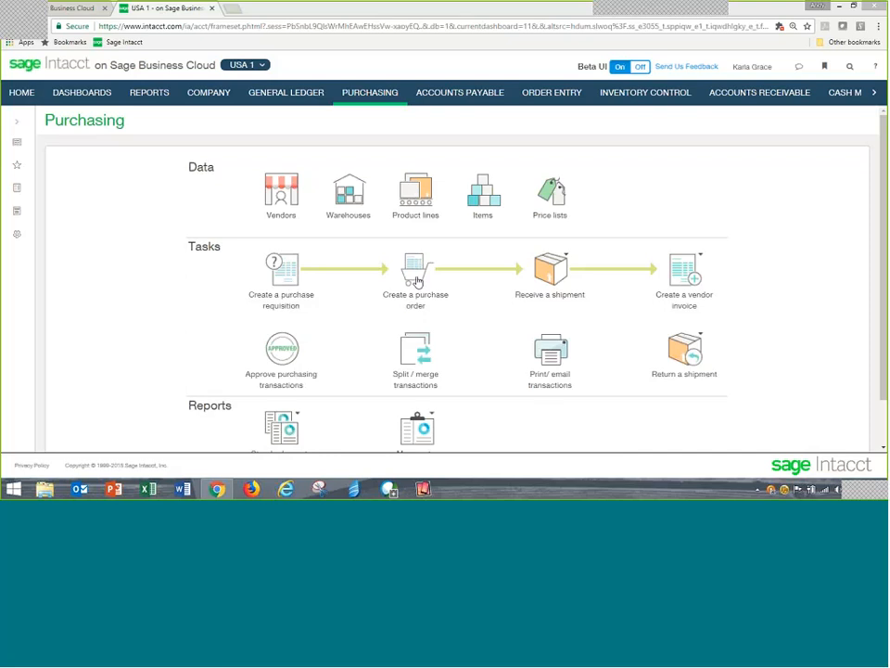
pyautogui.moveTo(688, 282)
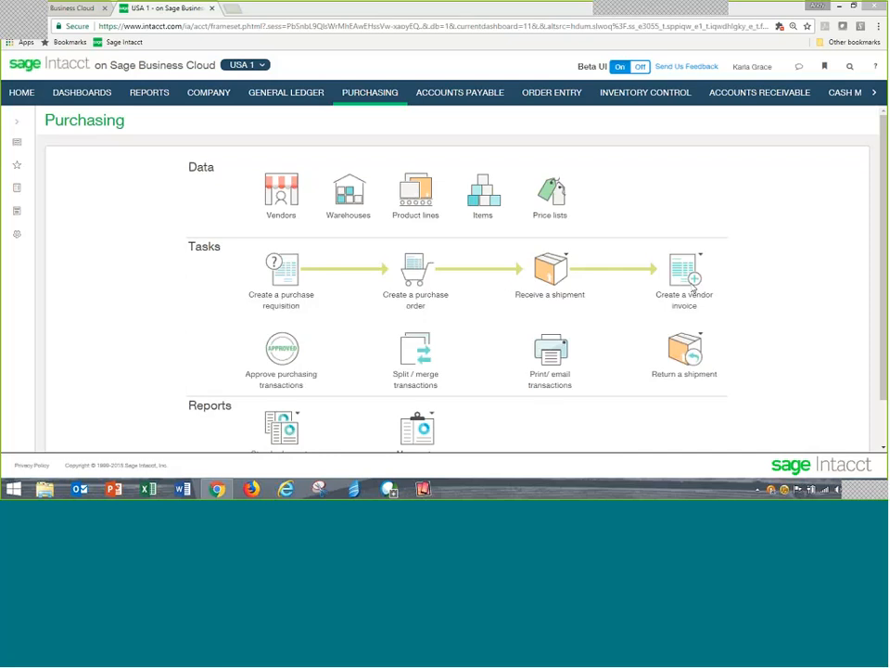
pyautogui.moveTo(648, 315)
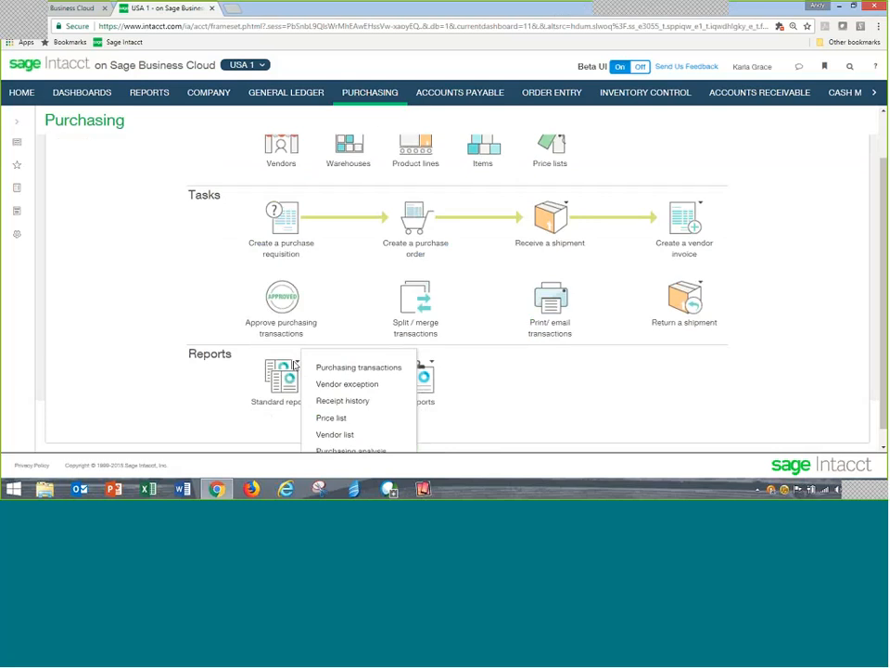
pyautogui.moveTo(345, 384)
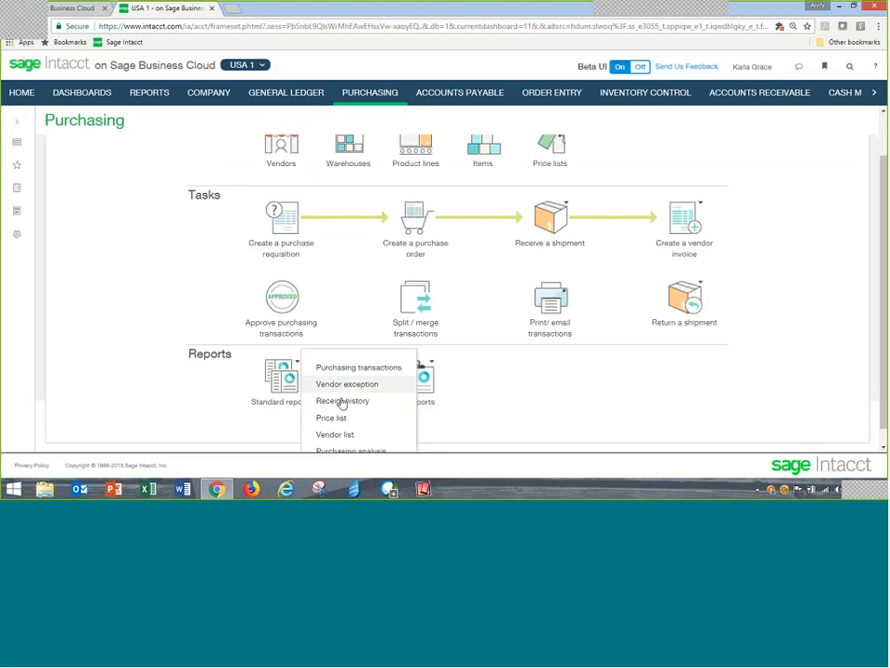
pyautogui.moveTo(330, 417)
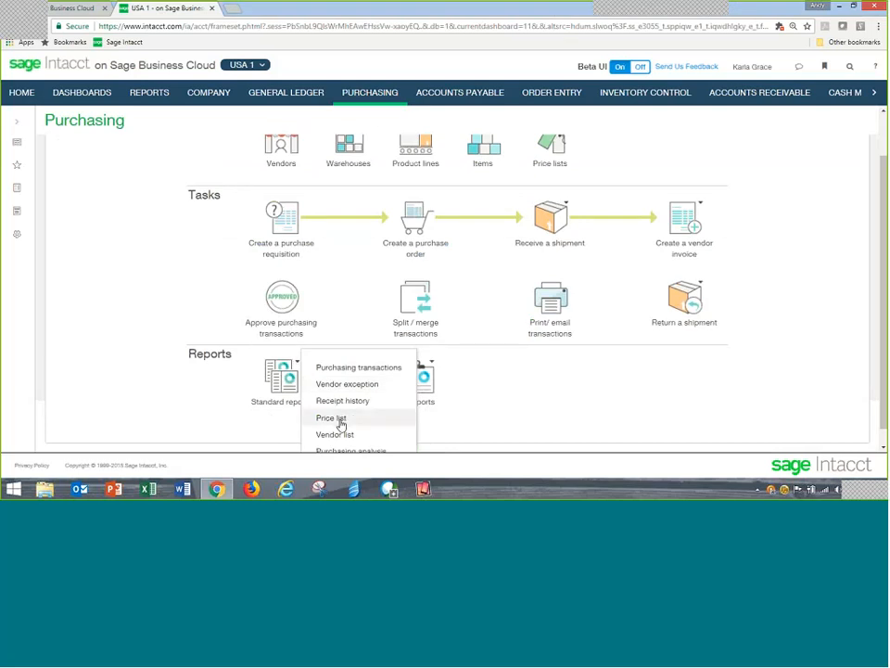
pyautogui.moveTo(352, 404)
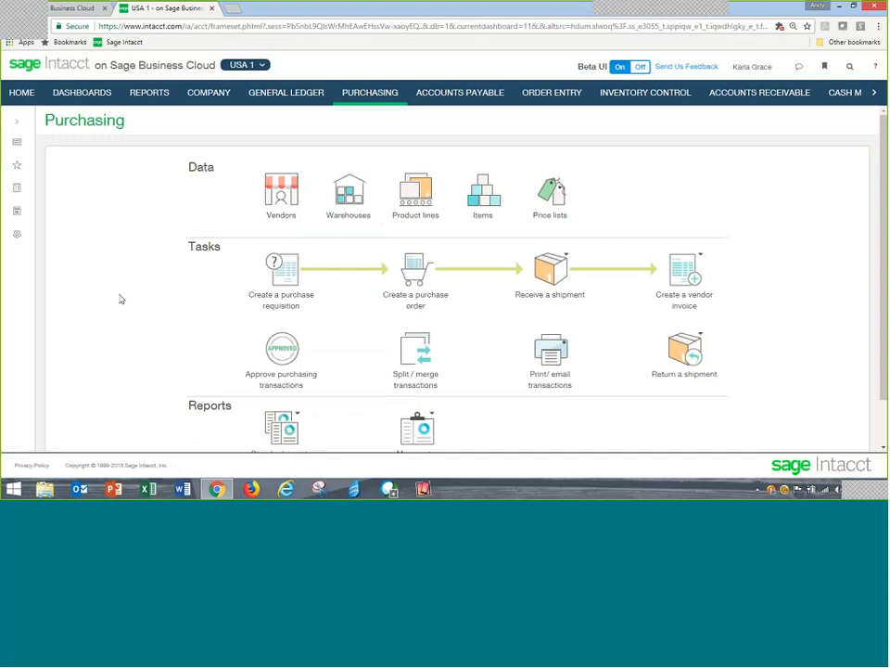
pyautogui.moveTo(82, 97)
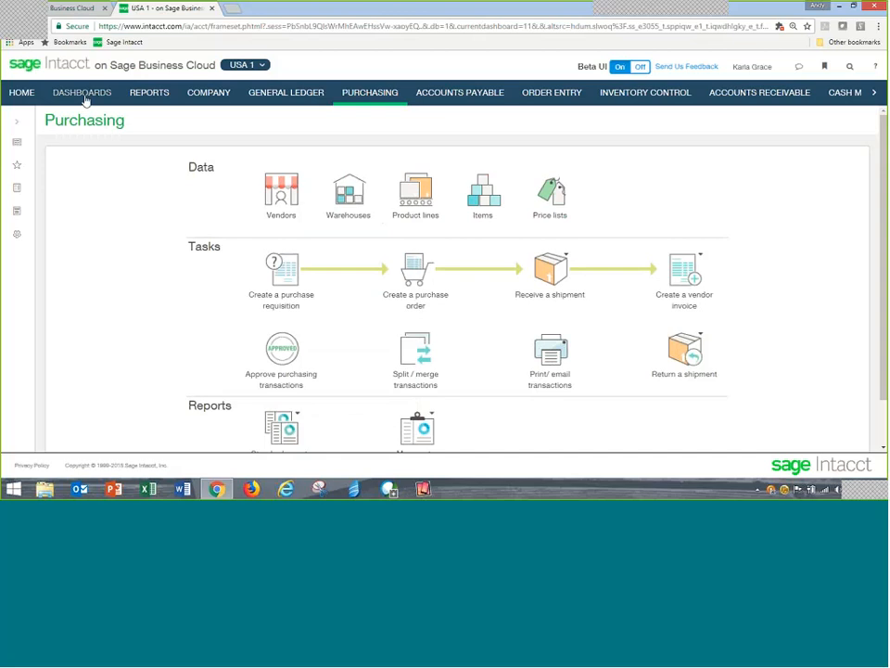
# - From the Purchasing overview, start creating a new purchase order
pyautogui.click(81, 92)
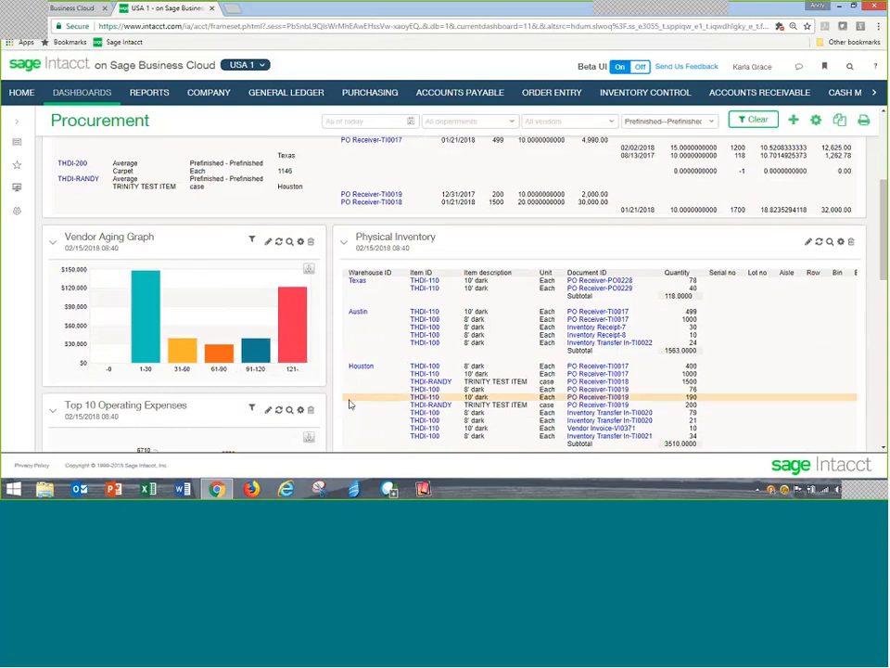
pyautogui.scroll(-3)
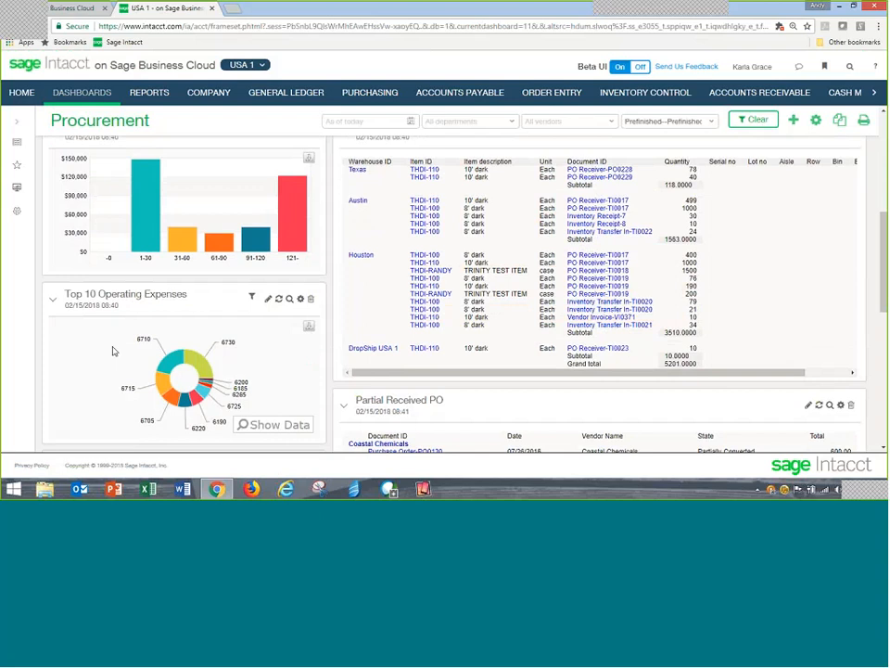
pyautogui.moveTo(233, 367)
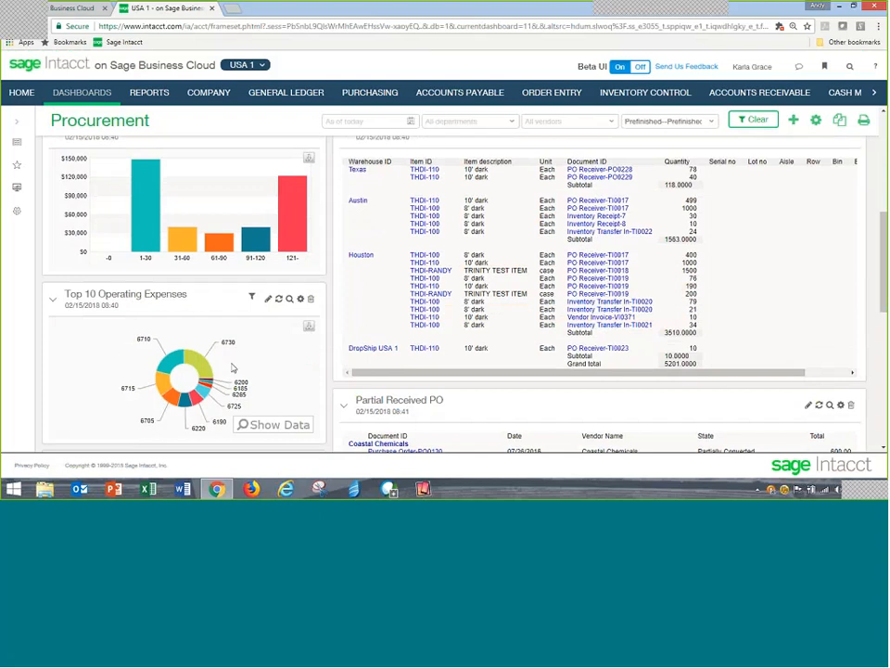
pyautogui.moveTo(204, 375)
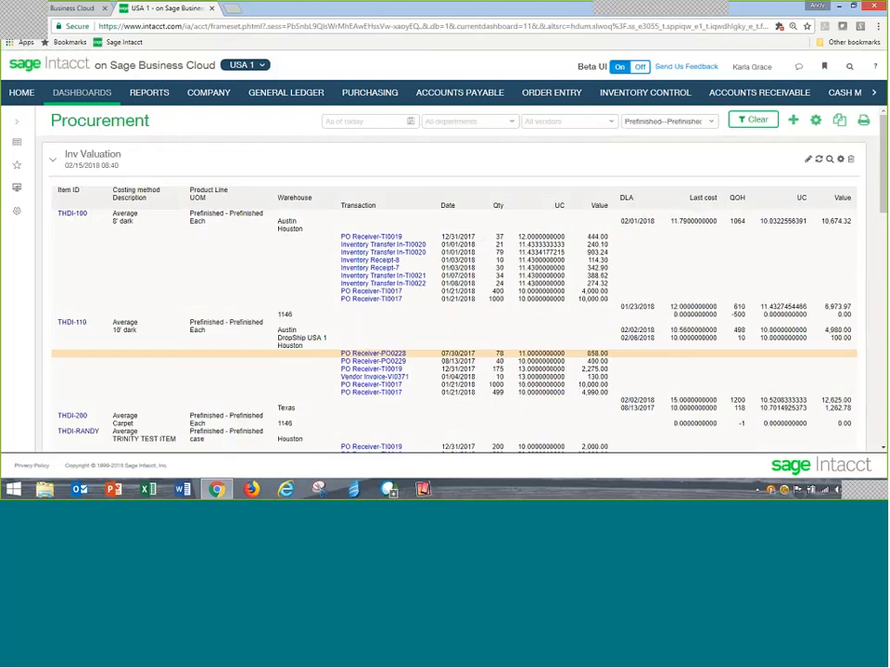
pyautogui.click(369, 93)
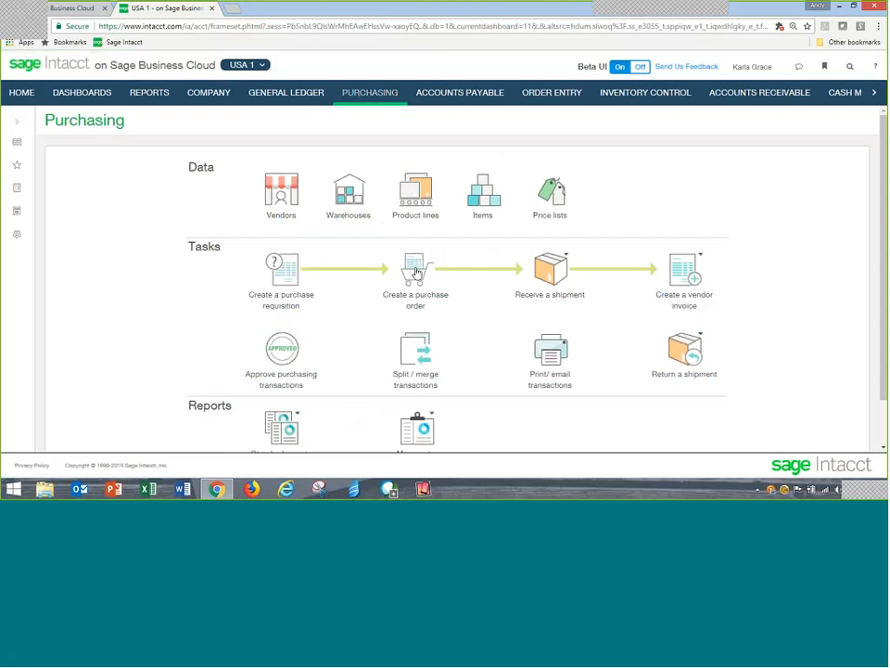
pyautogui.click(415, 271)
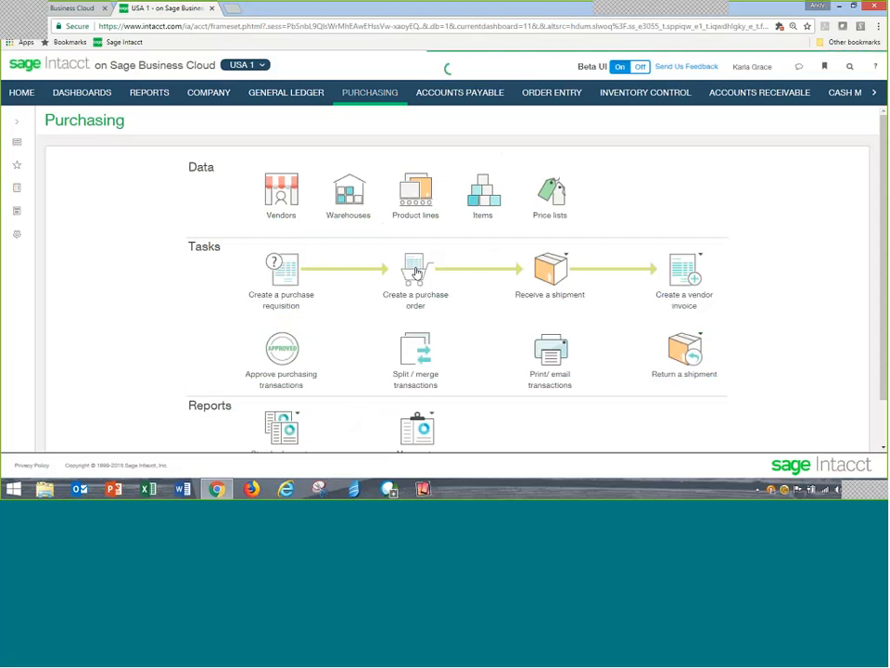
pyautogui.click(415, 271)
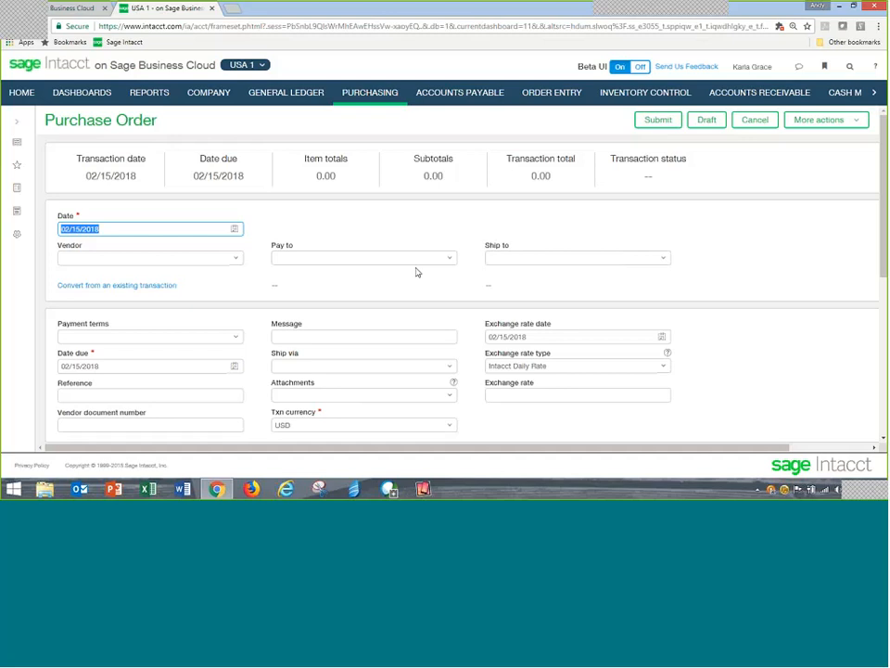
# - Choose vendor 20001--Supplies & Services, filling pay-to, ship-to, terms and due date
pyautogui.click(145, 258)
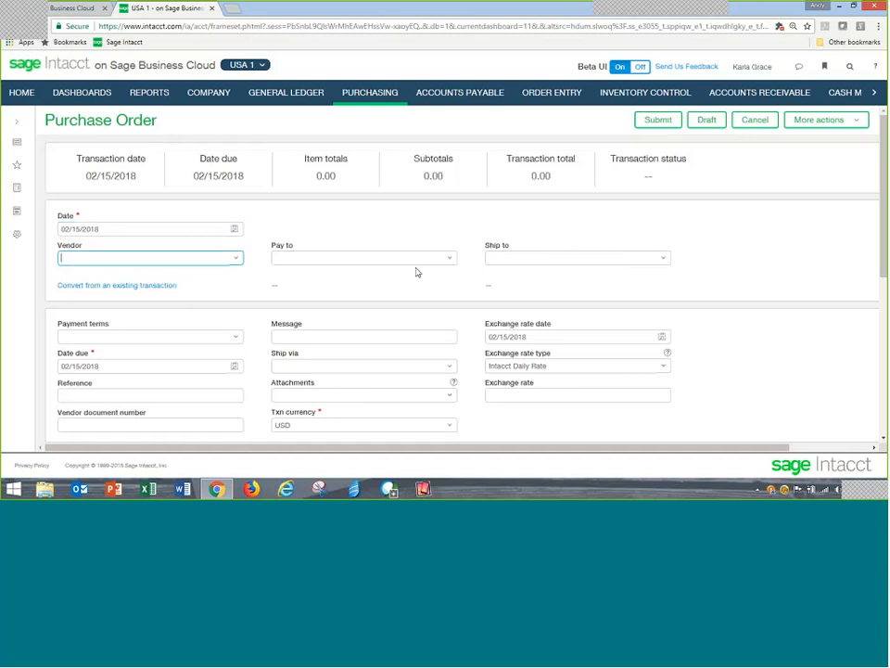
pyautogui.moveTo(319, 252)
pyautogui.write('20001--Su')
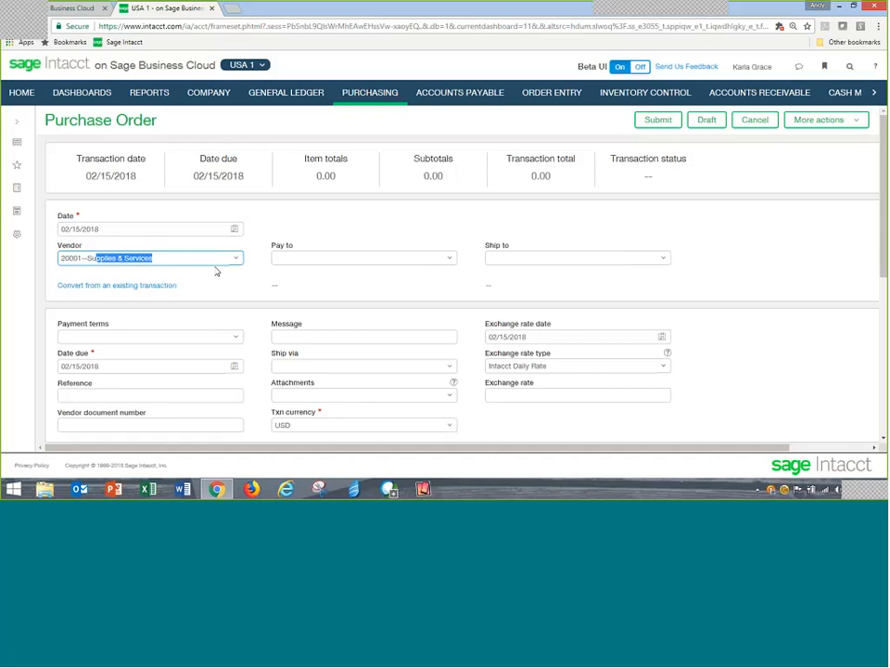
pyautogui.click(149, 258)
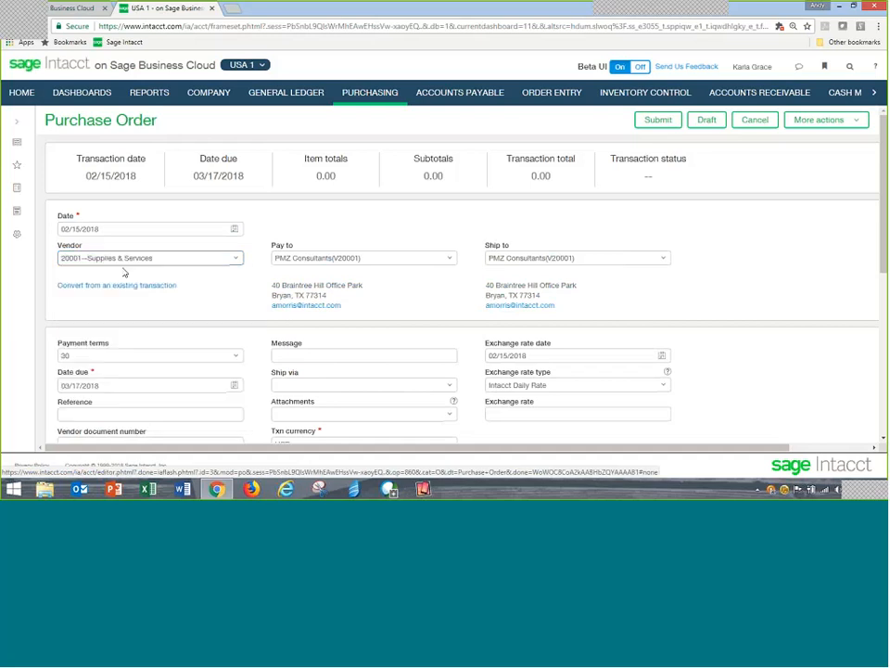
pyautogui.moveTo(214, 304)
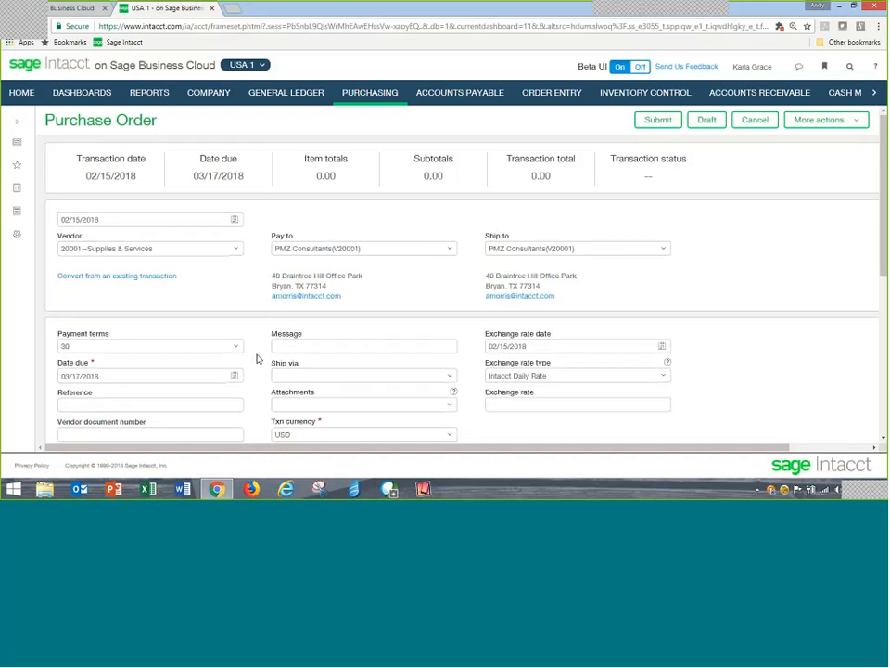
# - Set payment terms to PICT (due 02/15/2018) and reach the empty Entries grid
pyautogui.scroll(-3)
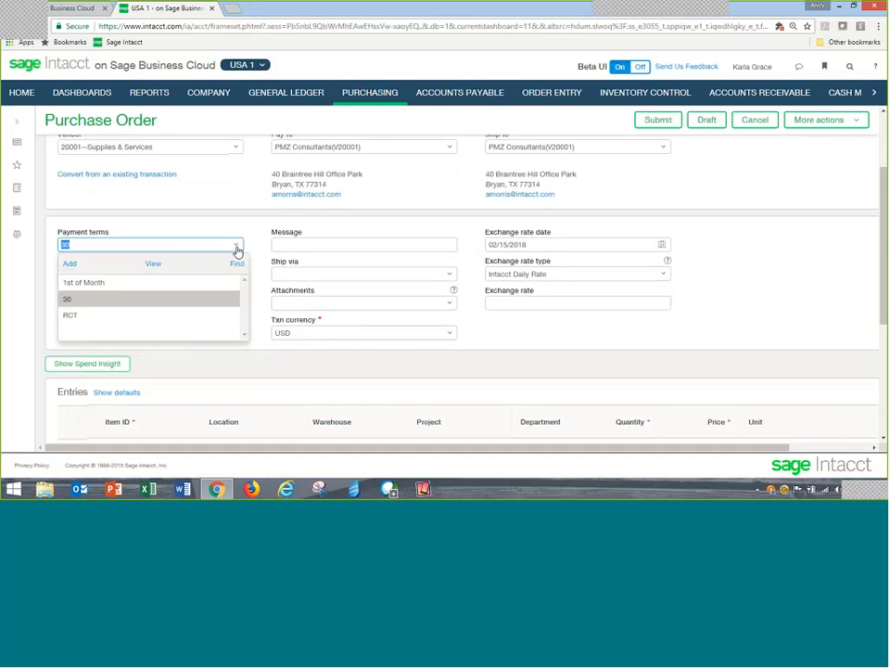
pyautogui.click(69, 315)
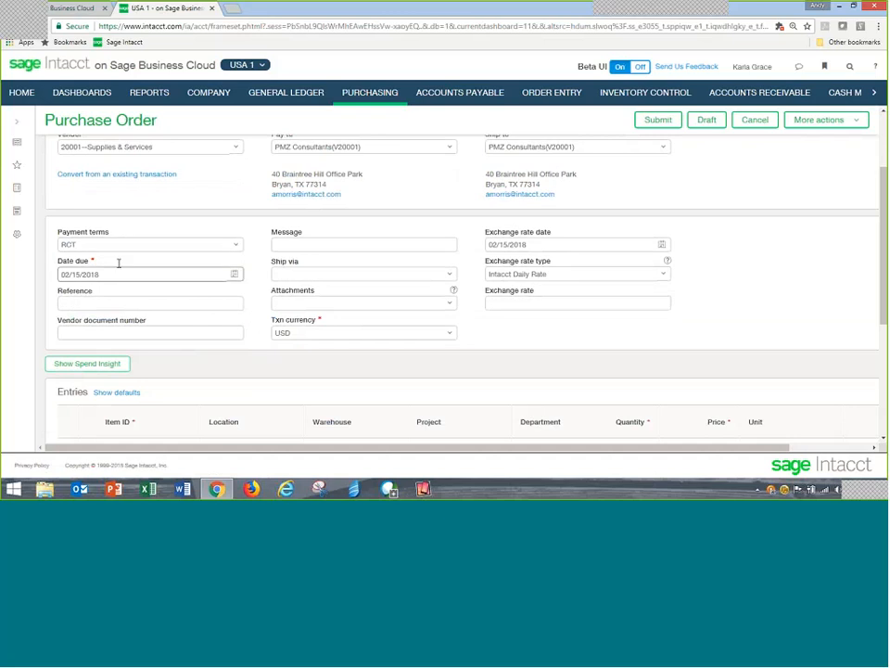
pyautogui.scroll(-3)
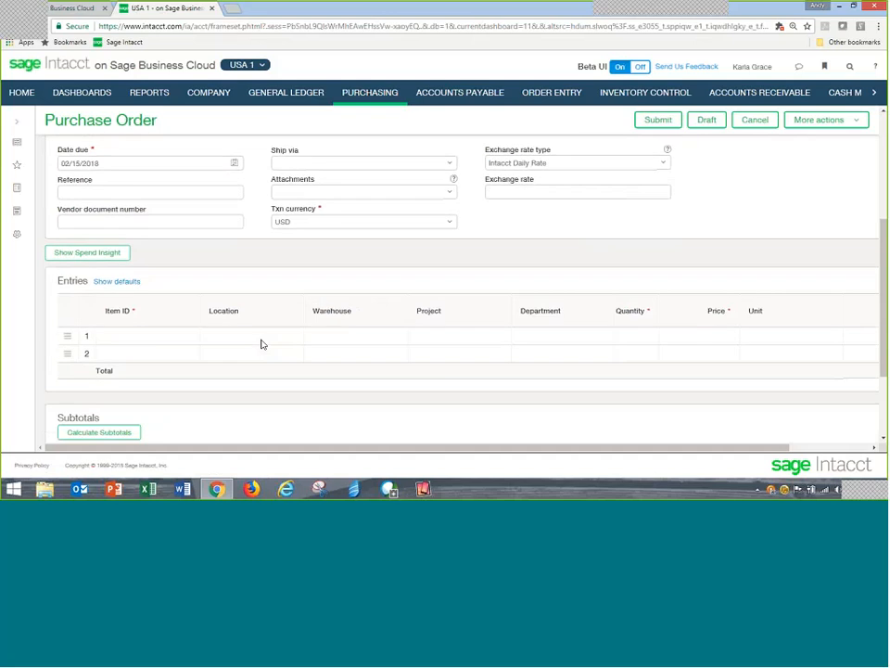
# - Add line one with item AK100 cleaning equipment and line two with item 550
pyautogui.click(126, 336)
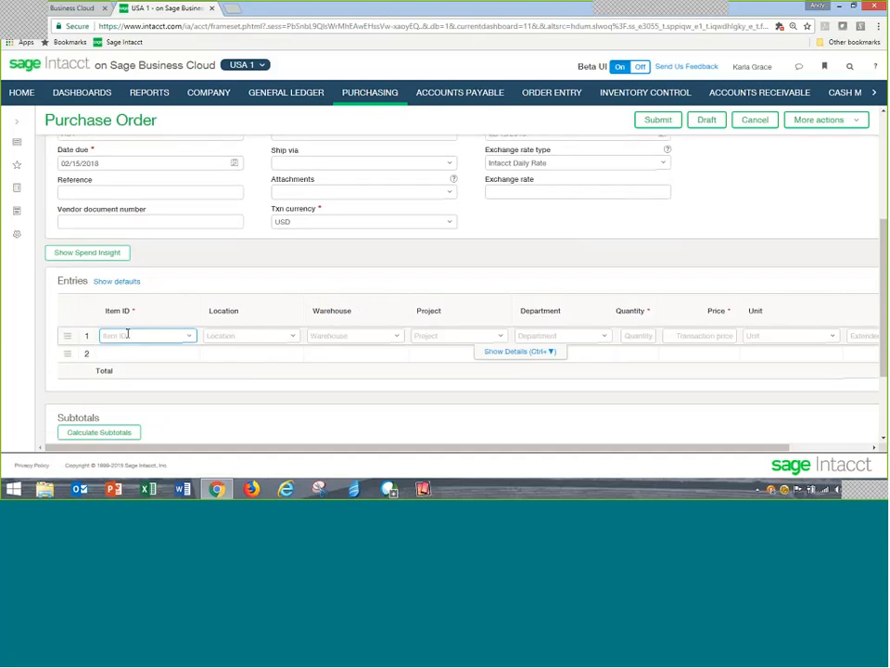
pyautogui.write('ak')
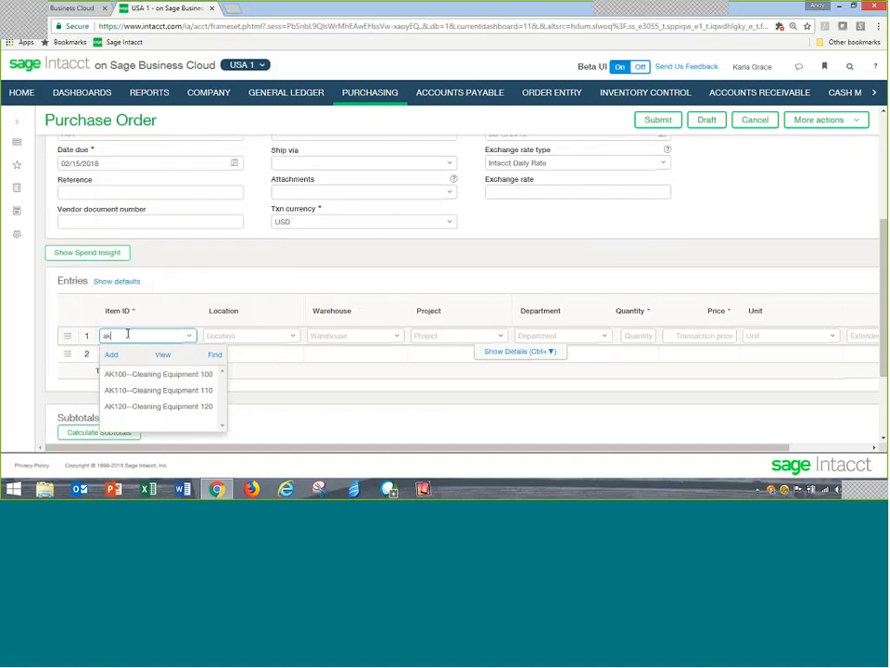
pyautogui.moveTo(158, 373)
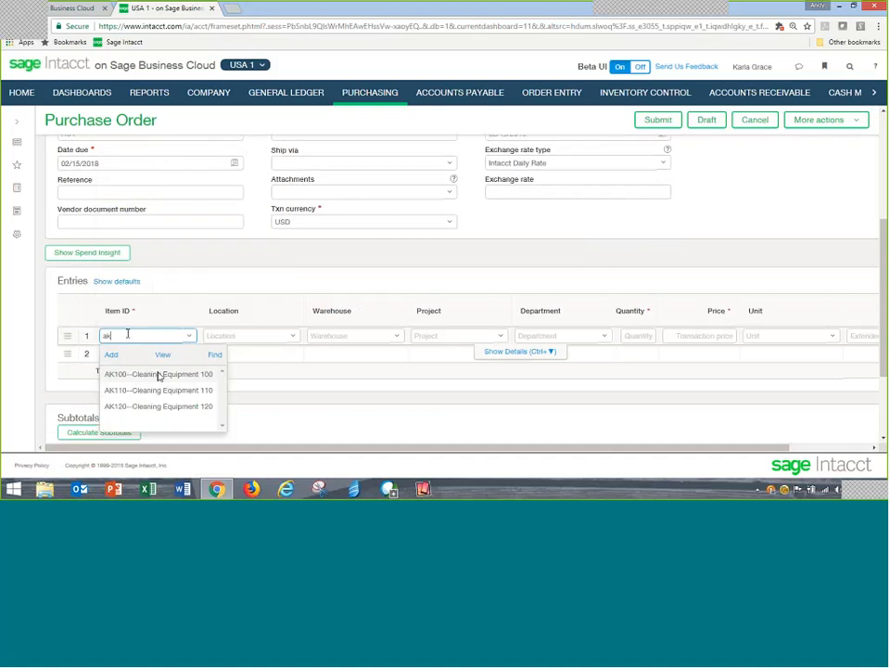
pyautogui.moveTo(158, 375)
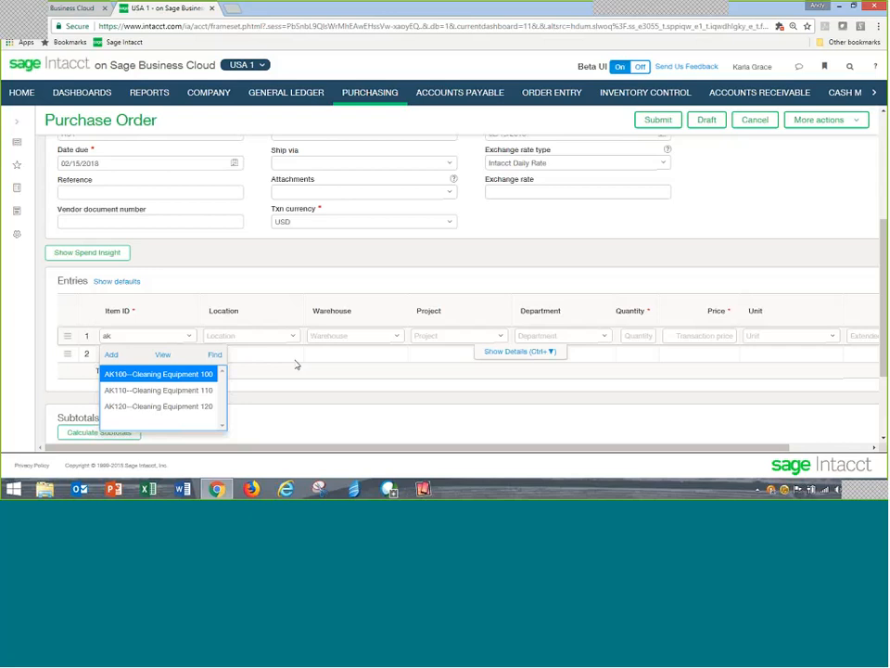
pyautogui.click(159, 375)
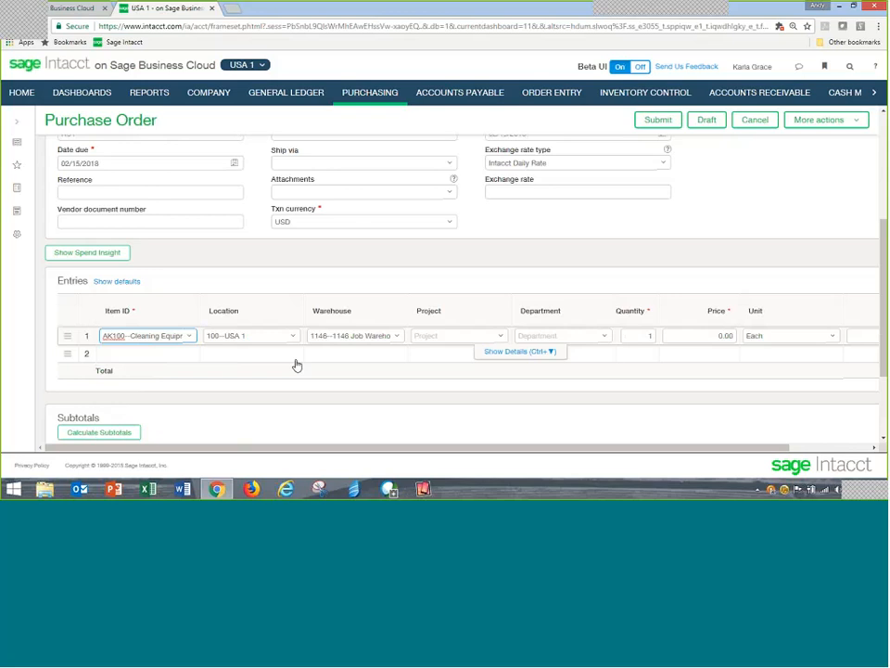
pyautogui.click(145, 352)
pyautogui.write('650--Offices supplies')
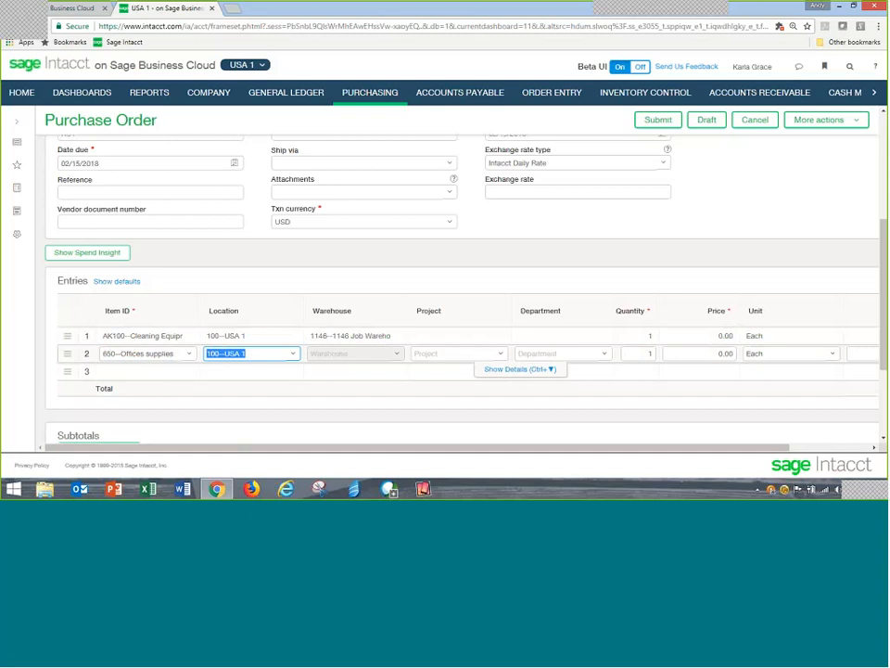
# - Set location 110--New York, warehouse CMO 1 and department D100--Operations on the lines
pyautogui.click(293, 336)
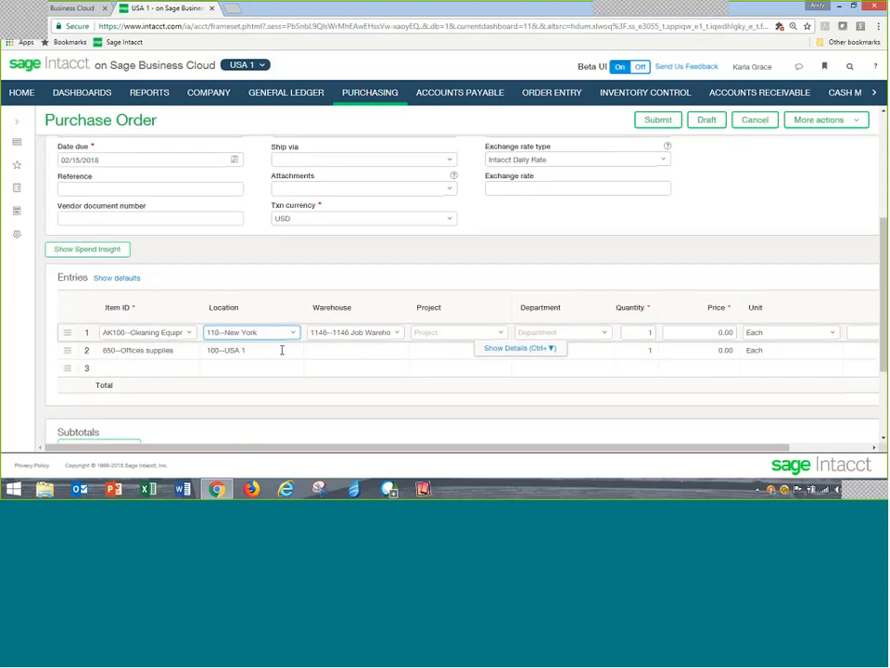
pyautogui.click(251, 349)
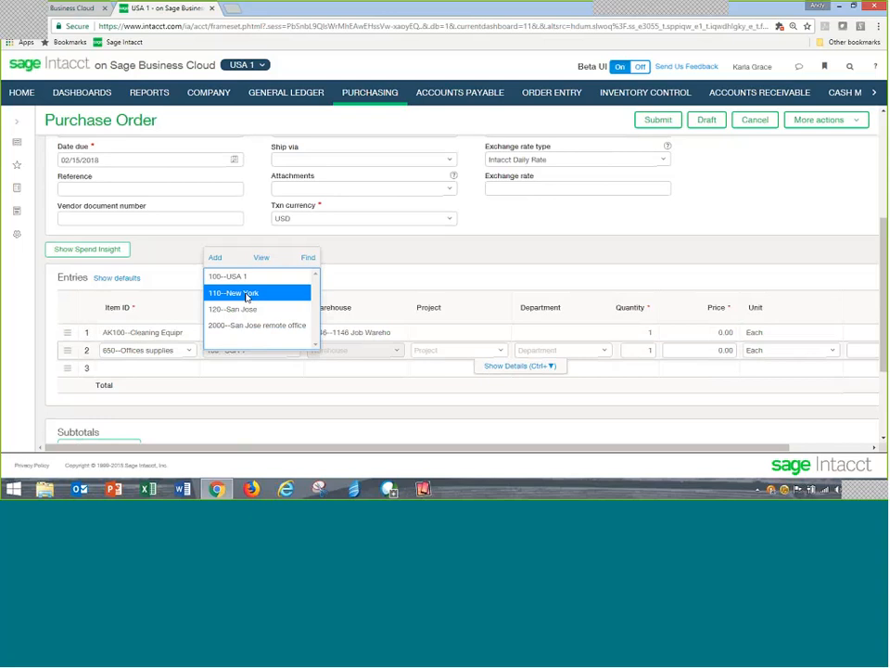
pyautogui.click(247, 293)
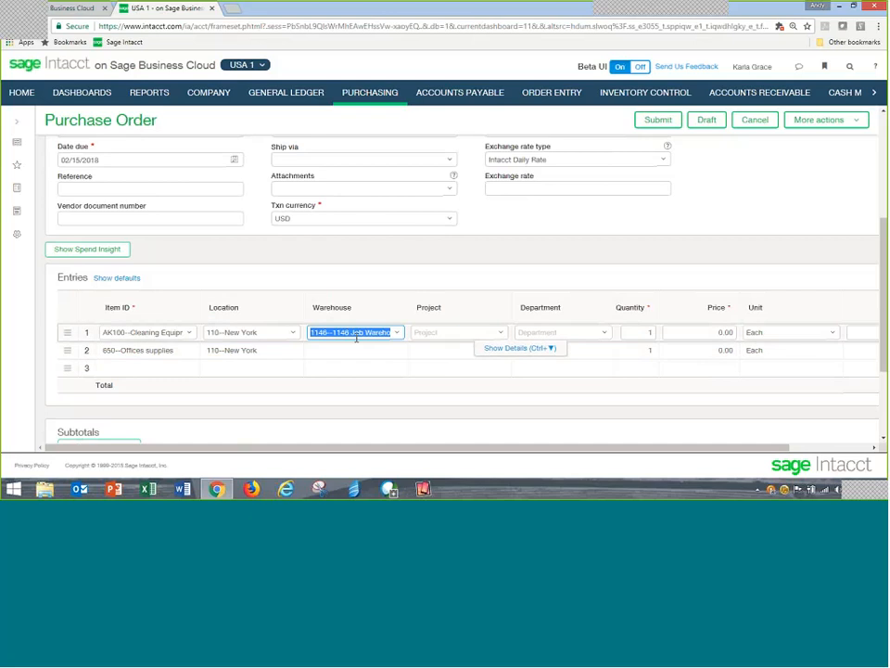
pyautogui.click(397, 332)
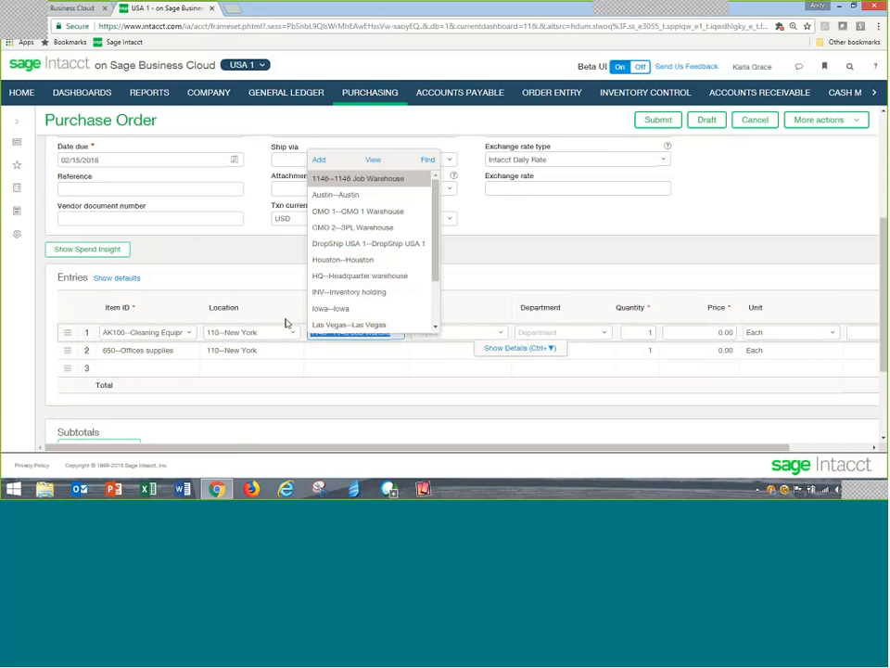
pyautogui.moveTo(353, 291)
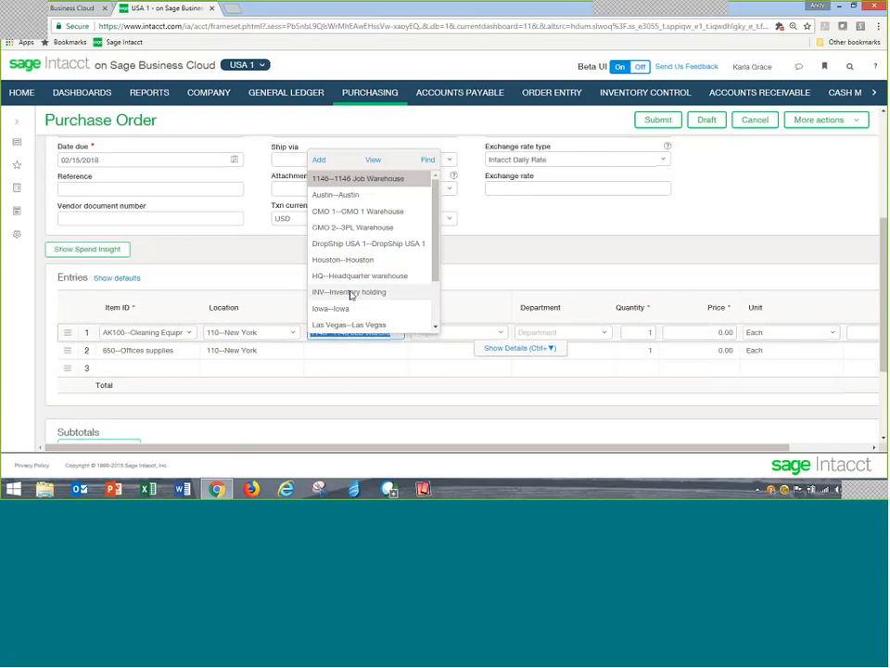
pyautogui.click(358, 212)
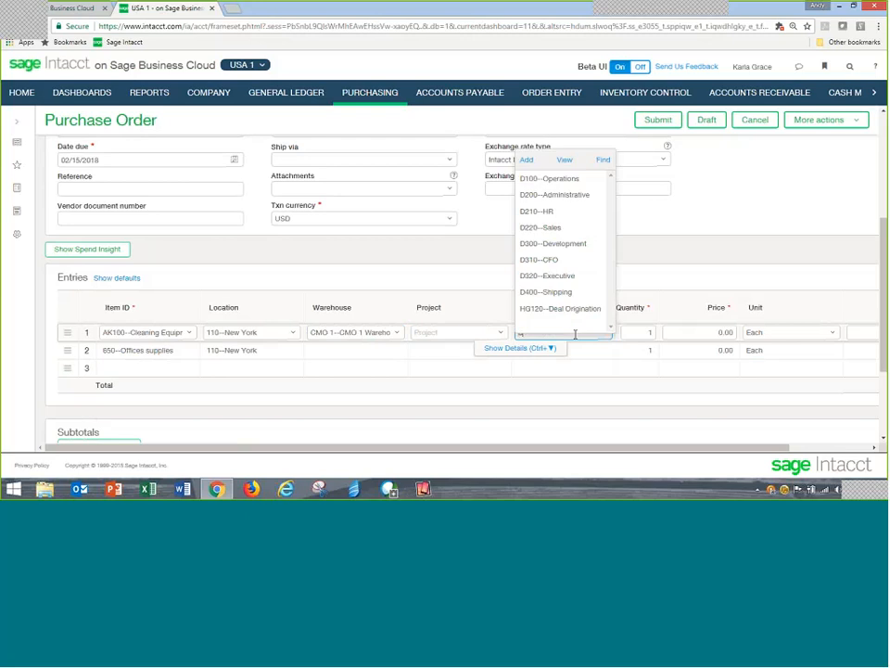
pyautogui.click(549, 178)
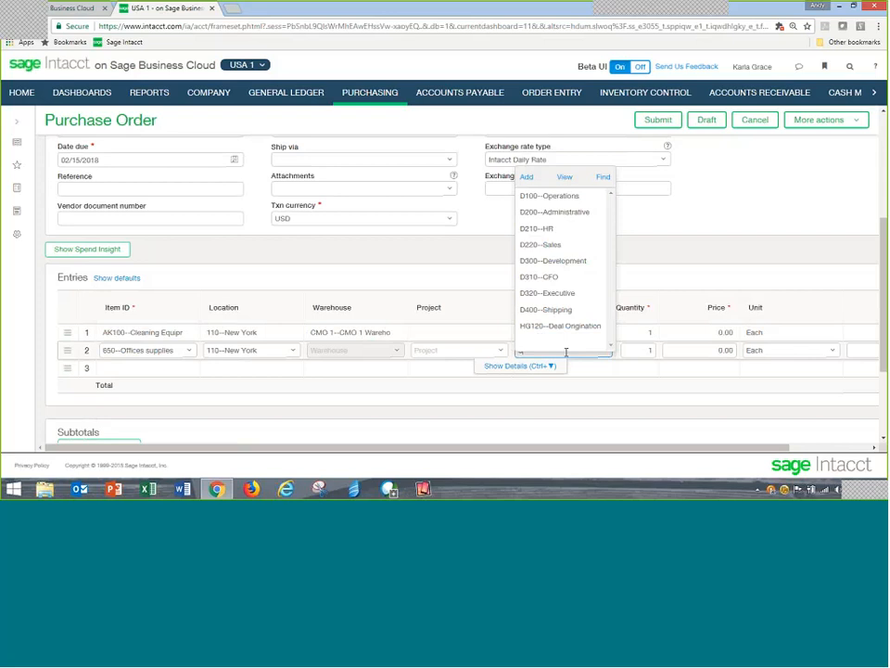
pyautogui.click(539, 197)
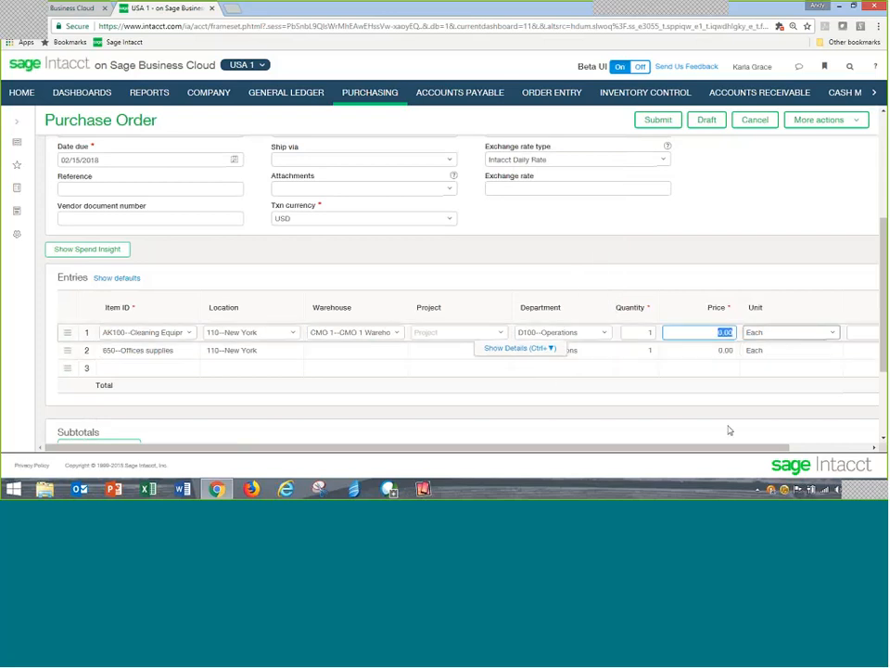
# - Price the lines at 1,000 and 500 with 62.50 tax, totaling 1,562.50
pyautogui.hscroll(3)
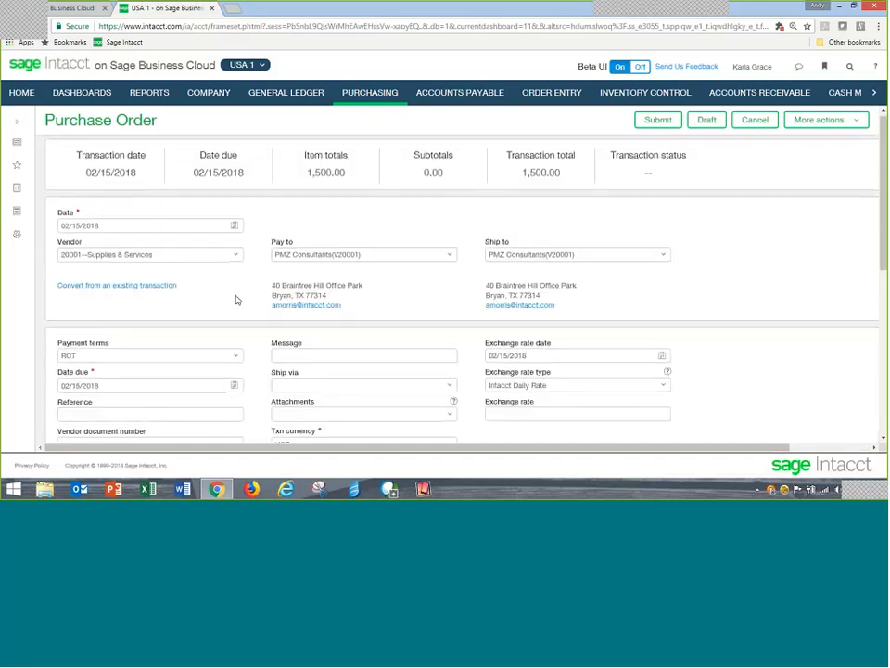
pyautogui.scroll(-3)
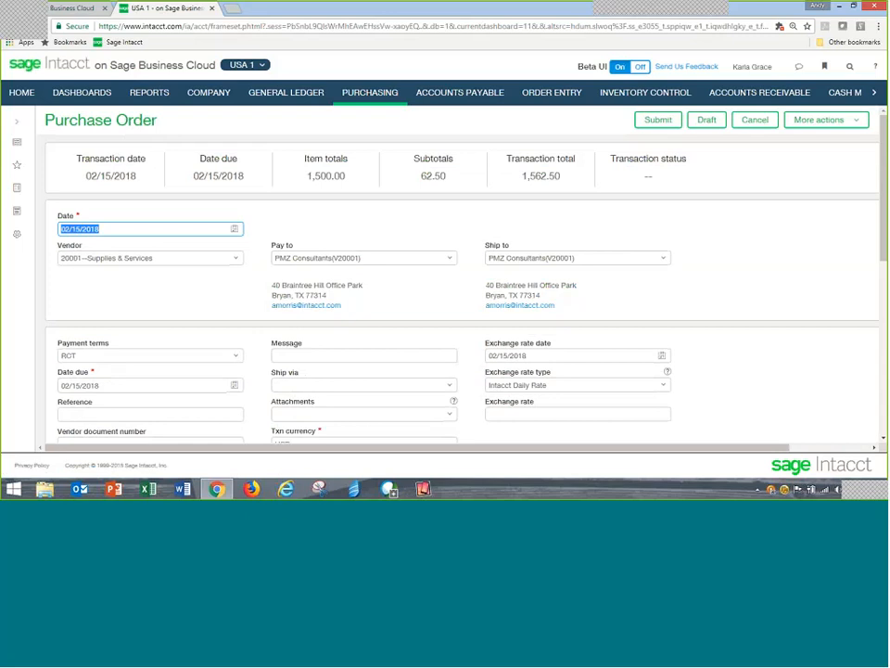
pyautogui.scroll(-3)
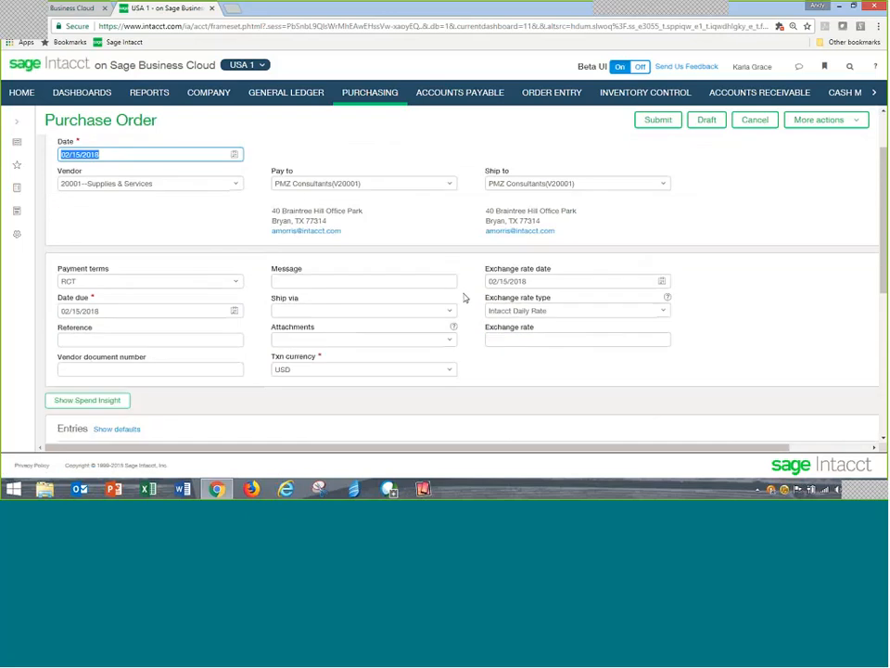
pyautogui.scroll(-3)
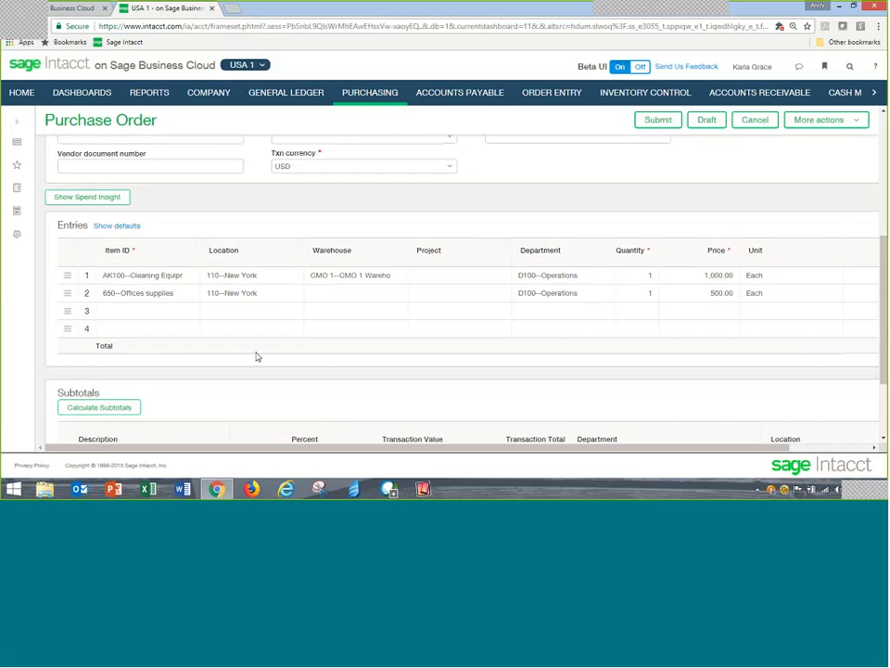
pyautogui.scroll(-3)
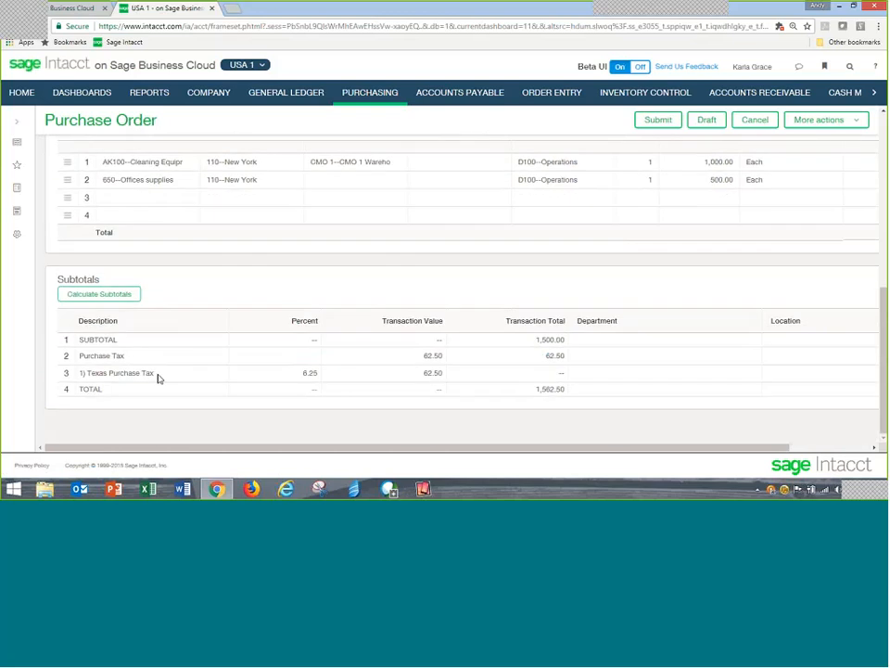
pyautogui.moveTo(222, 384)
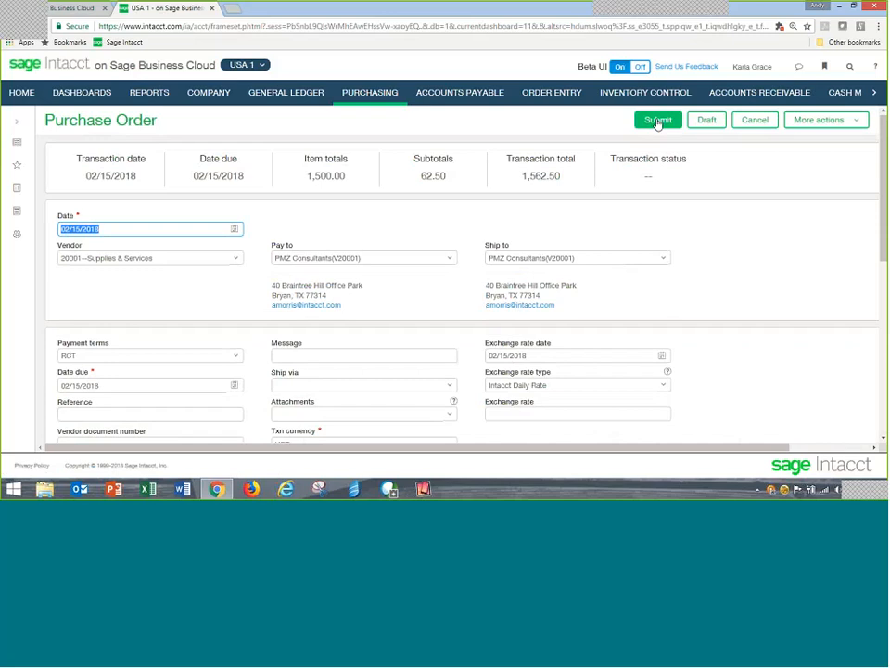
# - Submit the purchase order and bring up the Approve Purchasing Transactions list
pyautogui.click(657, 119)
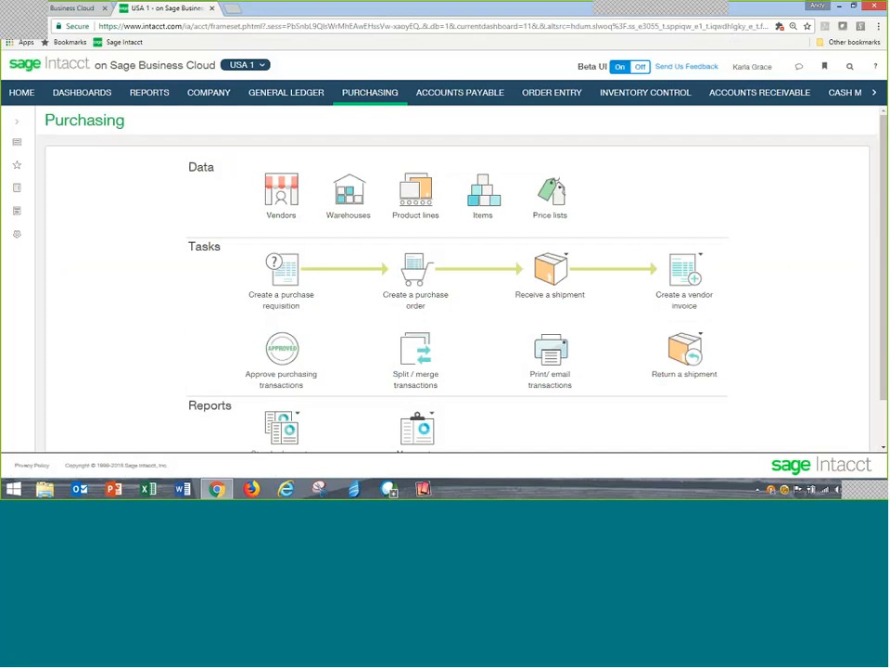
pyautogui.moveTo(790, 271)
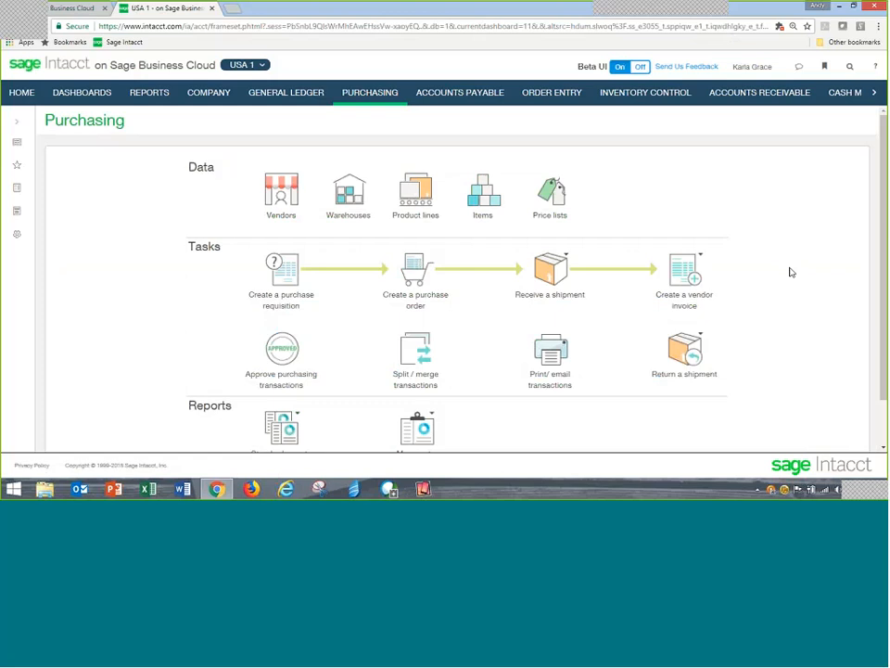
pyautogui.moveTo(282, 354)
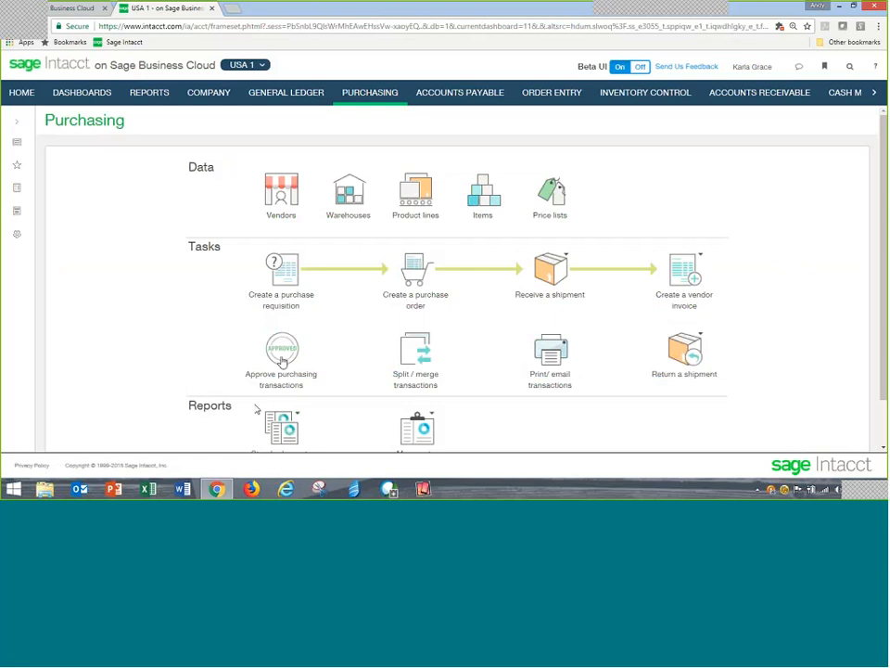
pyautogui.click(282, 348)
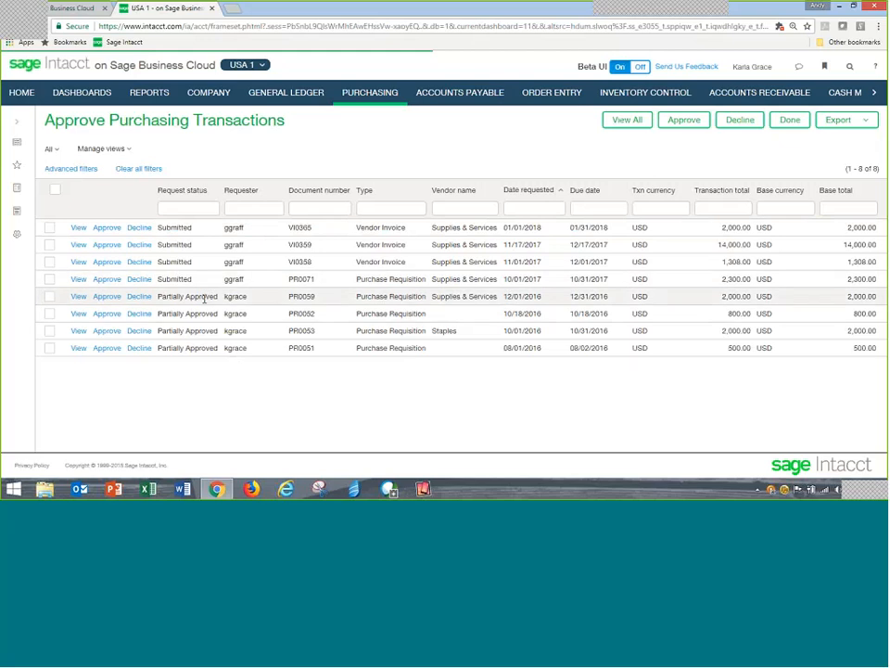
pyautogui.moveTo(200, 337)
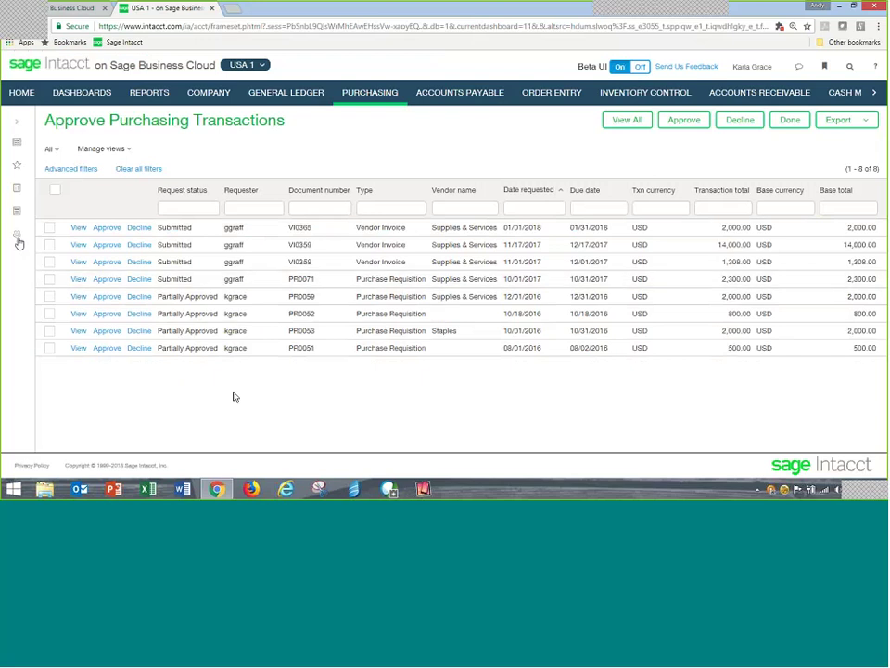
pyautogui.click(15, 234)
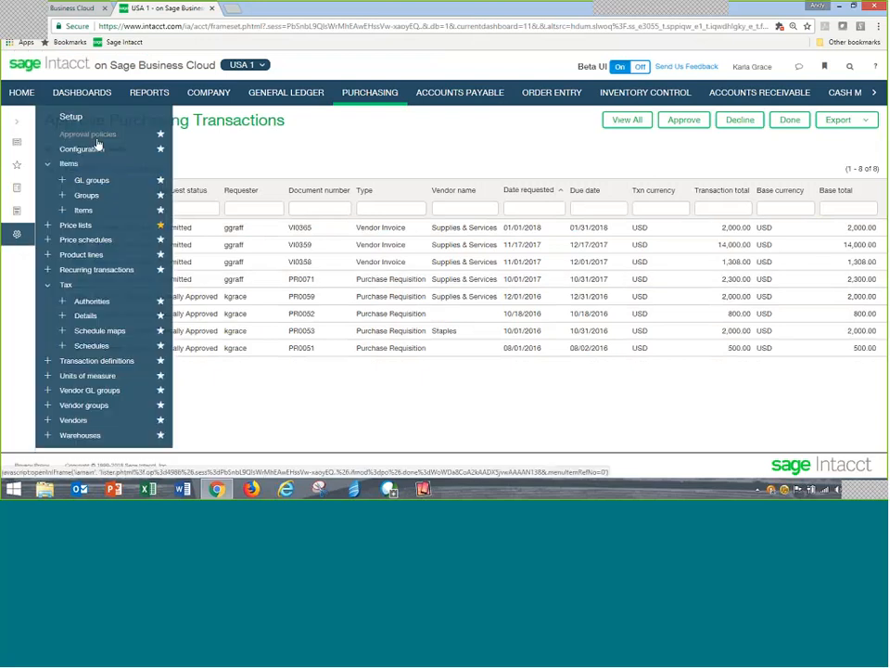
pyautogui.click(89, 134)
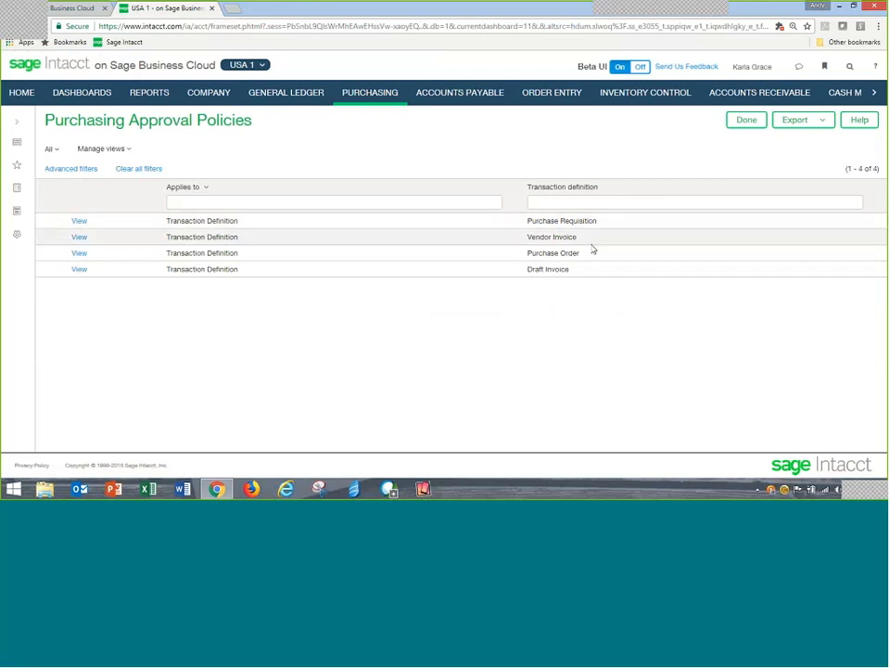
pyautogui.moveTo(587, 258)
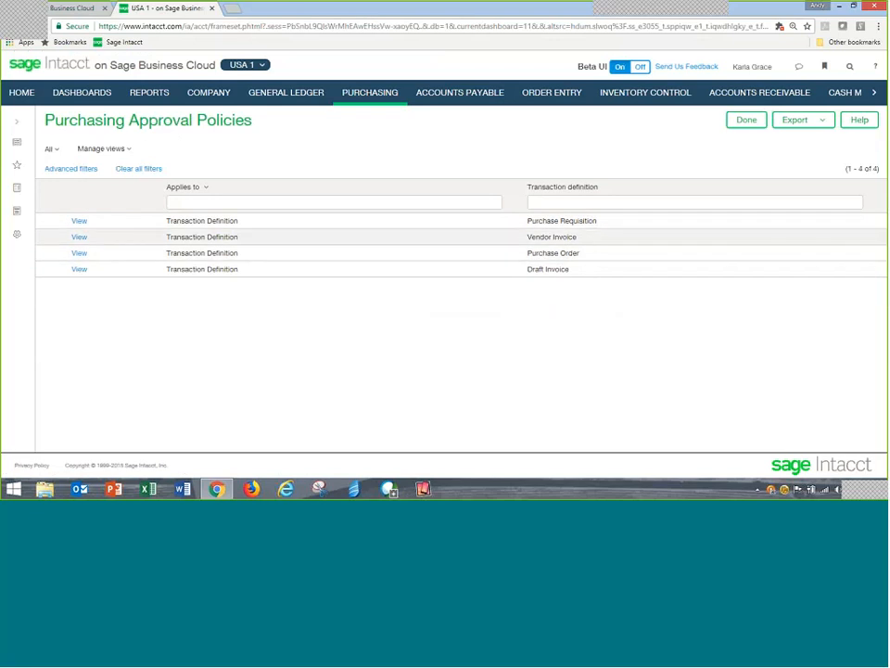
pyautogui.moveTo(78, 252)
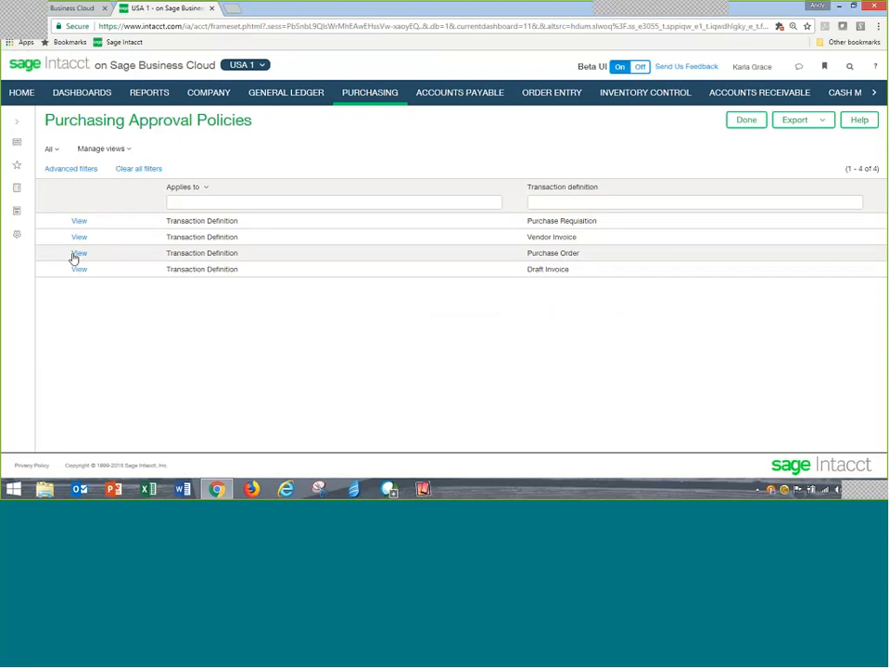
pyautogui.click(78, 252)
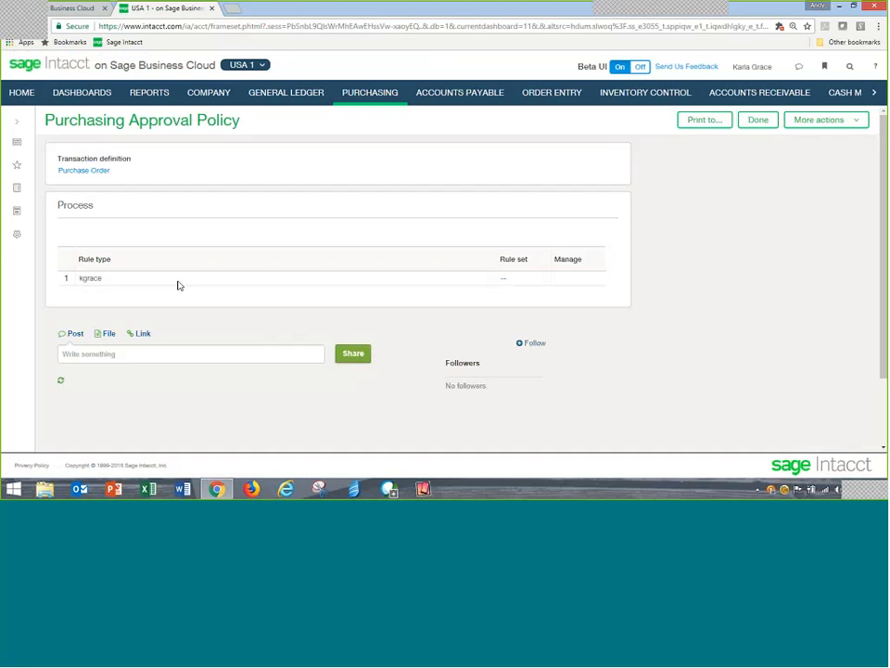
pyautogui.moveTo(111, 286)
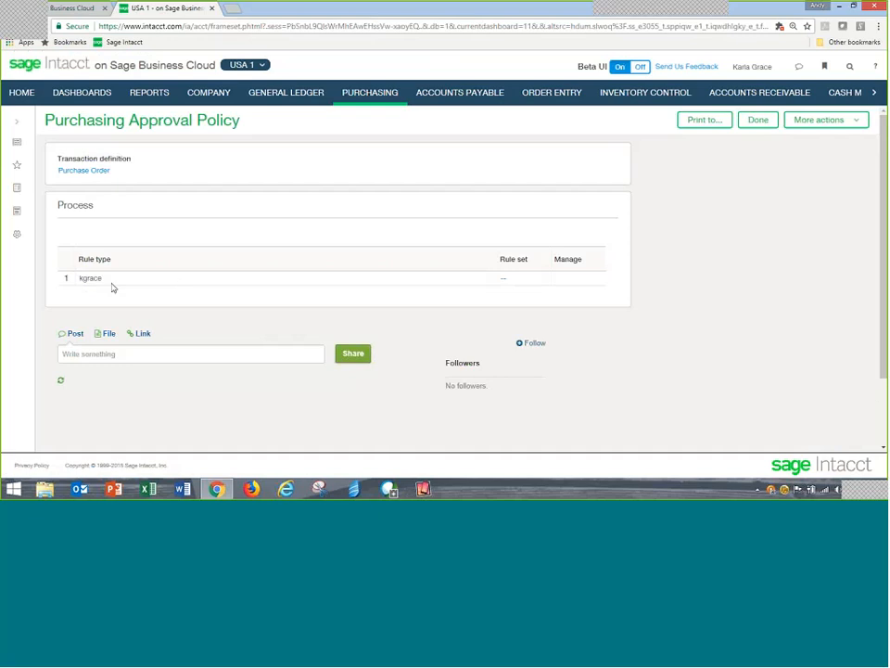
pyautogui.moveTo(754, 174)
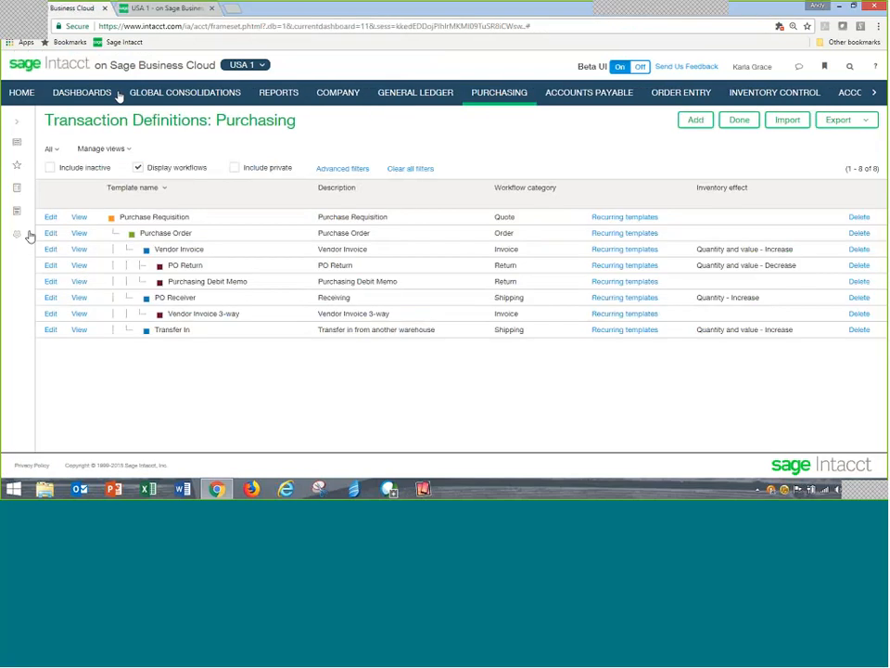
# - Edit the Purchase Order policy from the Purchasing Approval Policies list
pyautogui.click(15, 234)
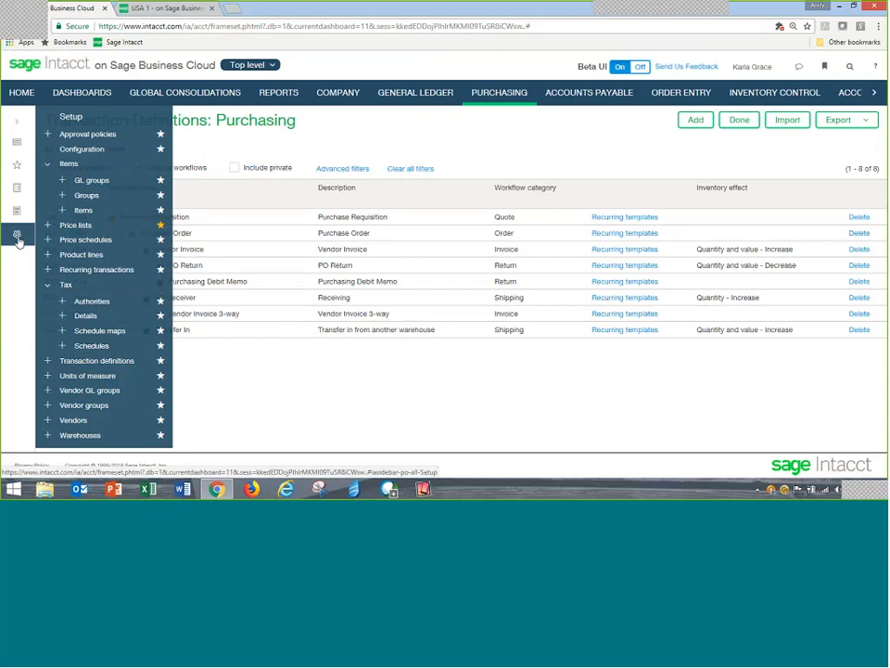
pyautogui.click(17, 233)
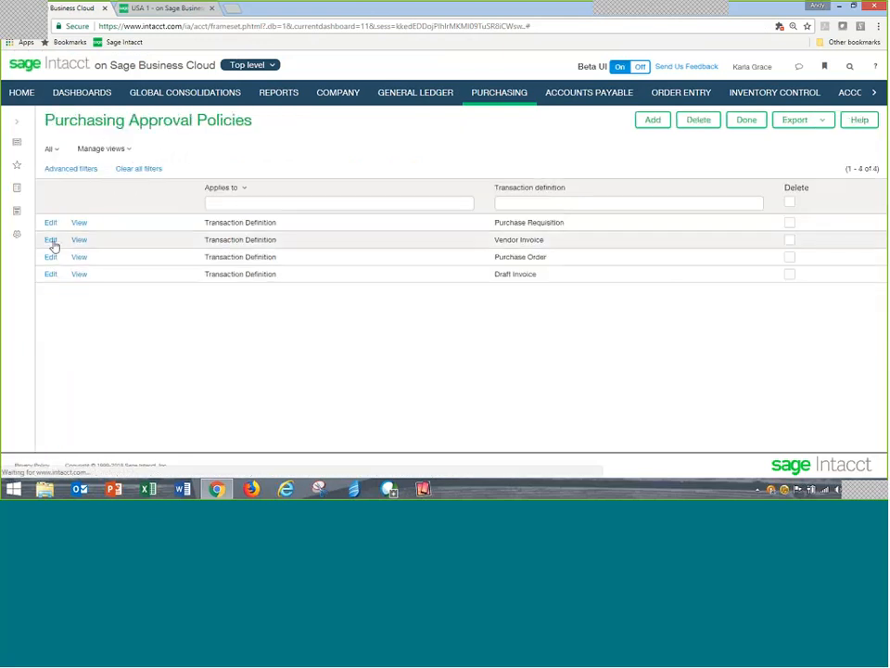
pyautogui.click(50, 256)
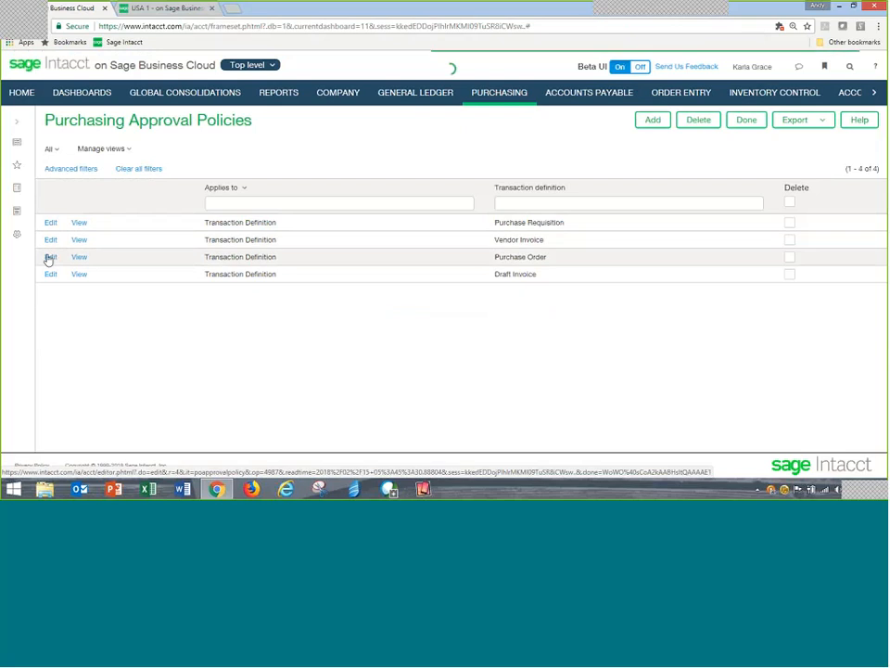
pyautogui.click(50, 256)
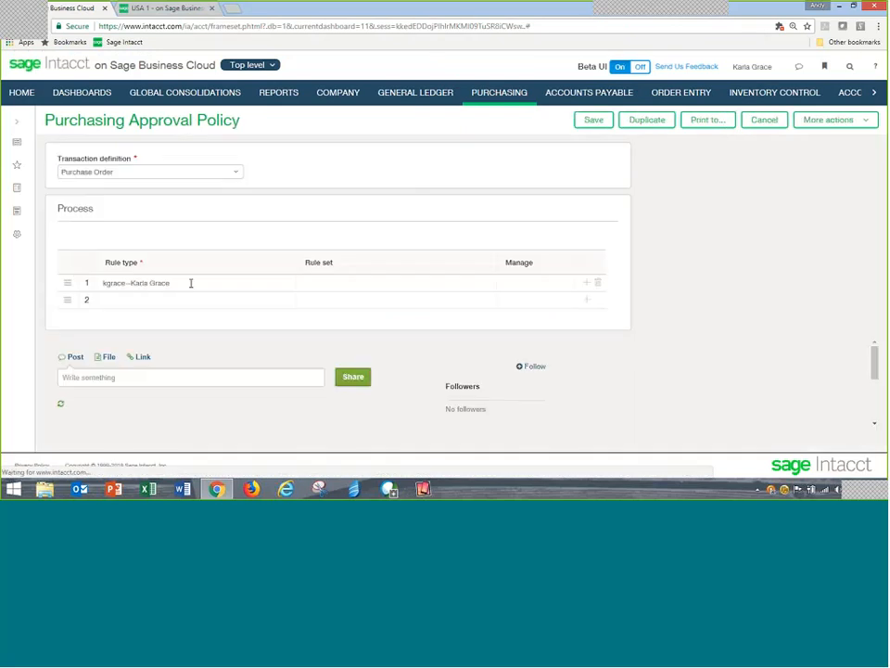
# - Review the available approval rule types, then dismiss the choices
pyautogui.click(146, 282)
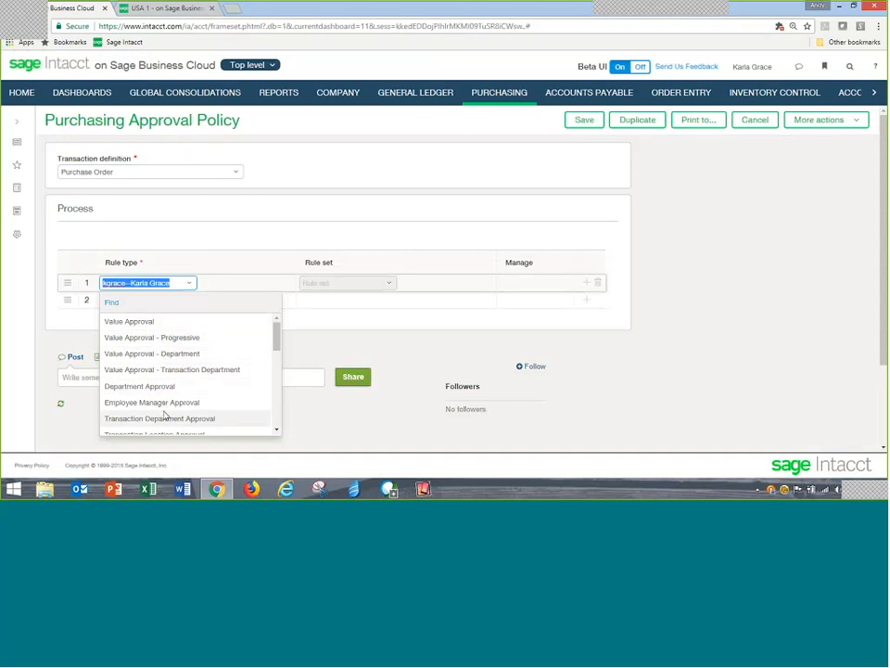
pyautogui.scroll(-3)
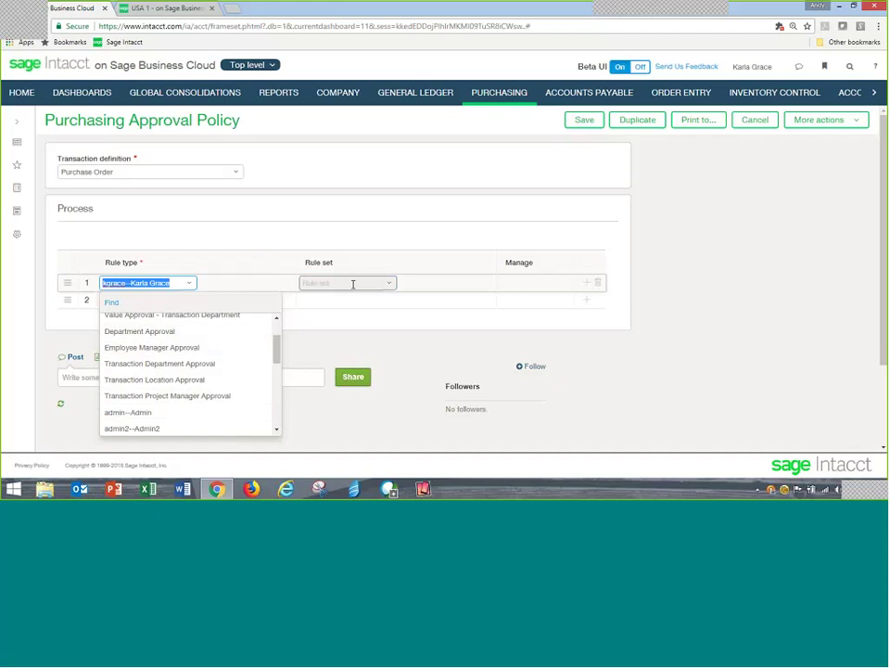
pyautogui.click(344, 282)
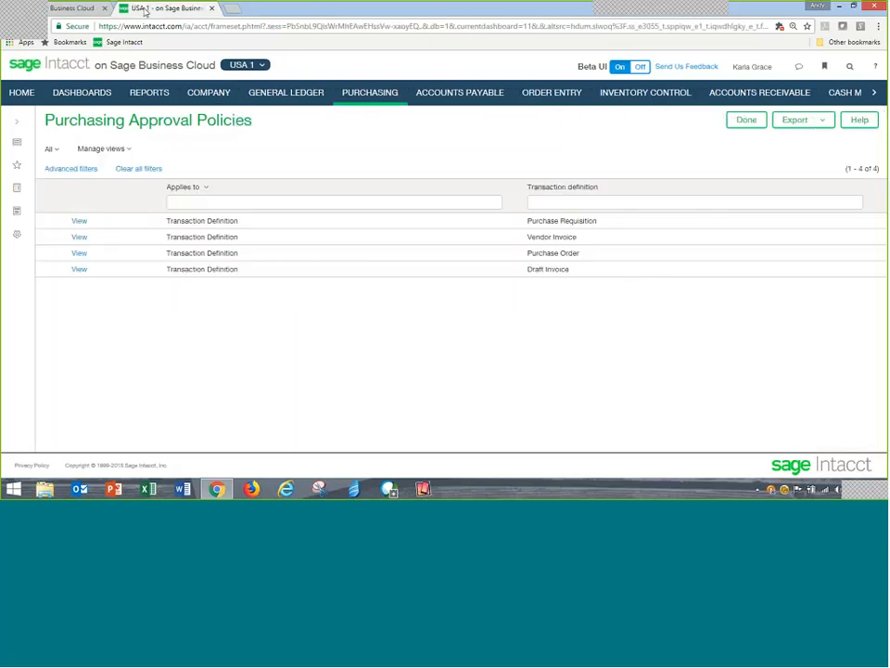
pyautogui.moveTo(378, 100)
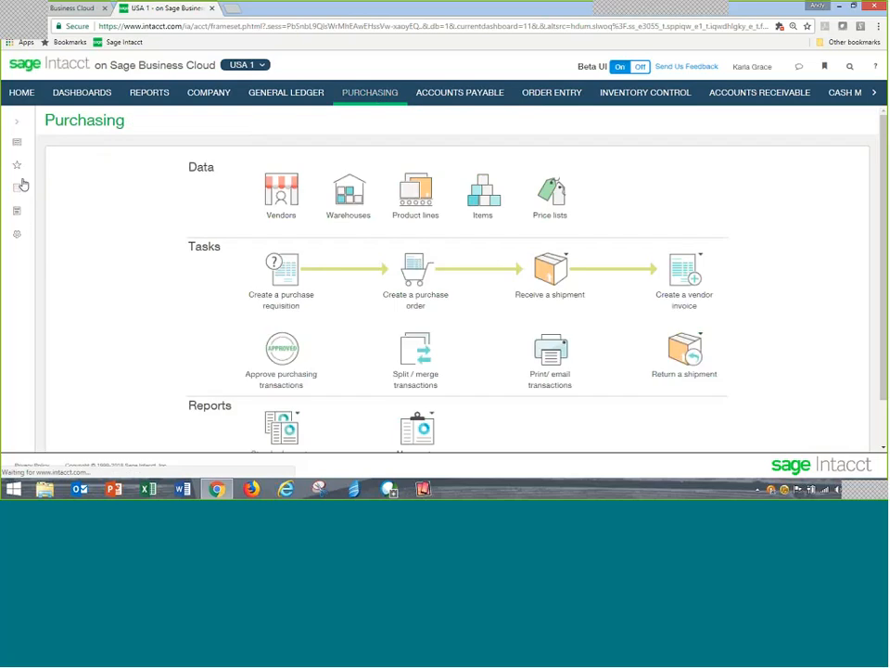
# - Convert purchase order PO0288 for Supplies & Services into a PO Receiver
pyautogui.click(15, 163)
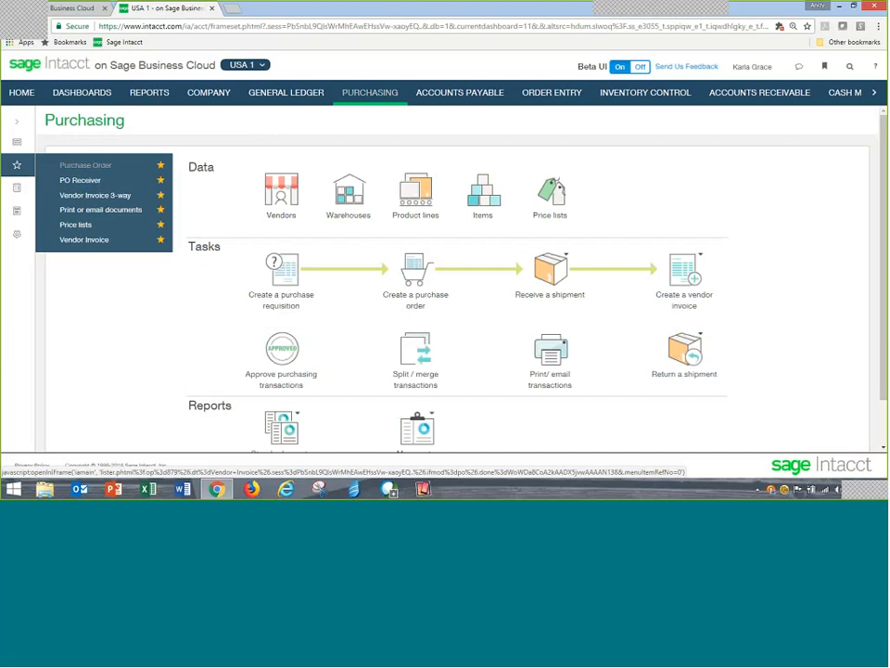
pyautogui.click(85, 163)
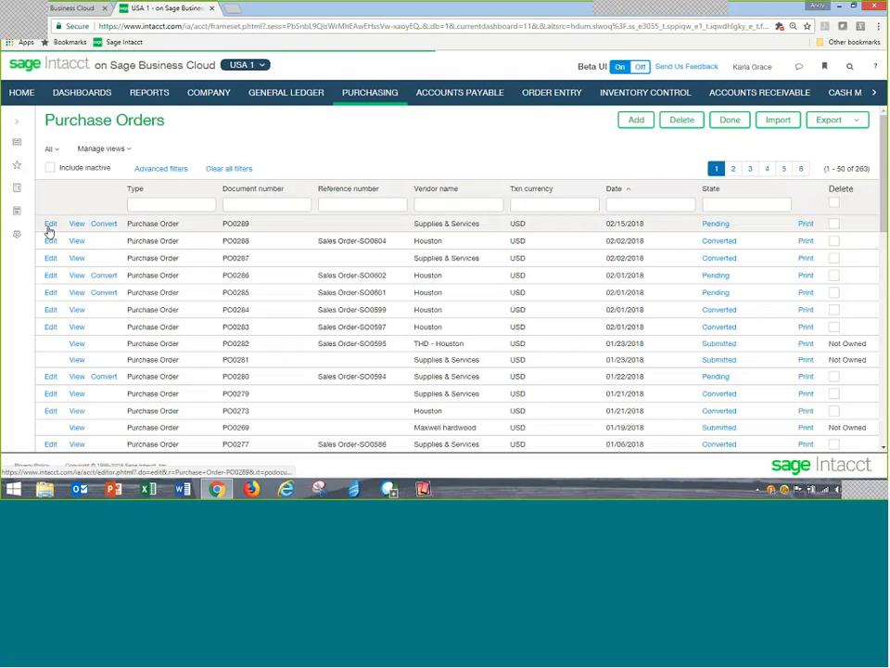
pyautogui.click(104, 222)
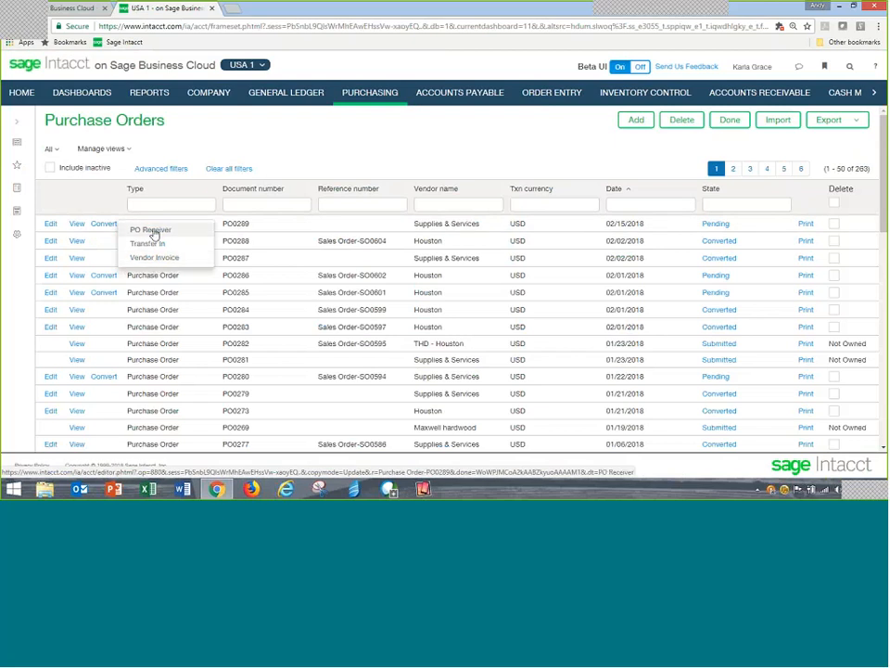
pyautogui.click(151, 230)
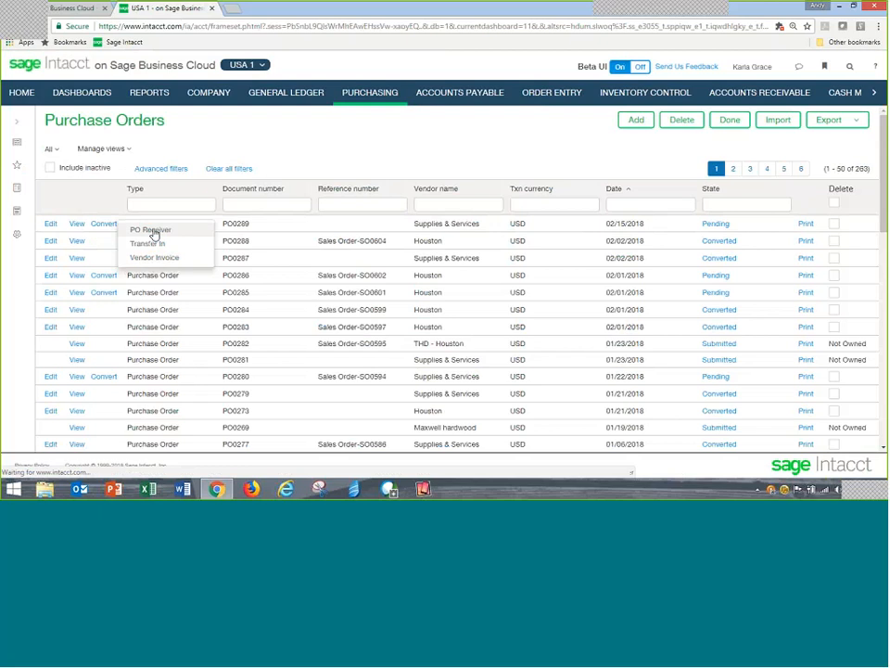
pyautogui.click(150, 230)
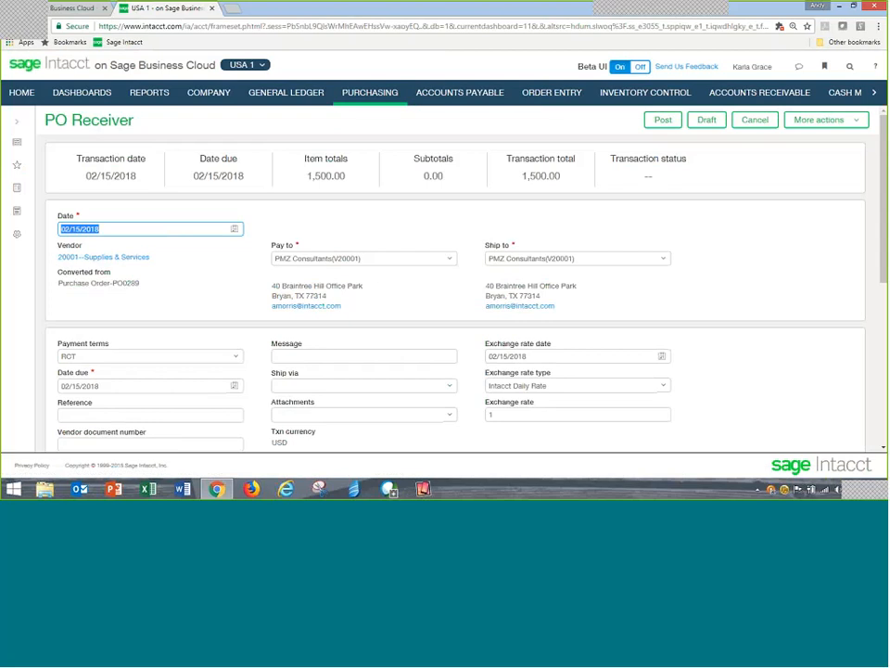
# - Post the PO receiver as T0034 dated 02/15/2018, marked Pending
pyautogui.scroll(-3)
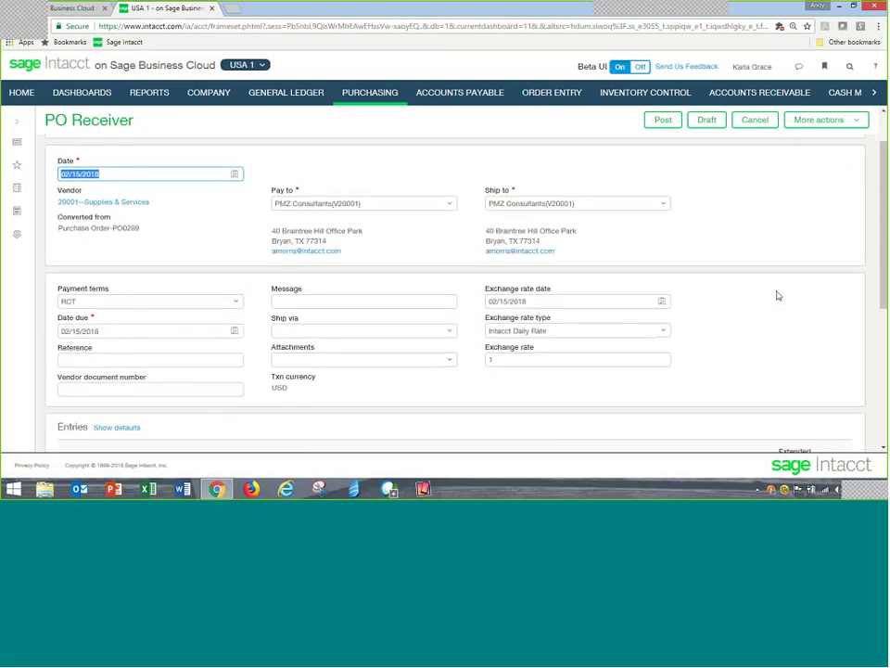
pyautogui.scroll(-3)
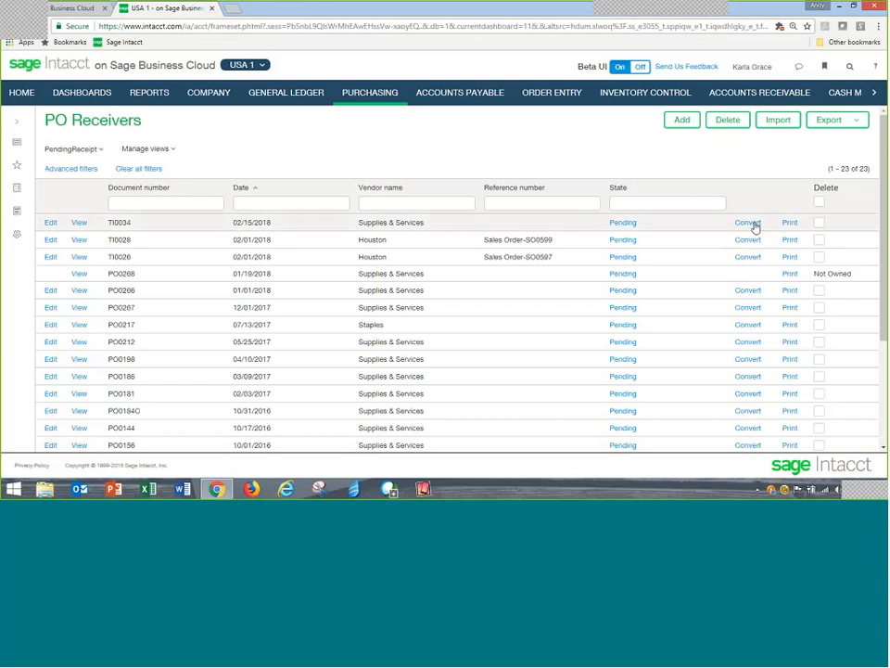
pyautogui.moveTo(747, 223)
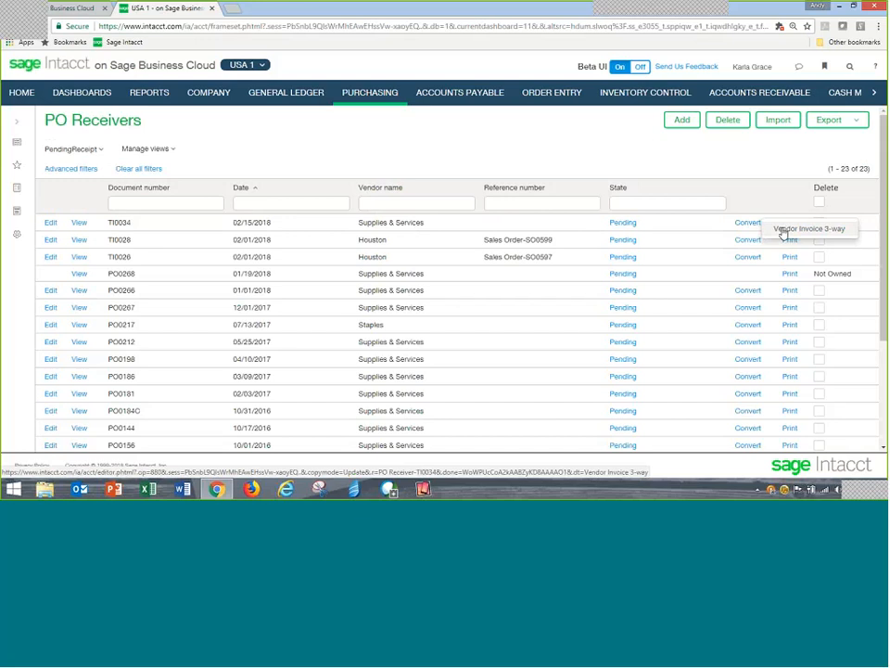
# - Convert receiver T0034 into a Vendor Invoice 3-way totaling 1,562.50
pyautogui.click(746, 223)
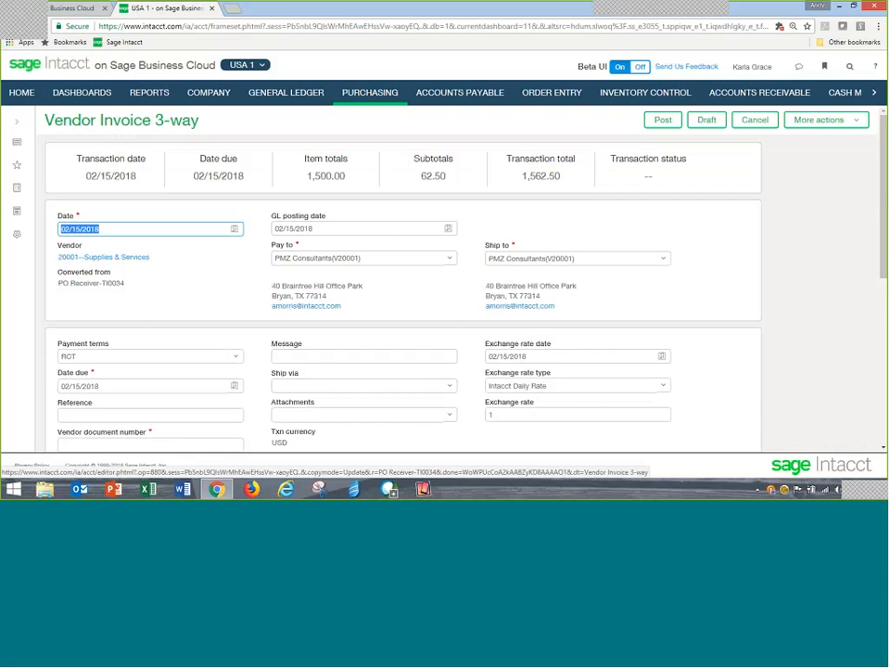
# - Enter vendor document number INV98273492 and start adding an attachment to the invoice
pyautogui.scroll(-3)
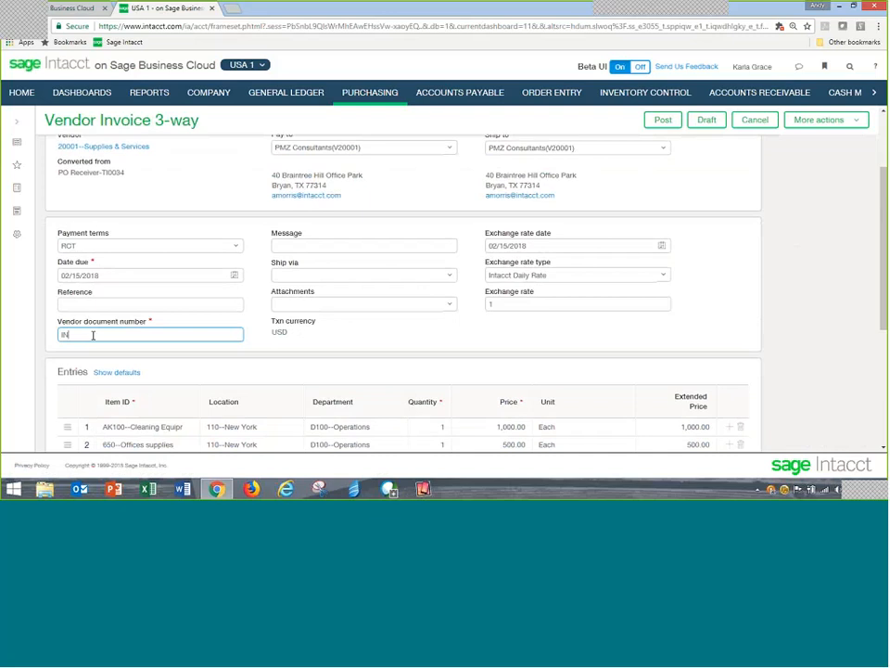
pyautogui.write('INV98273492')
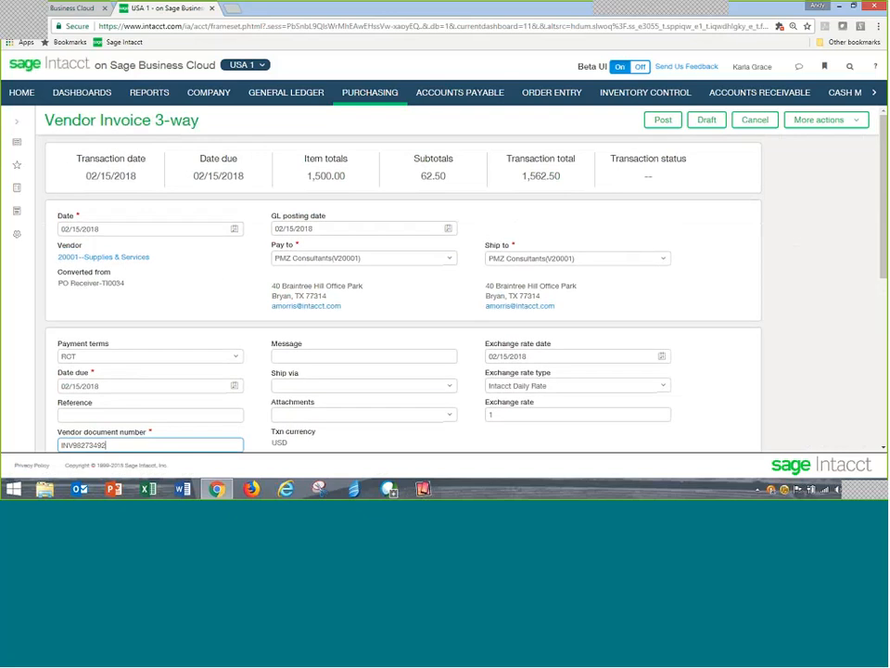
pyautogui.moveTo(469, 390)
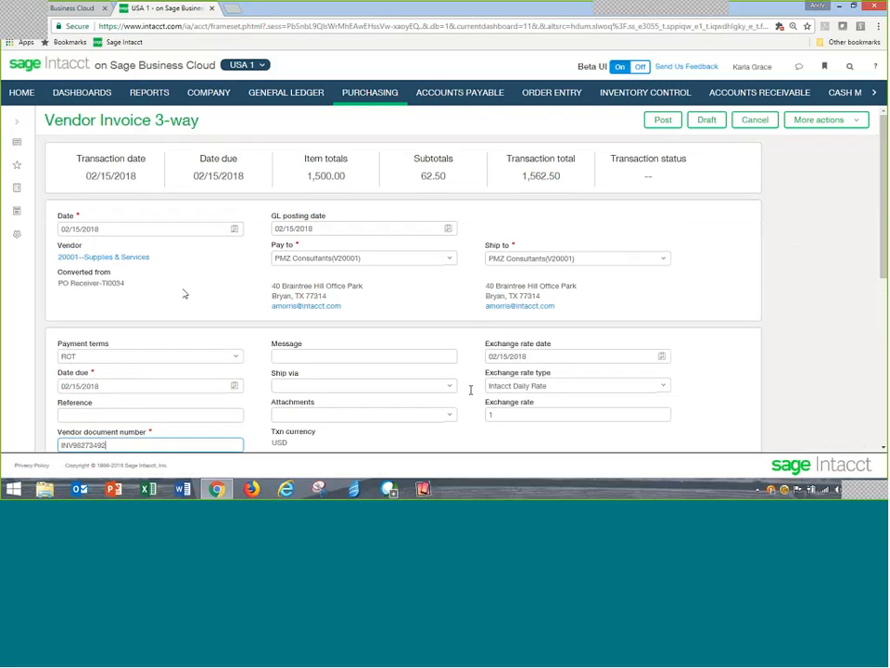
pyautogui.scroll(-3)
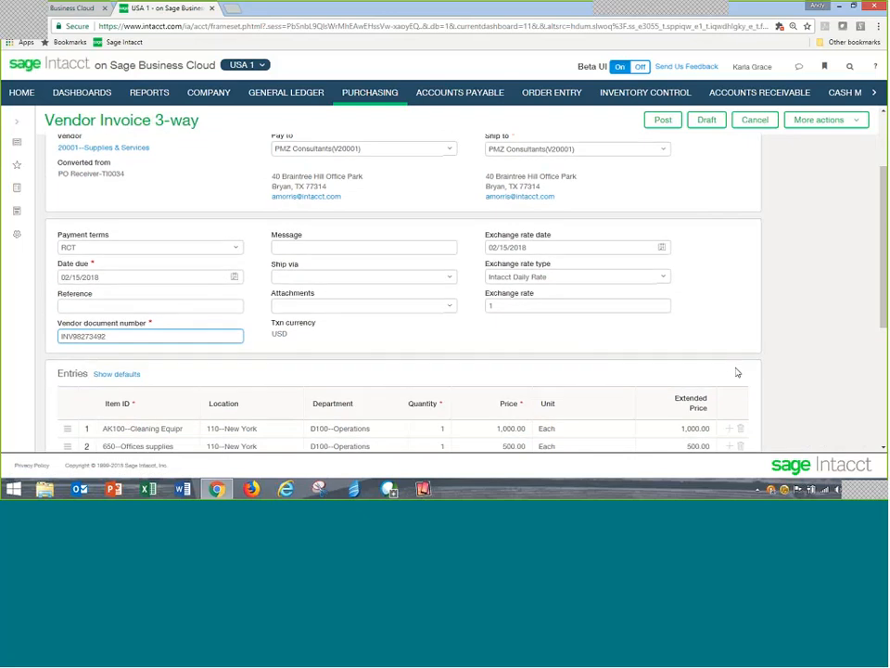
pyautogui.click(361, 304)
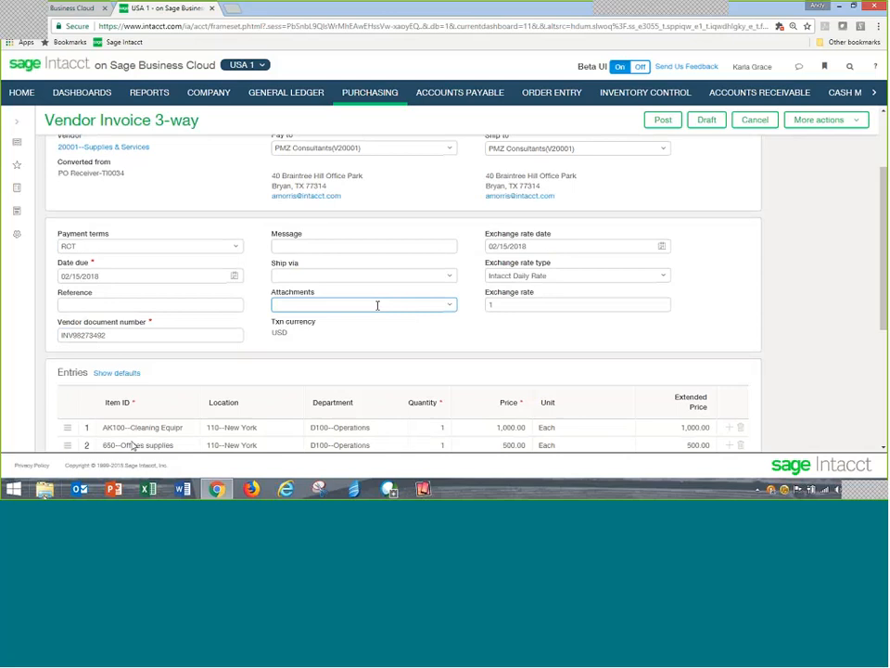
pyautogui.click(44, 489)
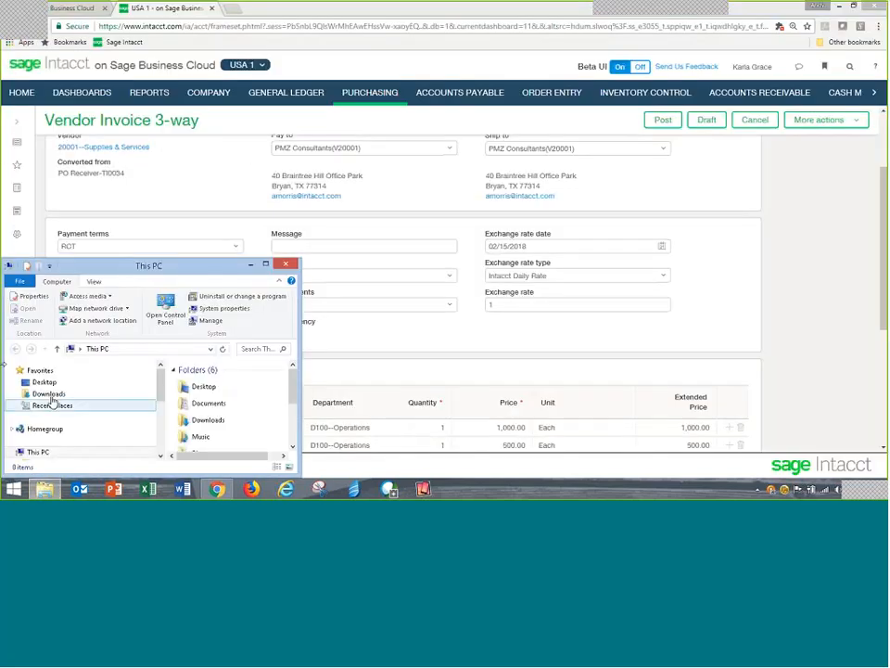
# - Show the Desktop folder contents in the file browser
pyautogui.click(41, 382)
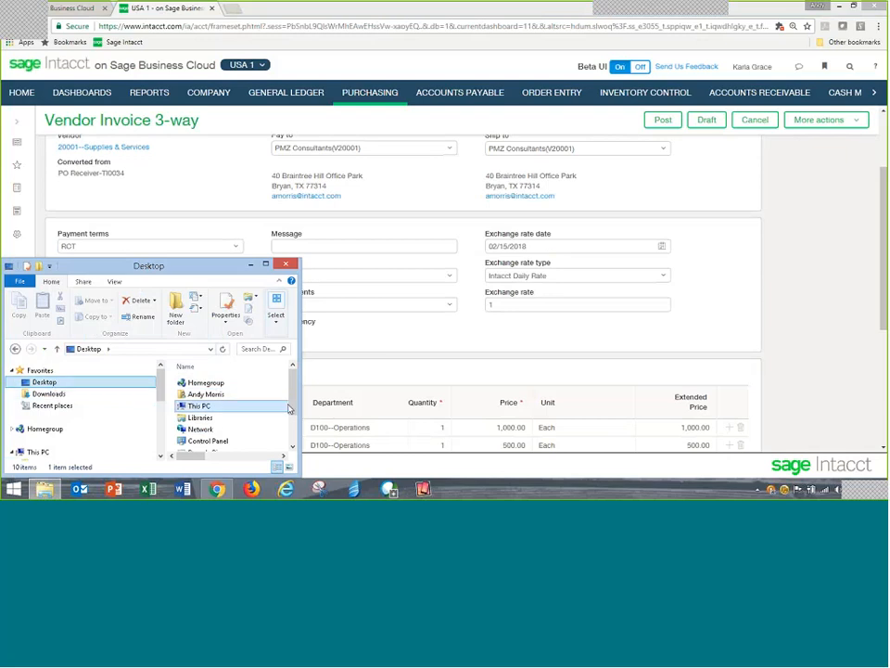
pyautogui.scroll(-3)
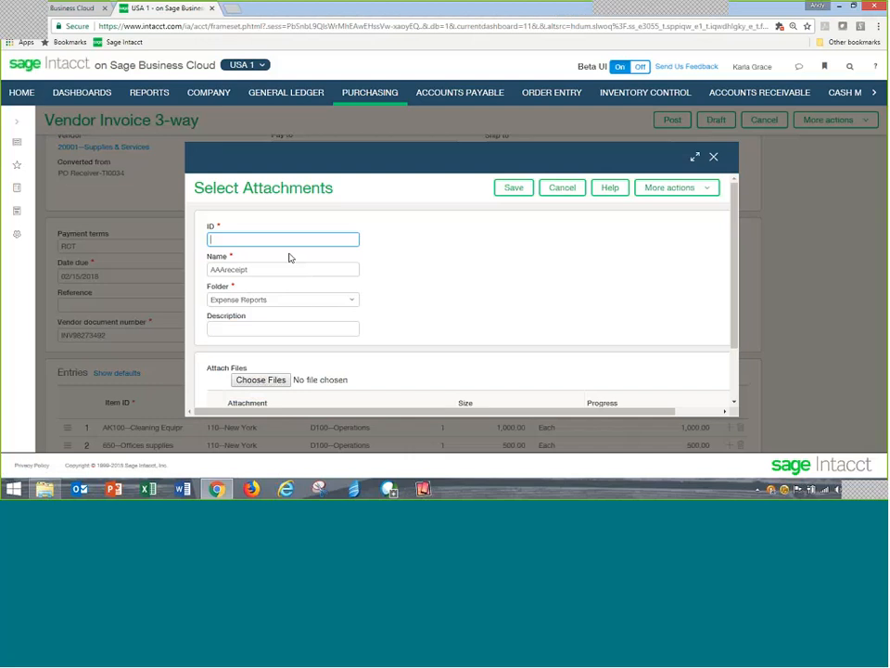
# - Save attachment 'Id 987234' to the invoice, giving a 1,562.50 subtotal
pyautogui.write('Id 987234')
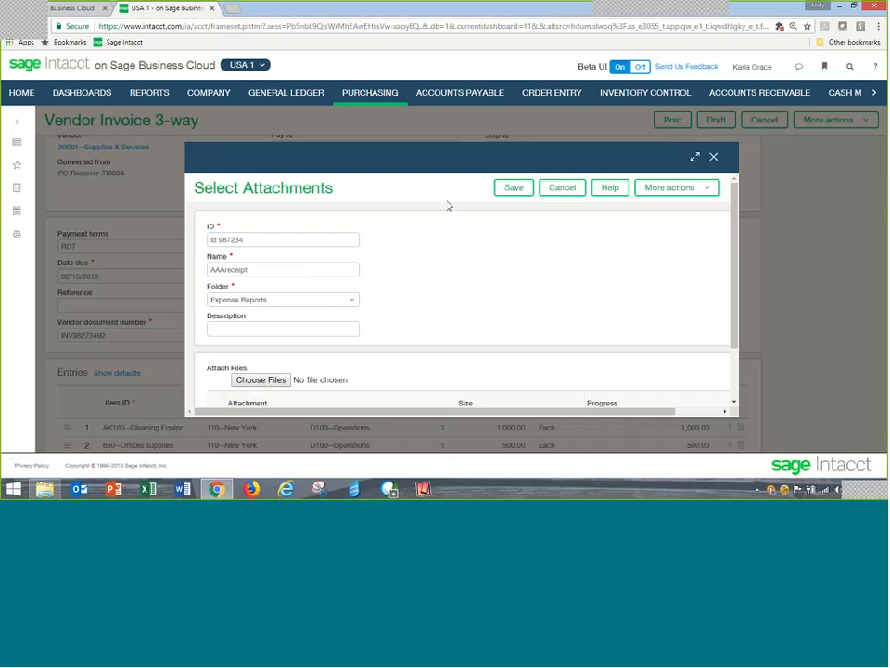
pyautogui.click(512, 187)
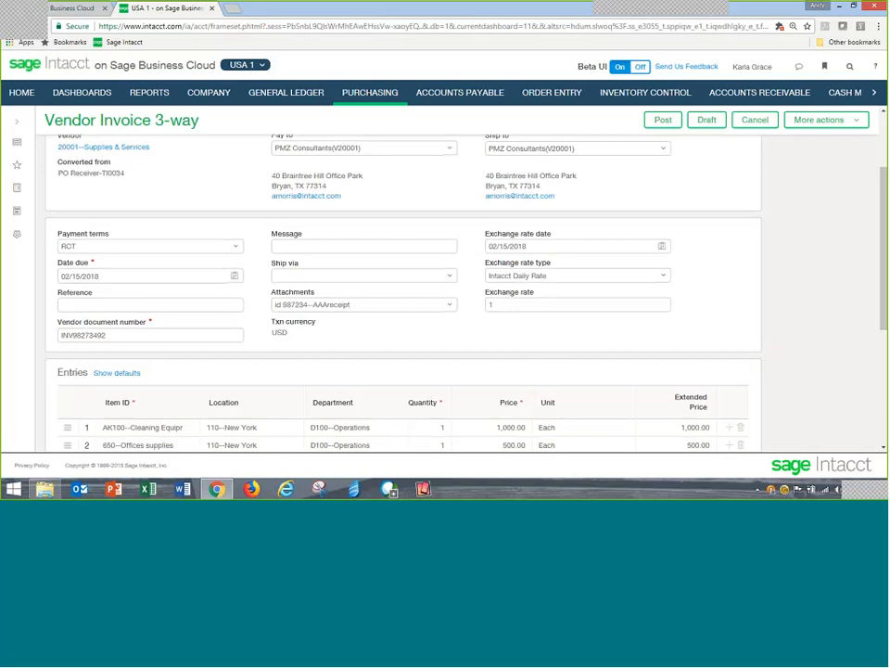
pyautogui.moveTo(192, 375)
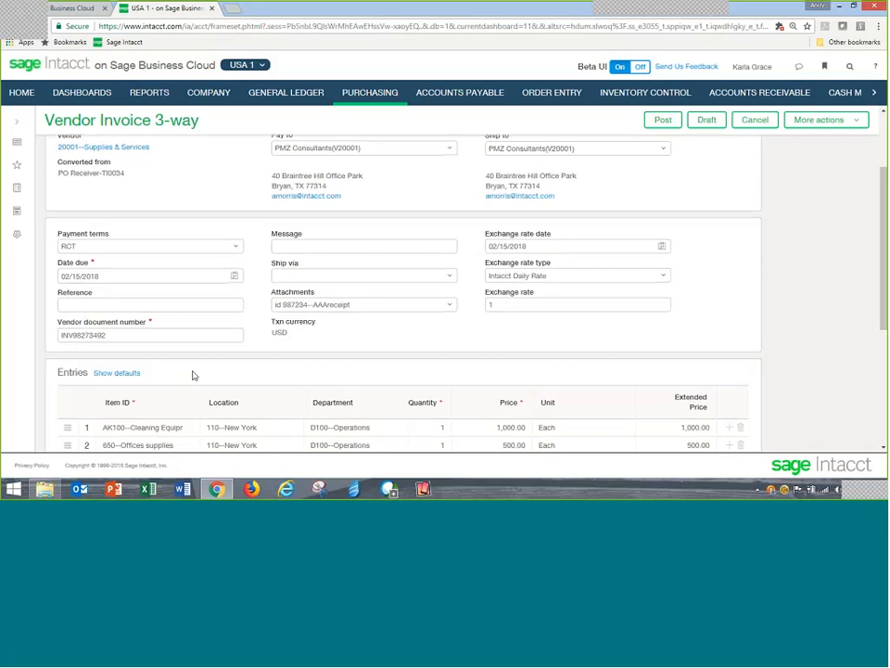
pyautogui.scroll(-3)
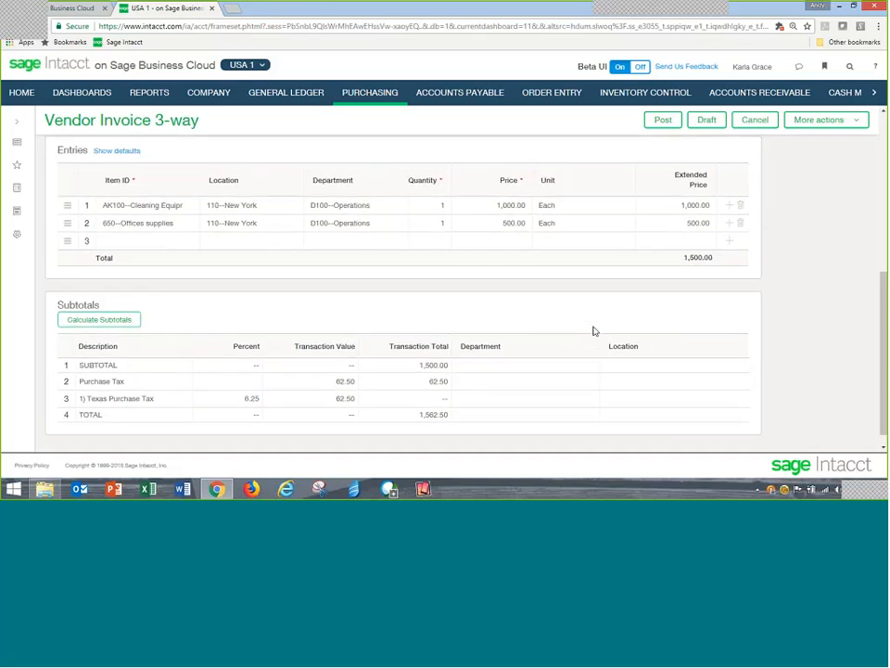
# - Post the 1,562.50 vendor invoice and reopen it as a closed transaction
pyautogui.scroll(3)
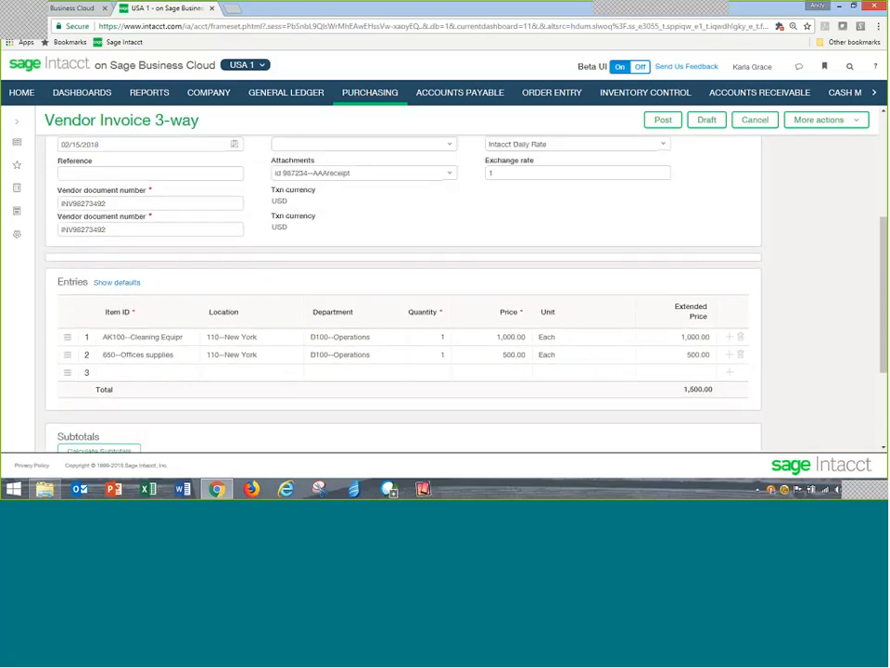
pyautogui.click(662, 118)
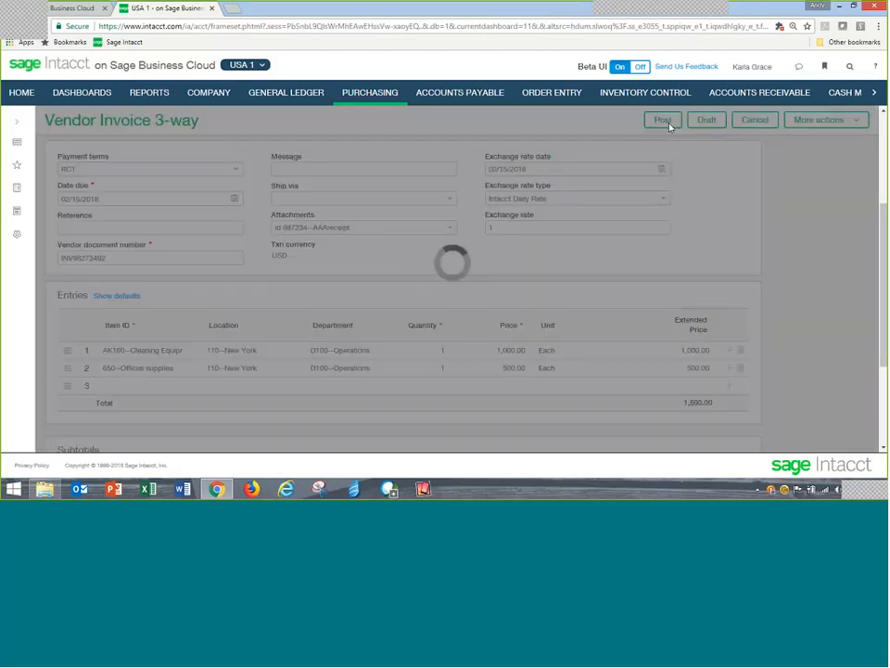
pyautogui.click(662, 119)
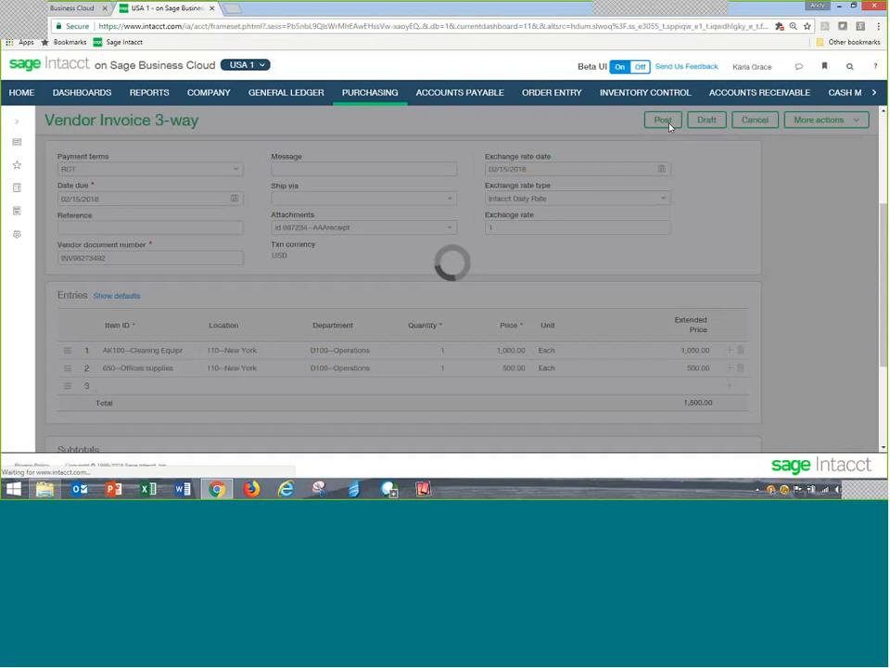
pyautogui.click(660, 119)
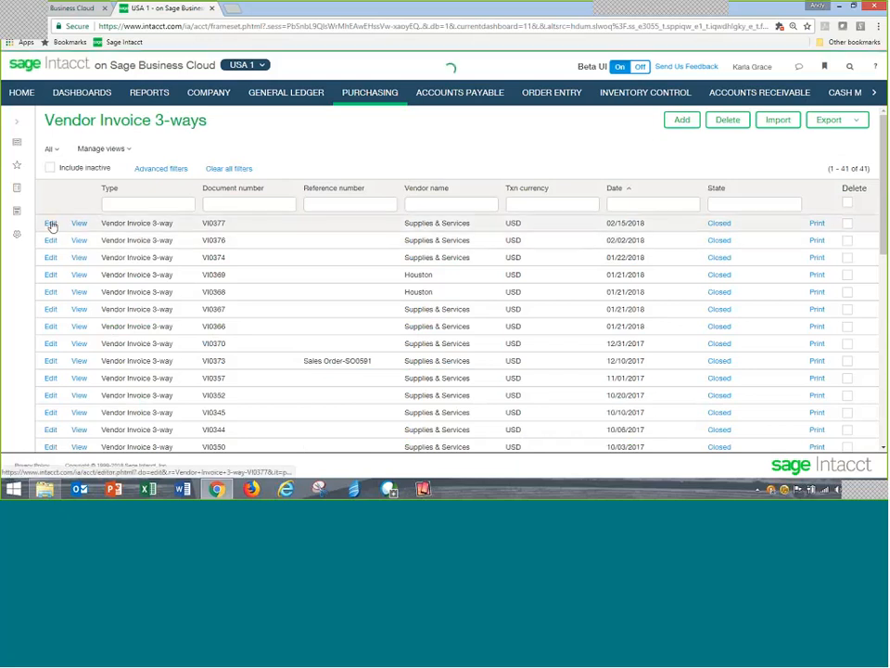
pyautogui.click(45, 222)
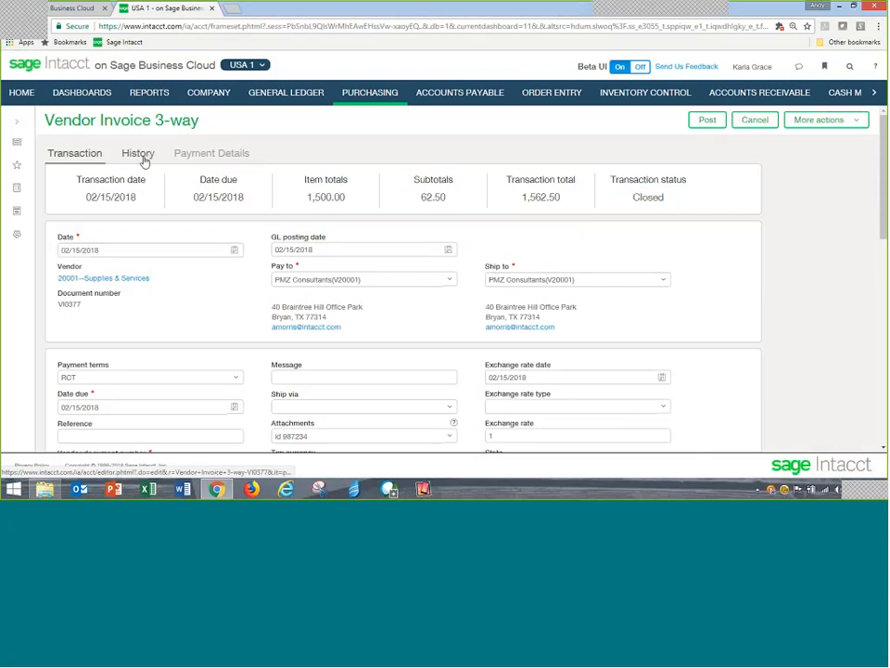
# - Review the invoice history, its linked PO receiver and purchase order, then head to the ledger report
pyautogui.click(137, 152)
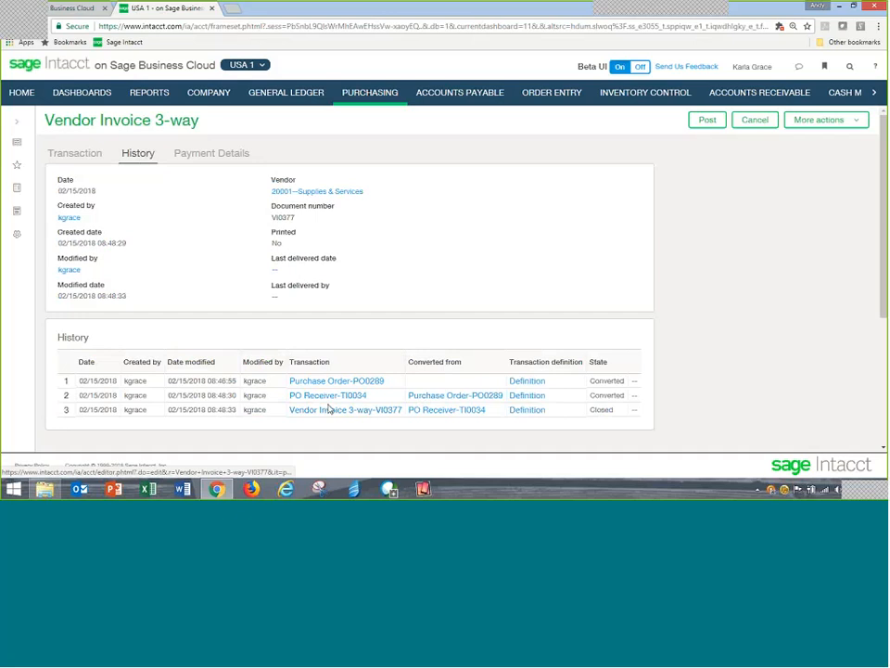
pyautogui.click(337, 380)
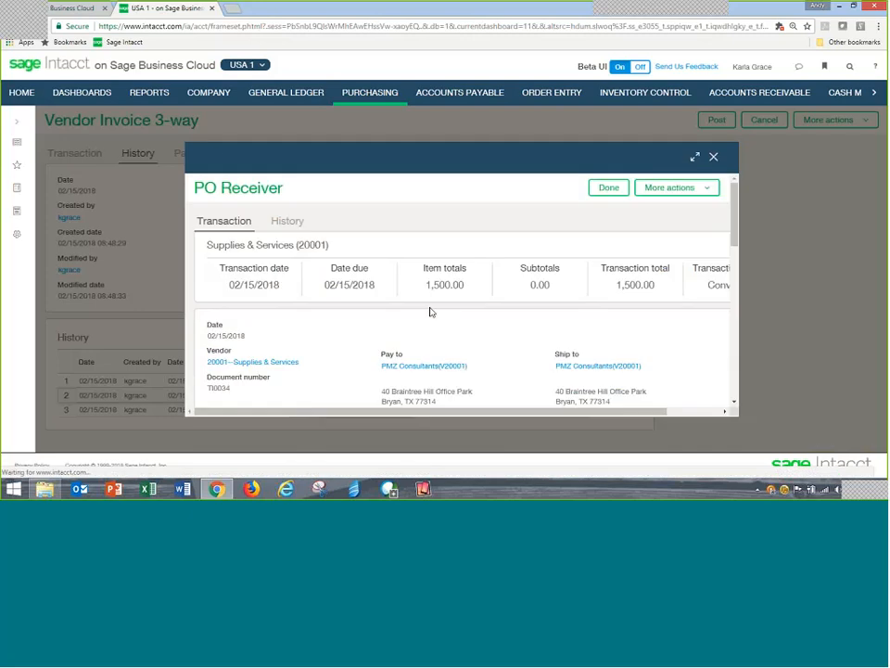
pyautogui.scroll(-3)
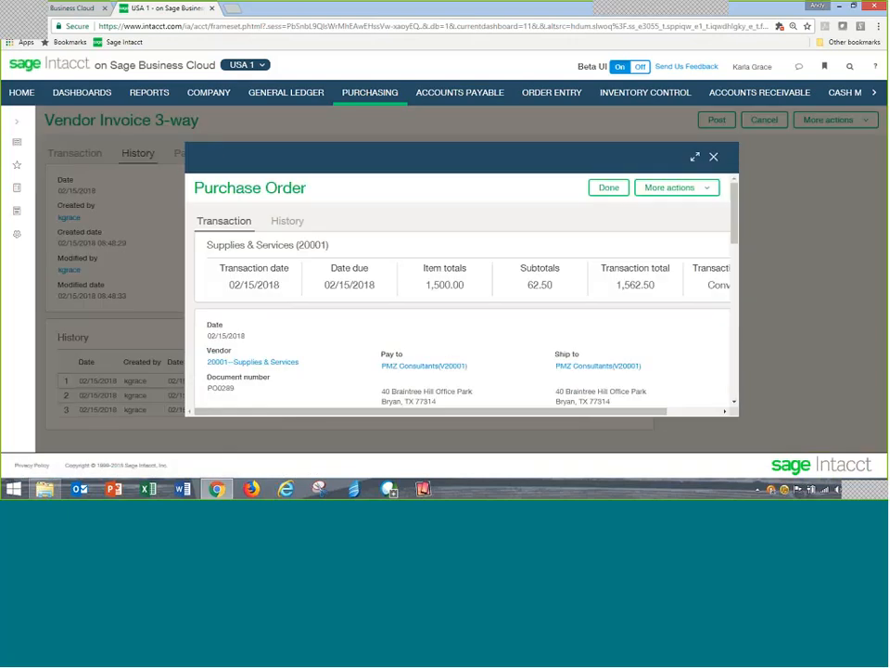
pyautogui.scroll(-3)
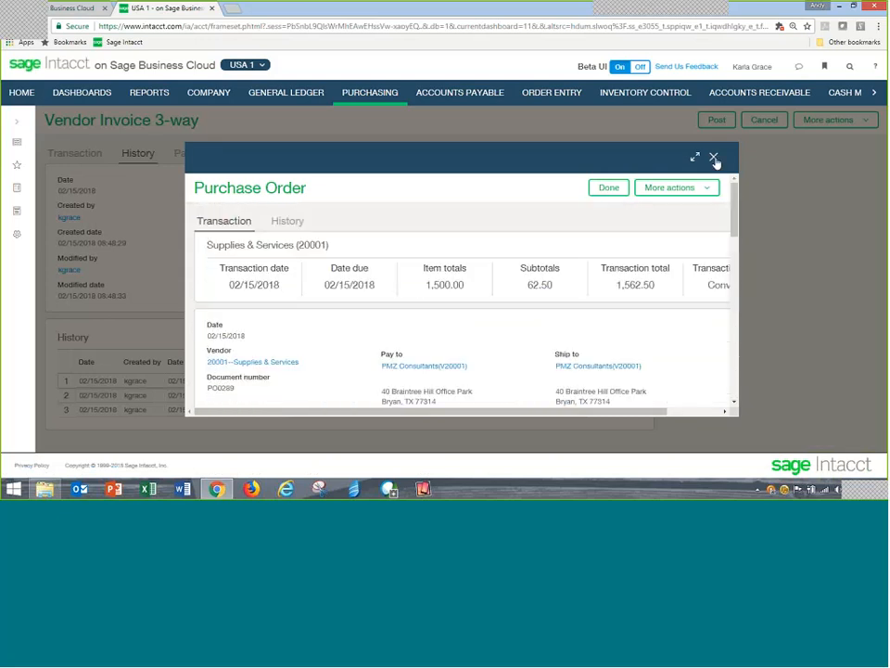
pyautogui.click(713, 158)
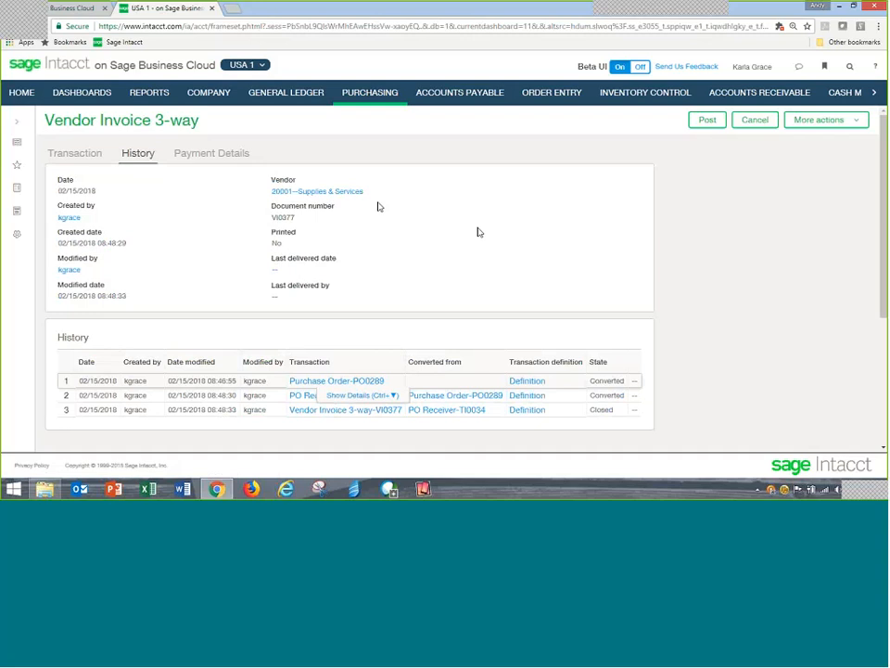
pyautogui.moveTo(614, 191)
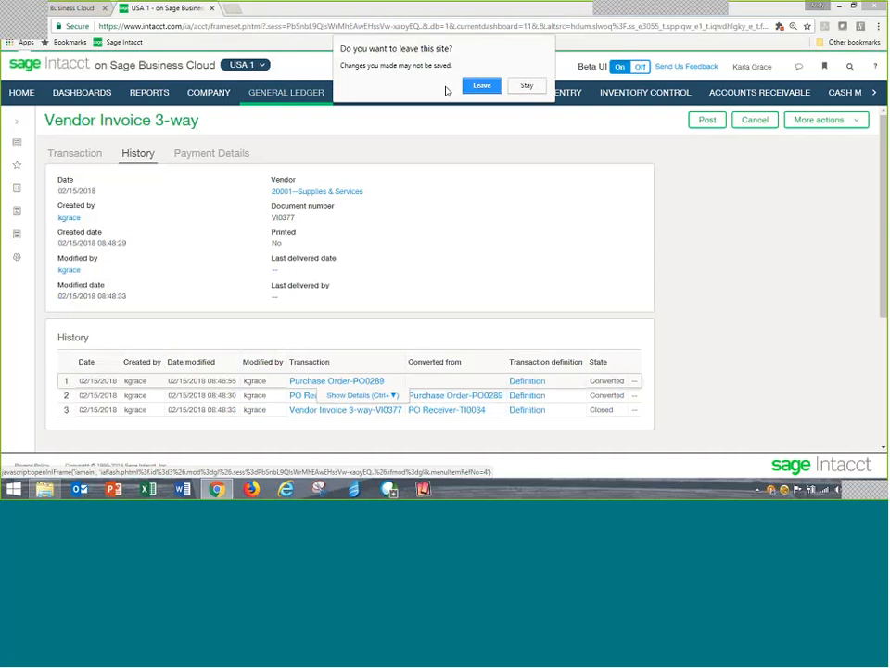
pyautogui.click(481, 85)
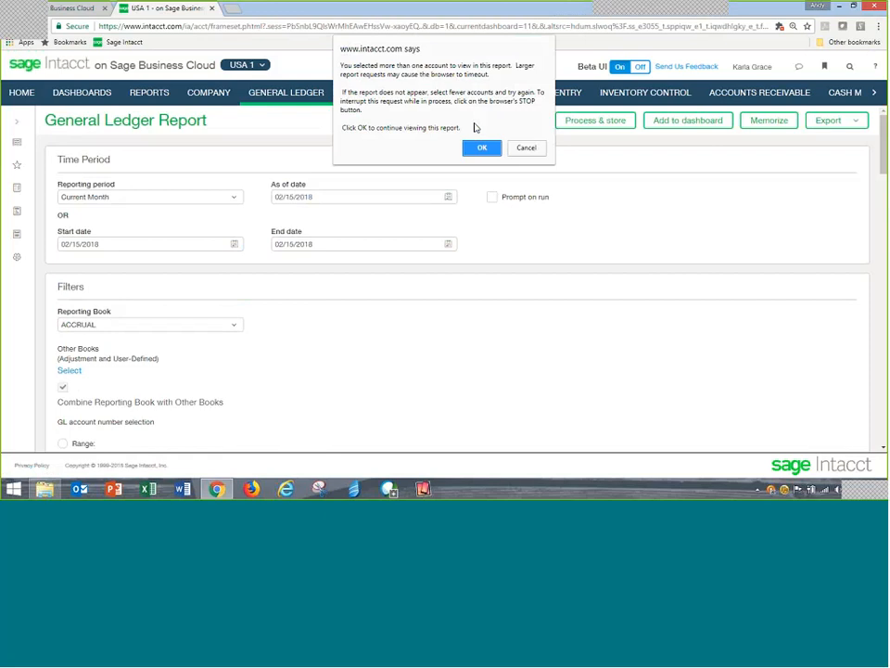
# - Run the General Ledger Report and scroll to the 1,562.50 Accounts Payable entries
pyautogui.click(482, 149)
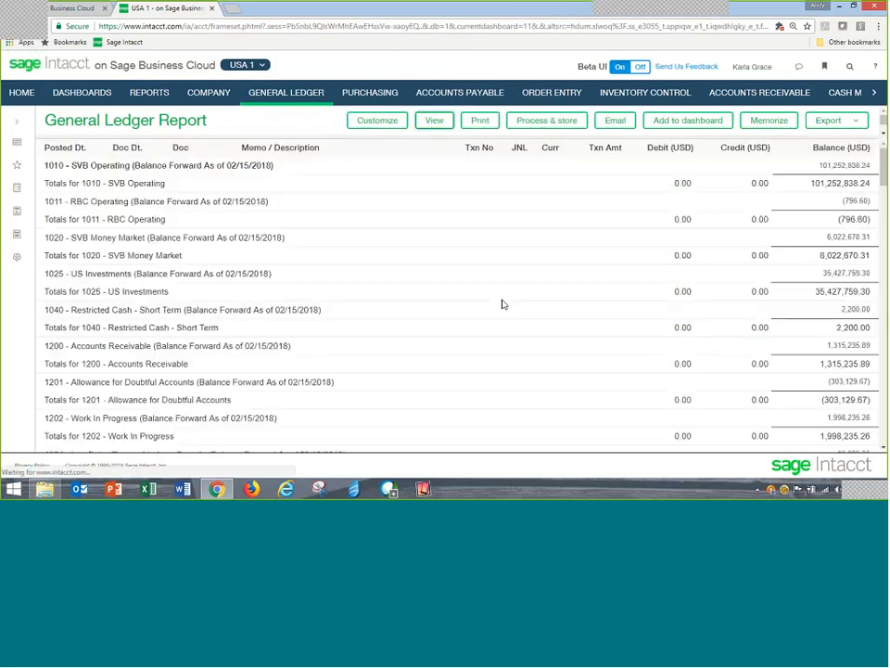
pyautogui.scroll(-3)
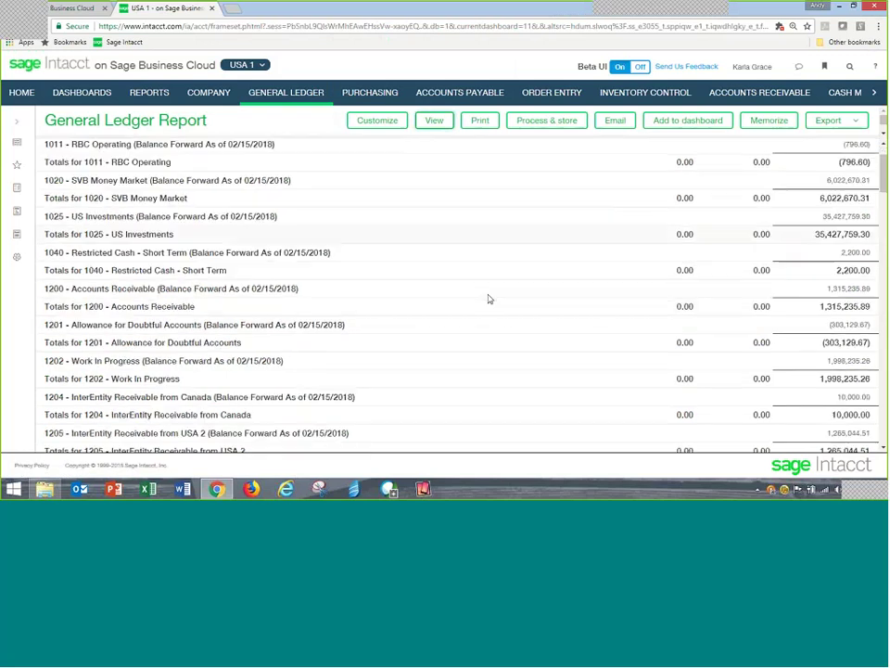
pyautogui.scroll(-3)
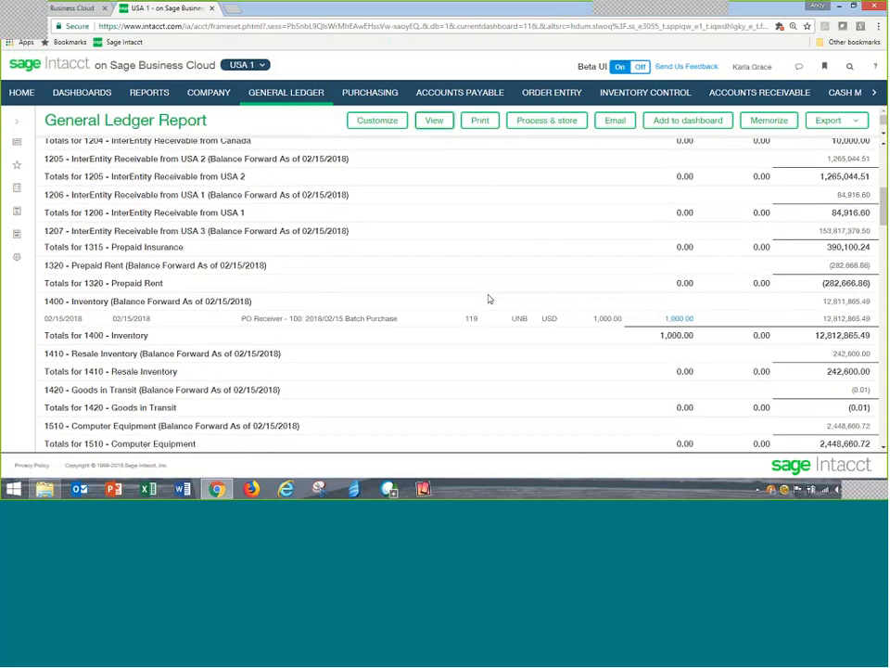
pyautogui.scroll(-3)
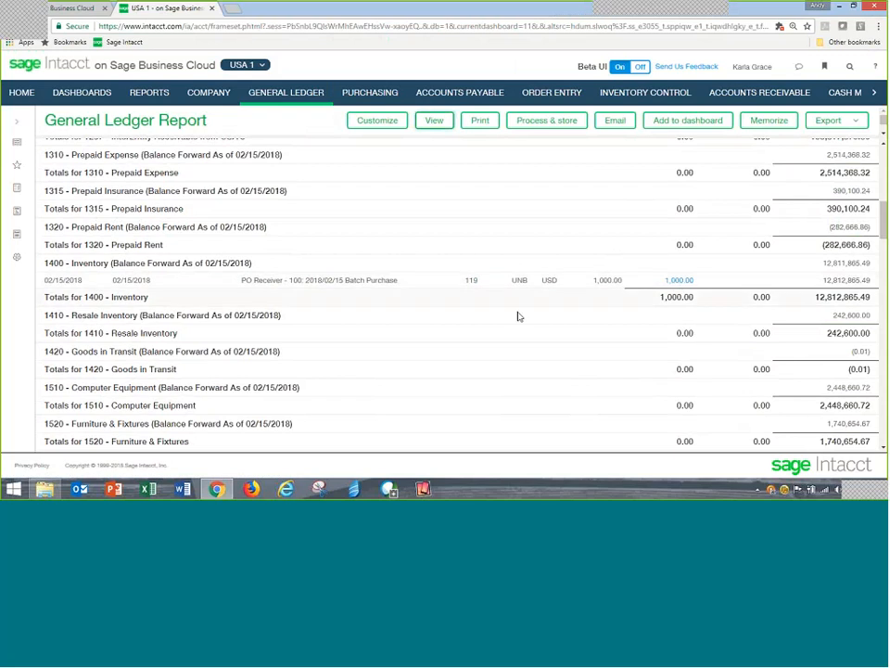
pyautogui.moveTo(546, 334)
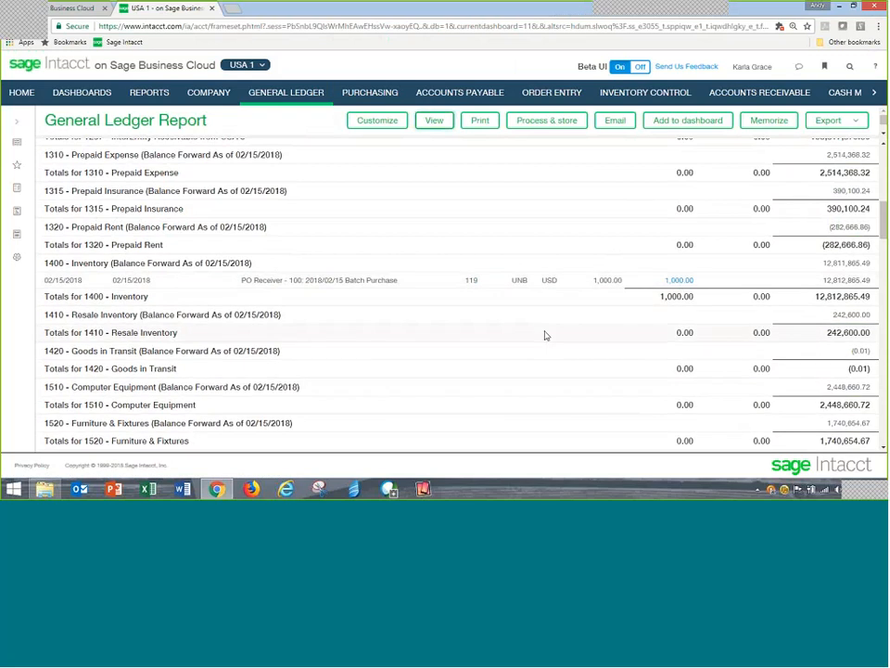
pyautogui.scroll(-3)
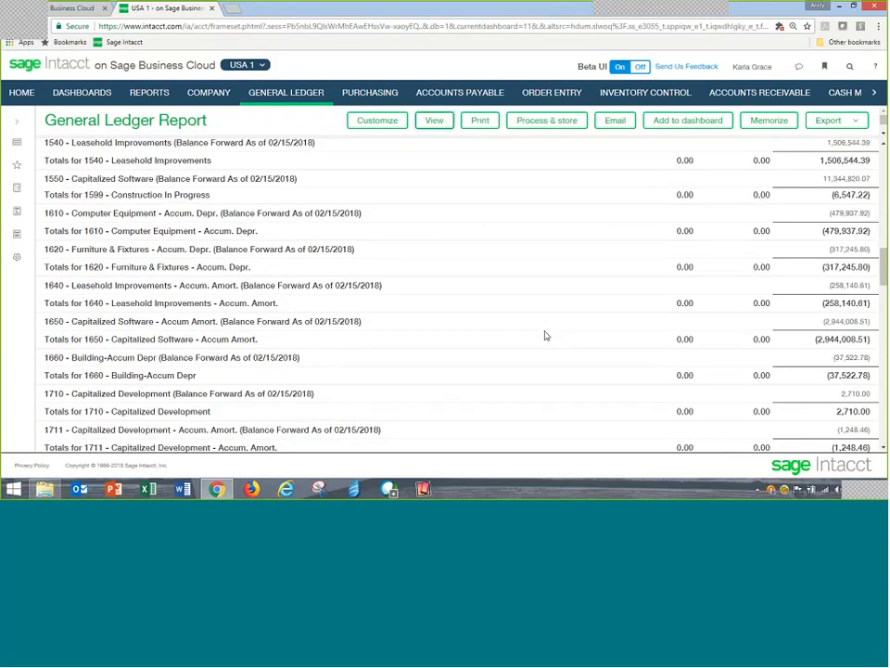
pyautogui.scroll(-3)
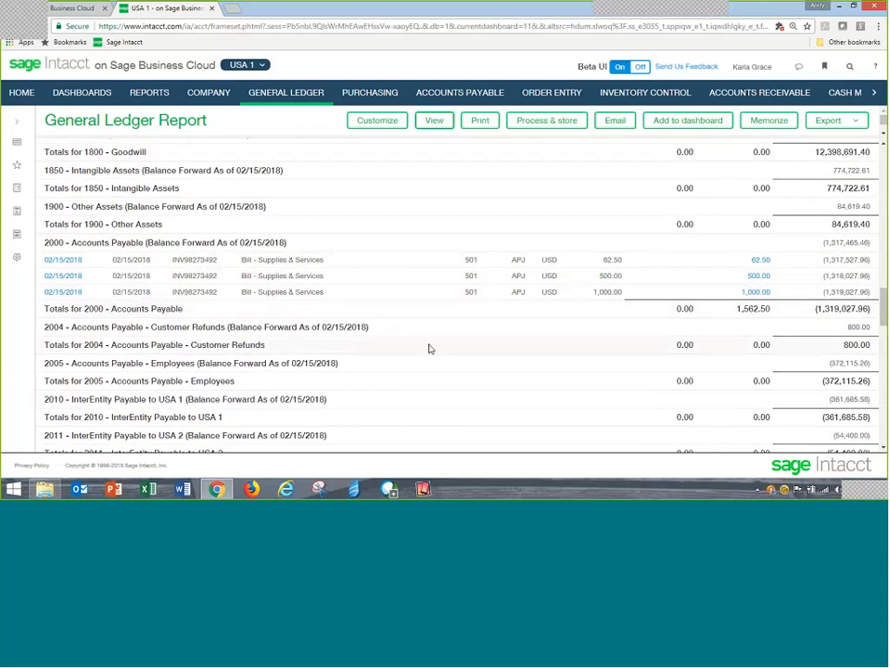
# - Scroll past Accrued Not Vouchered, sales tax and office supplies to the 3,062.50 grand total
pyautogui.scroll(-3)
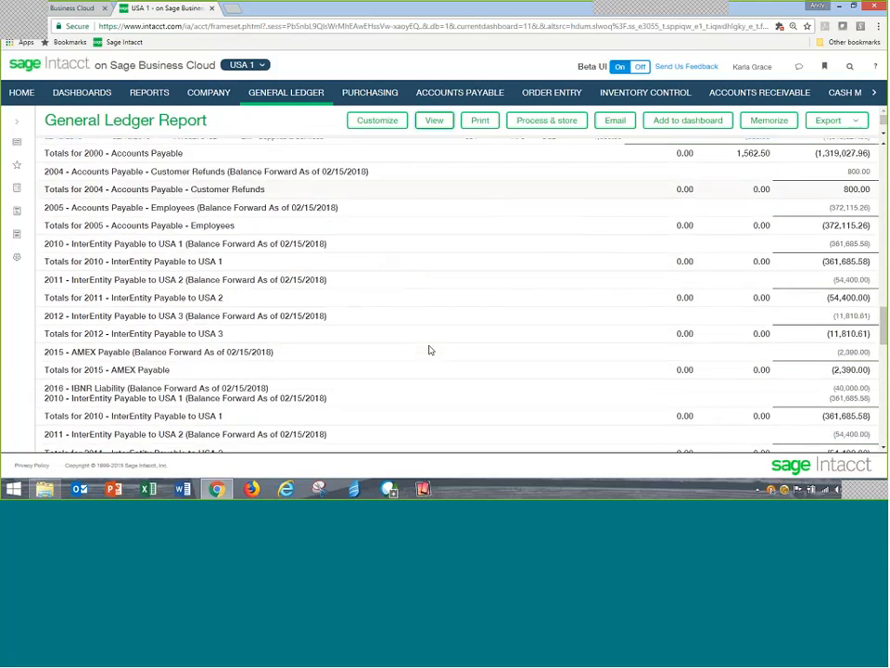
pyautogui.scroll(-3)
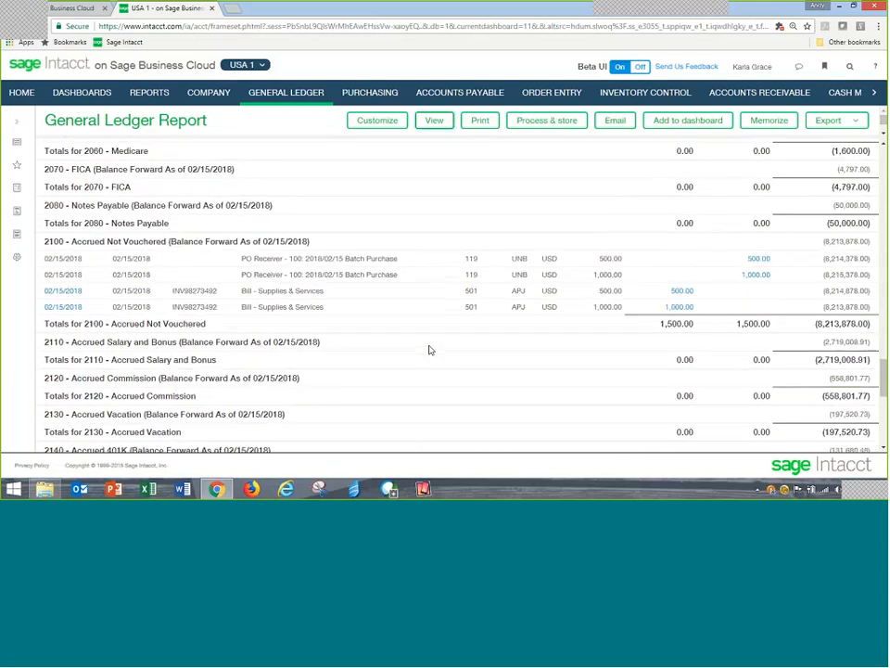
pyautogui.scroll(-3)
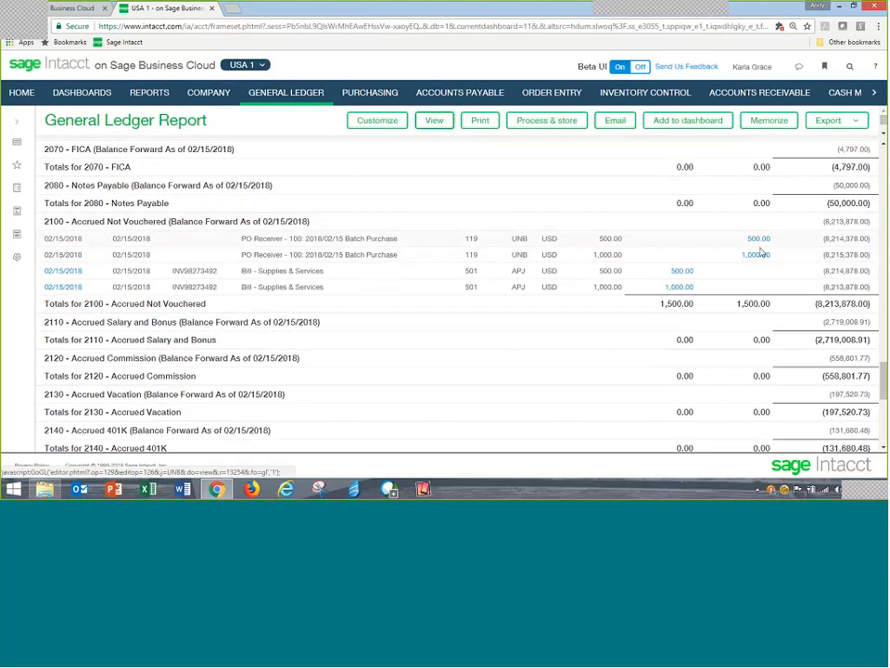
pyautogui.moveTo(224, 279)
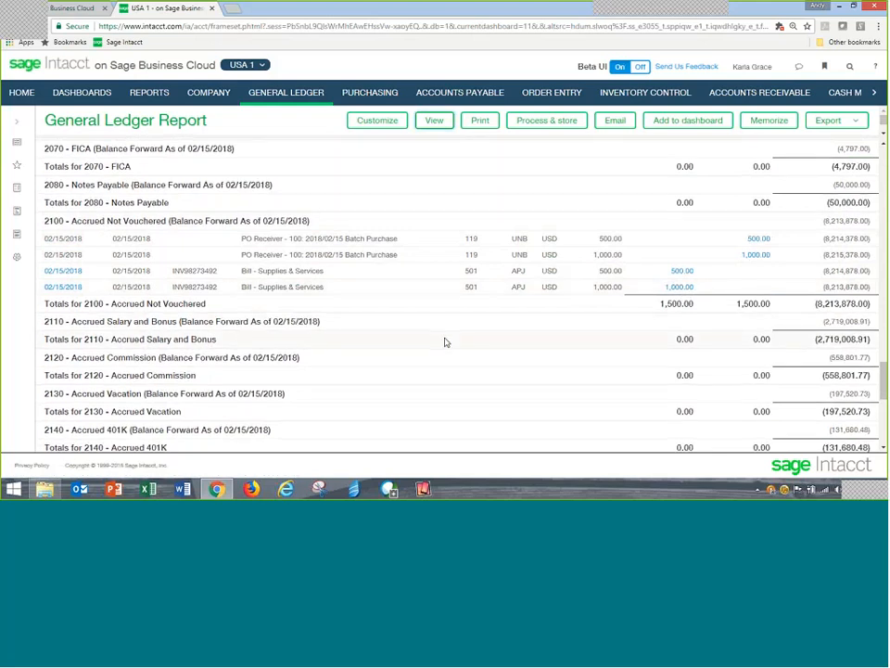
pyautogui.scroll(-3)
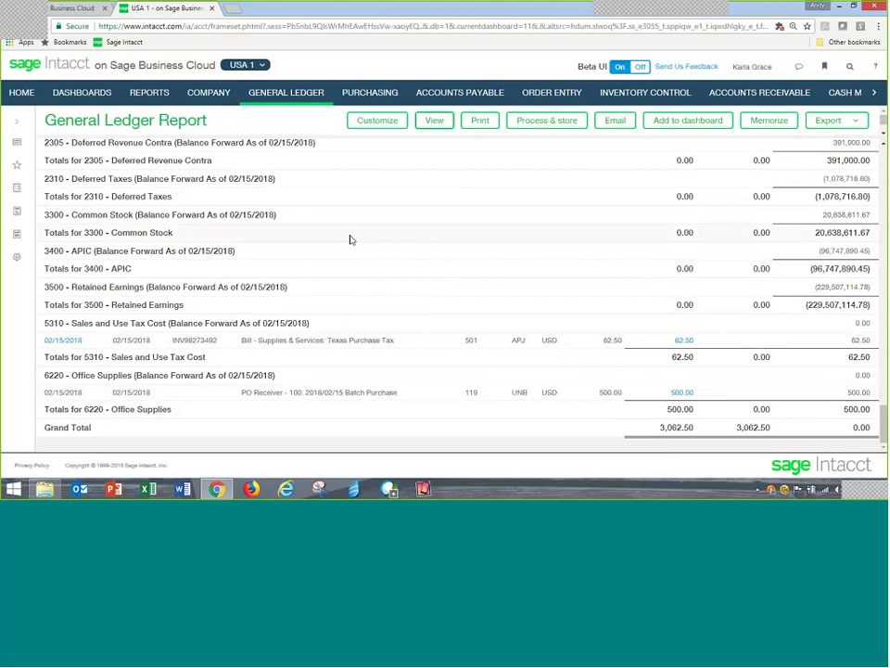
# - Return to the Purchasing overview with its data, tasks and reports
pyautogui.click(367, 93)
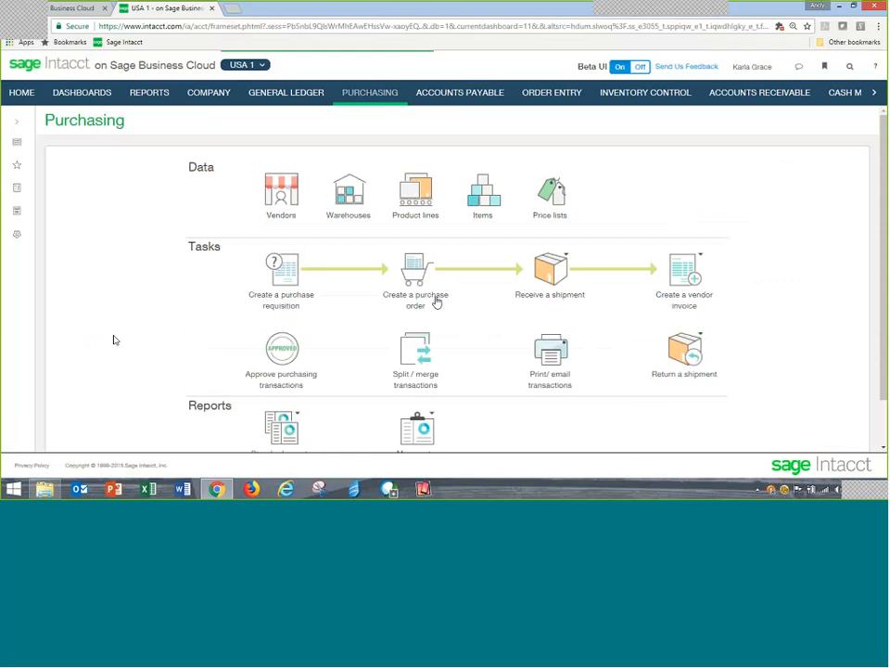
pyautogui.scroll(-3)
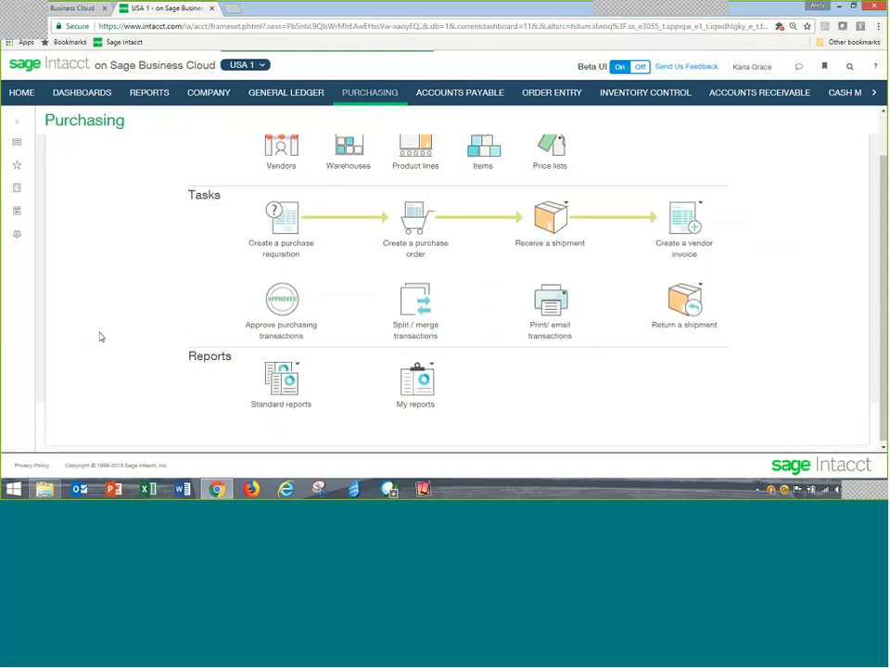